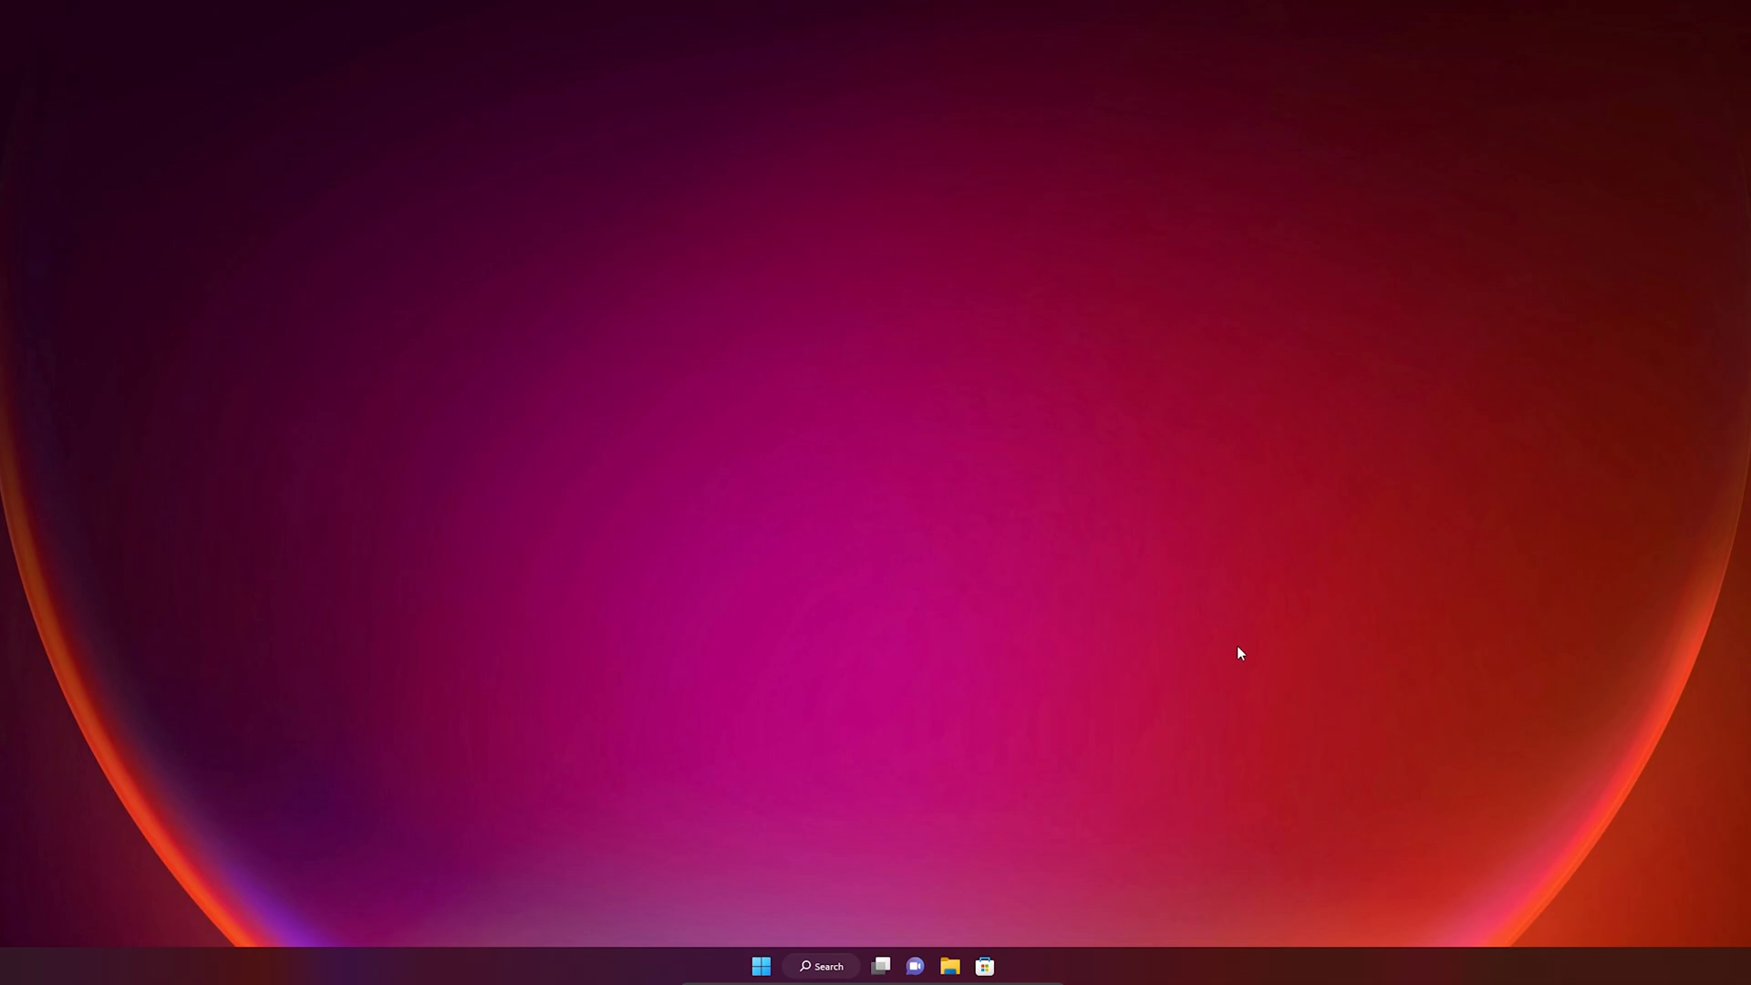
mouse_move(788, 961)
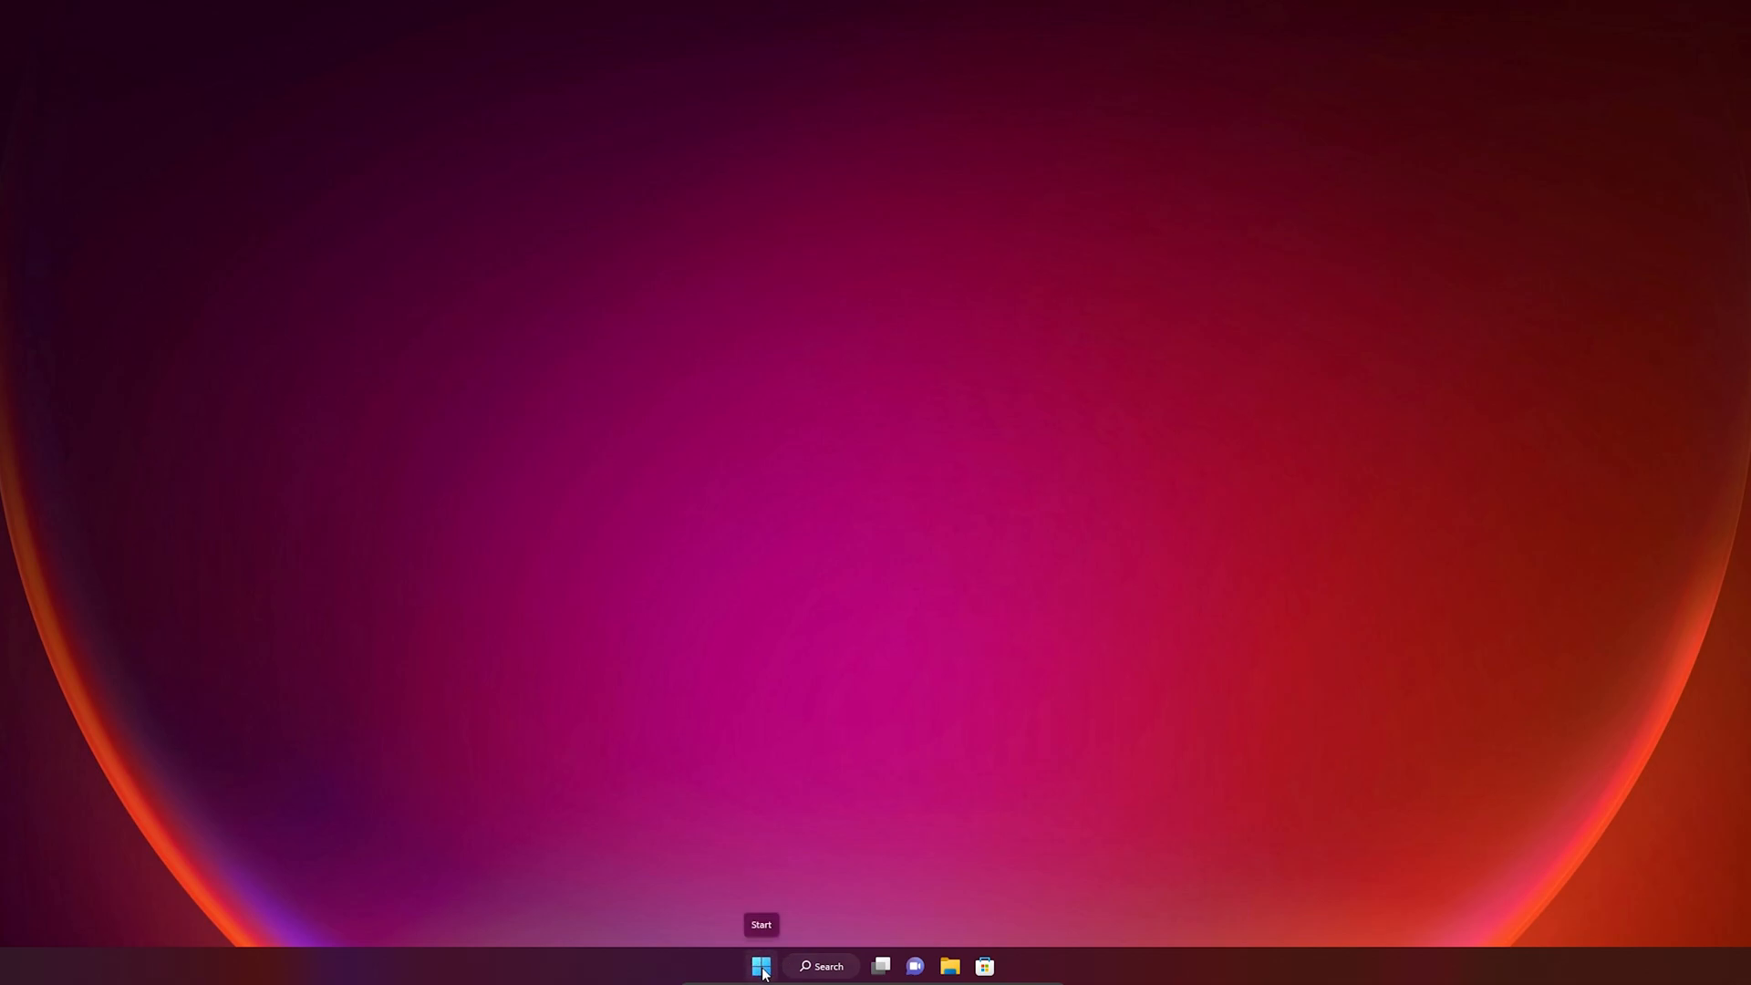
Filter installed apps by 'CORSAIR' and show Corsair iCUE5 Software's removal options.
right_click(761, 966)
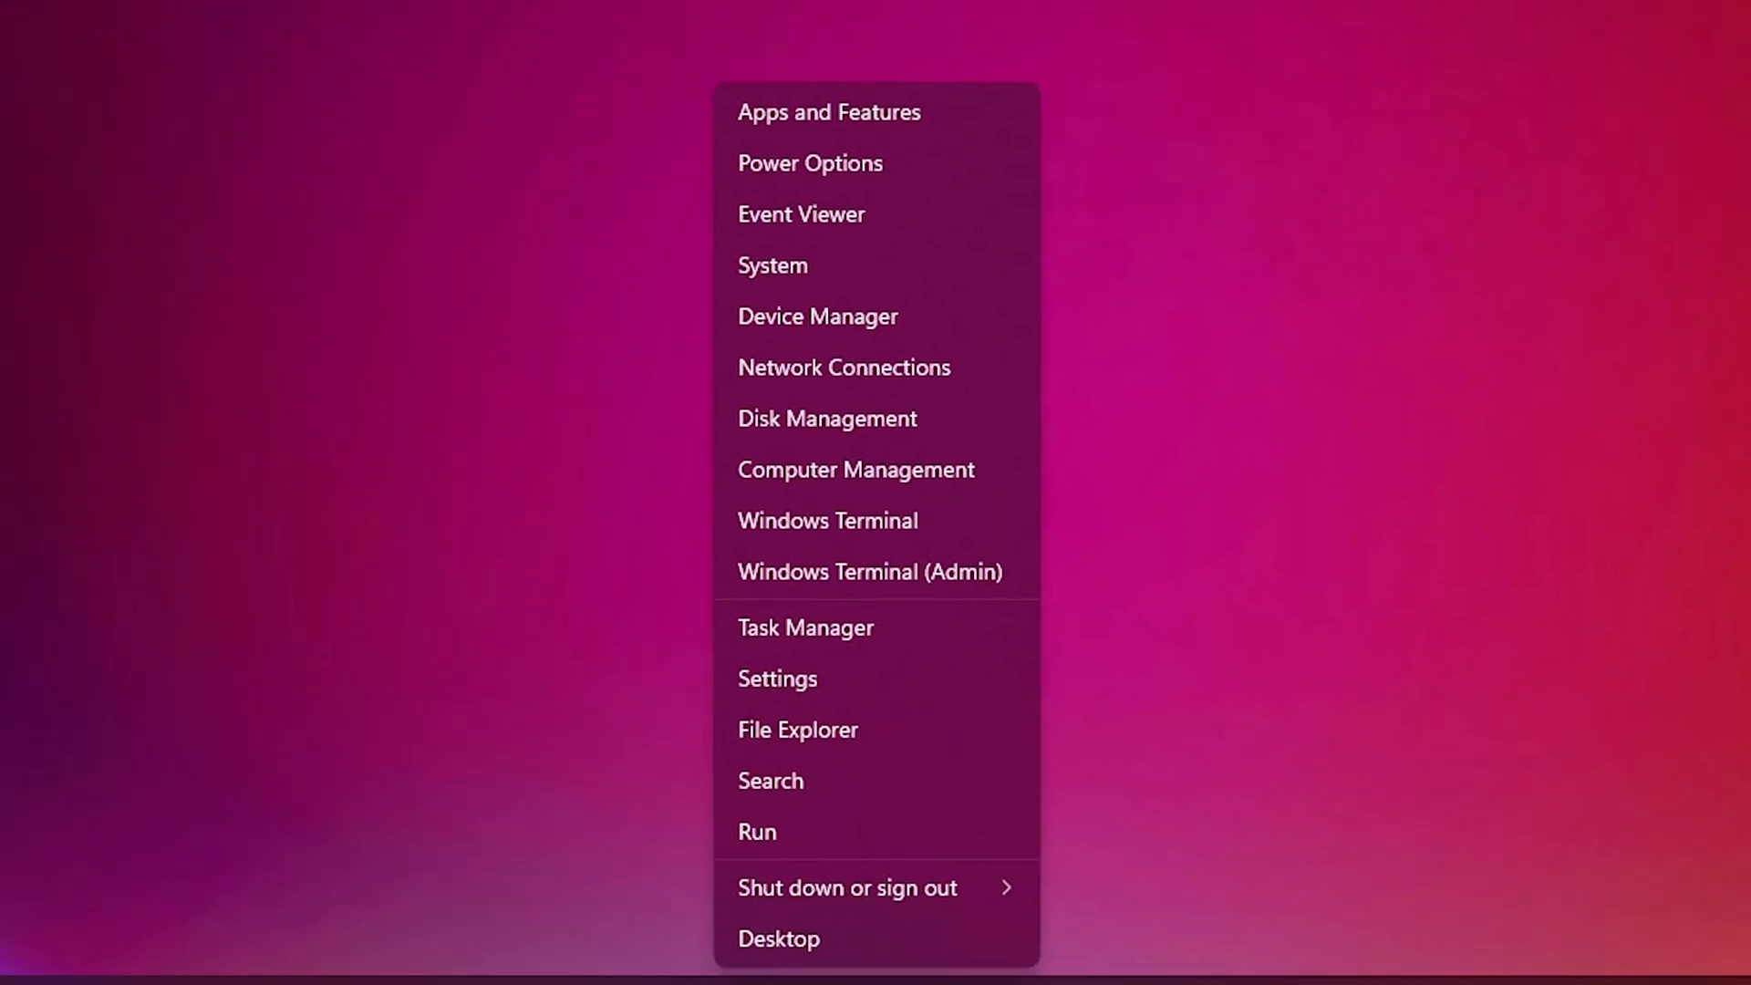
left_click(829, 111)
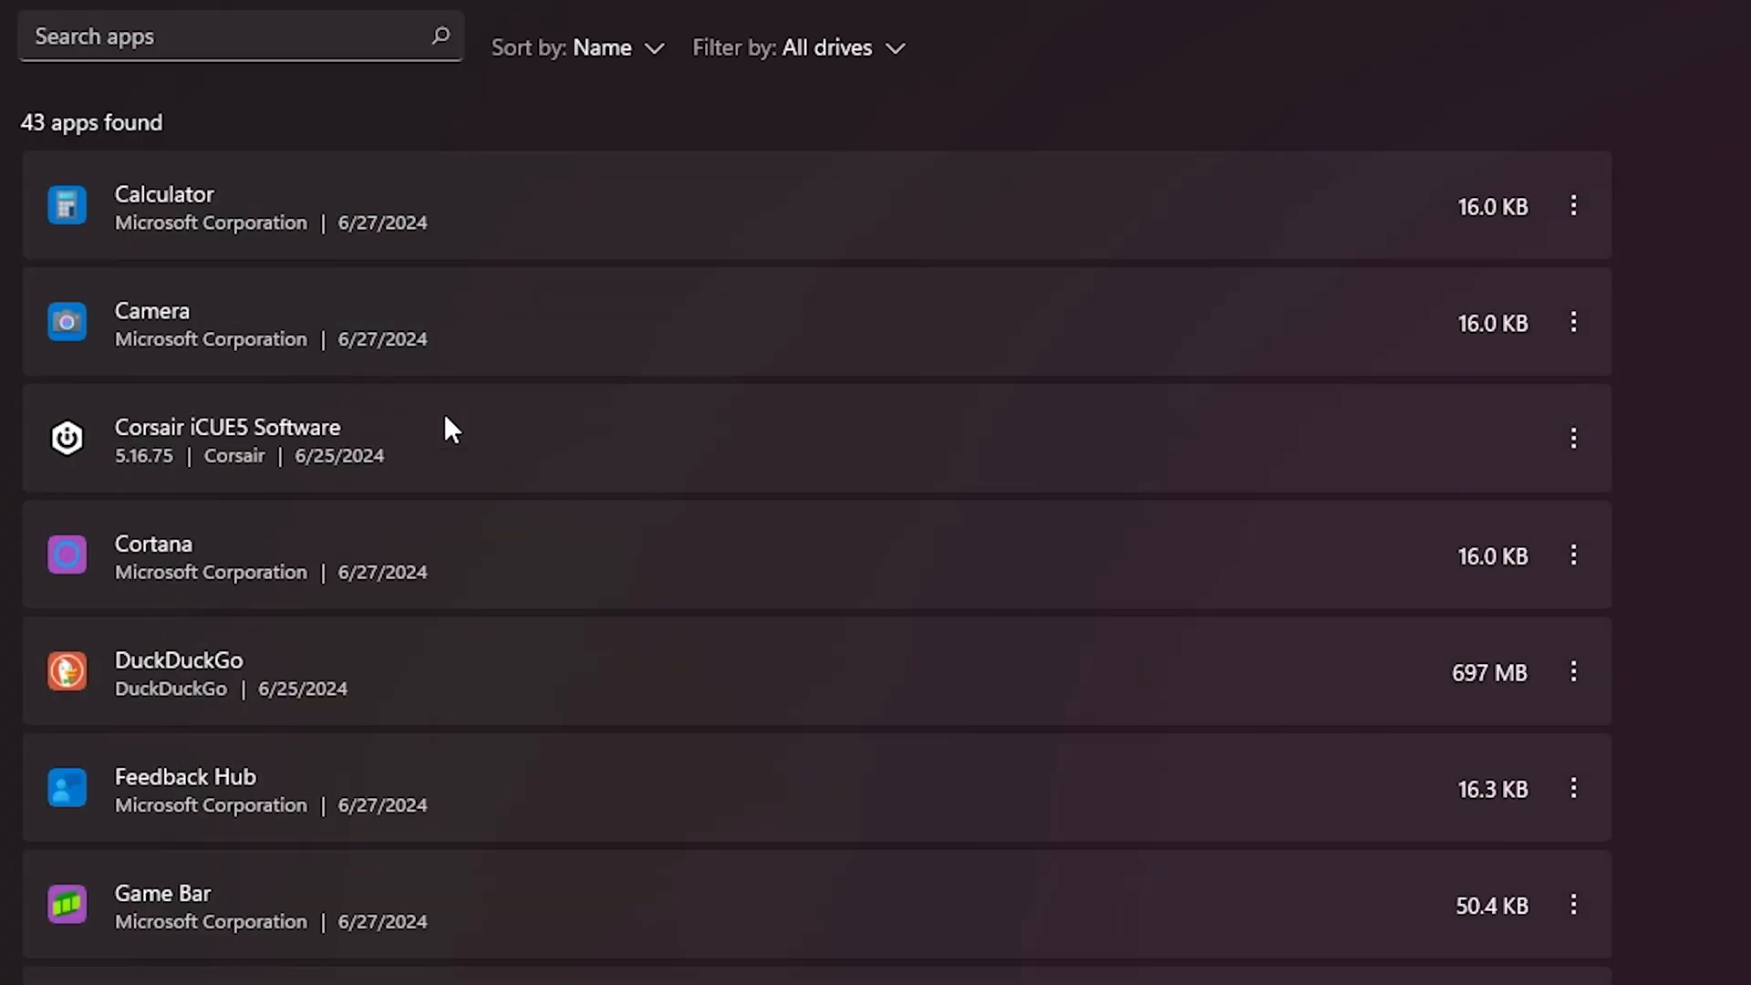
type("c")
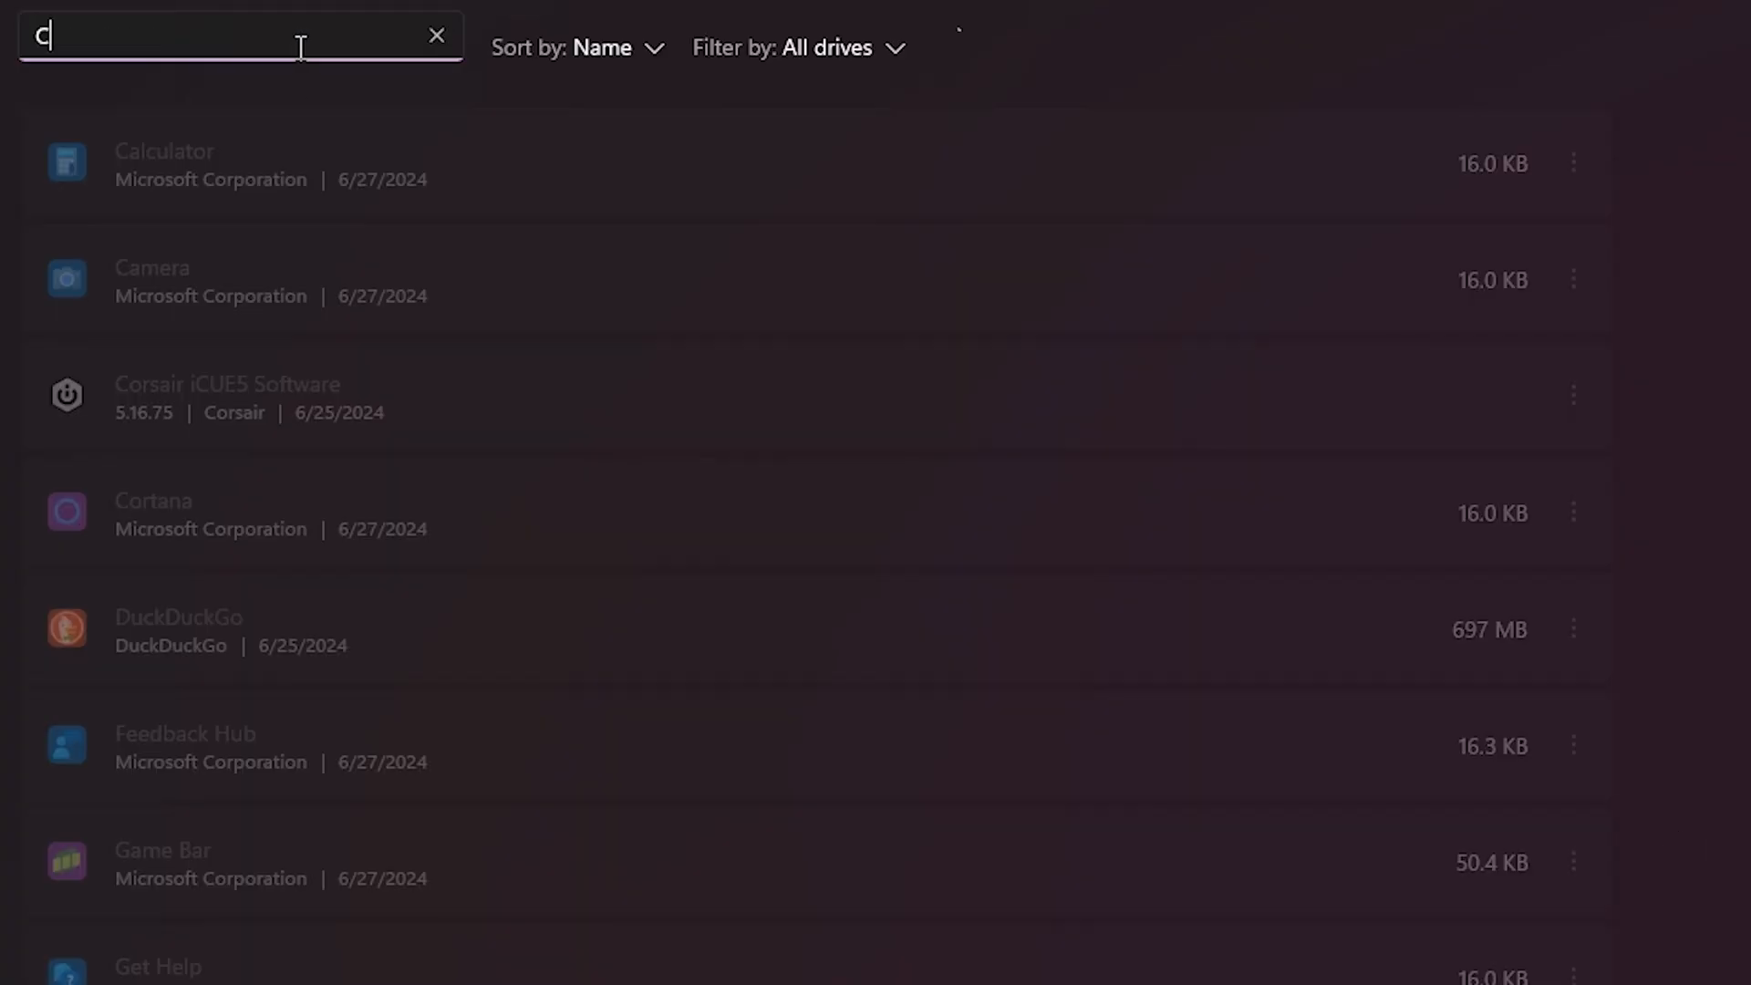
type("ORSAIR")
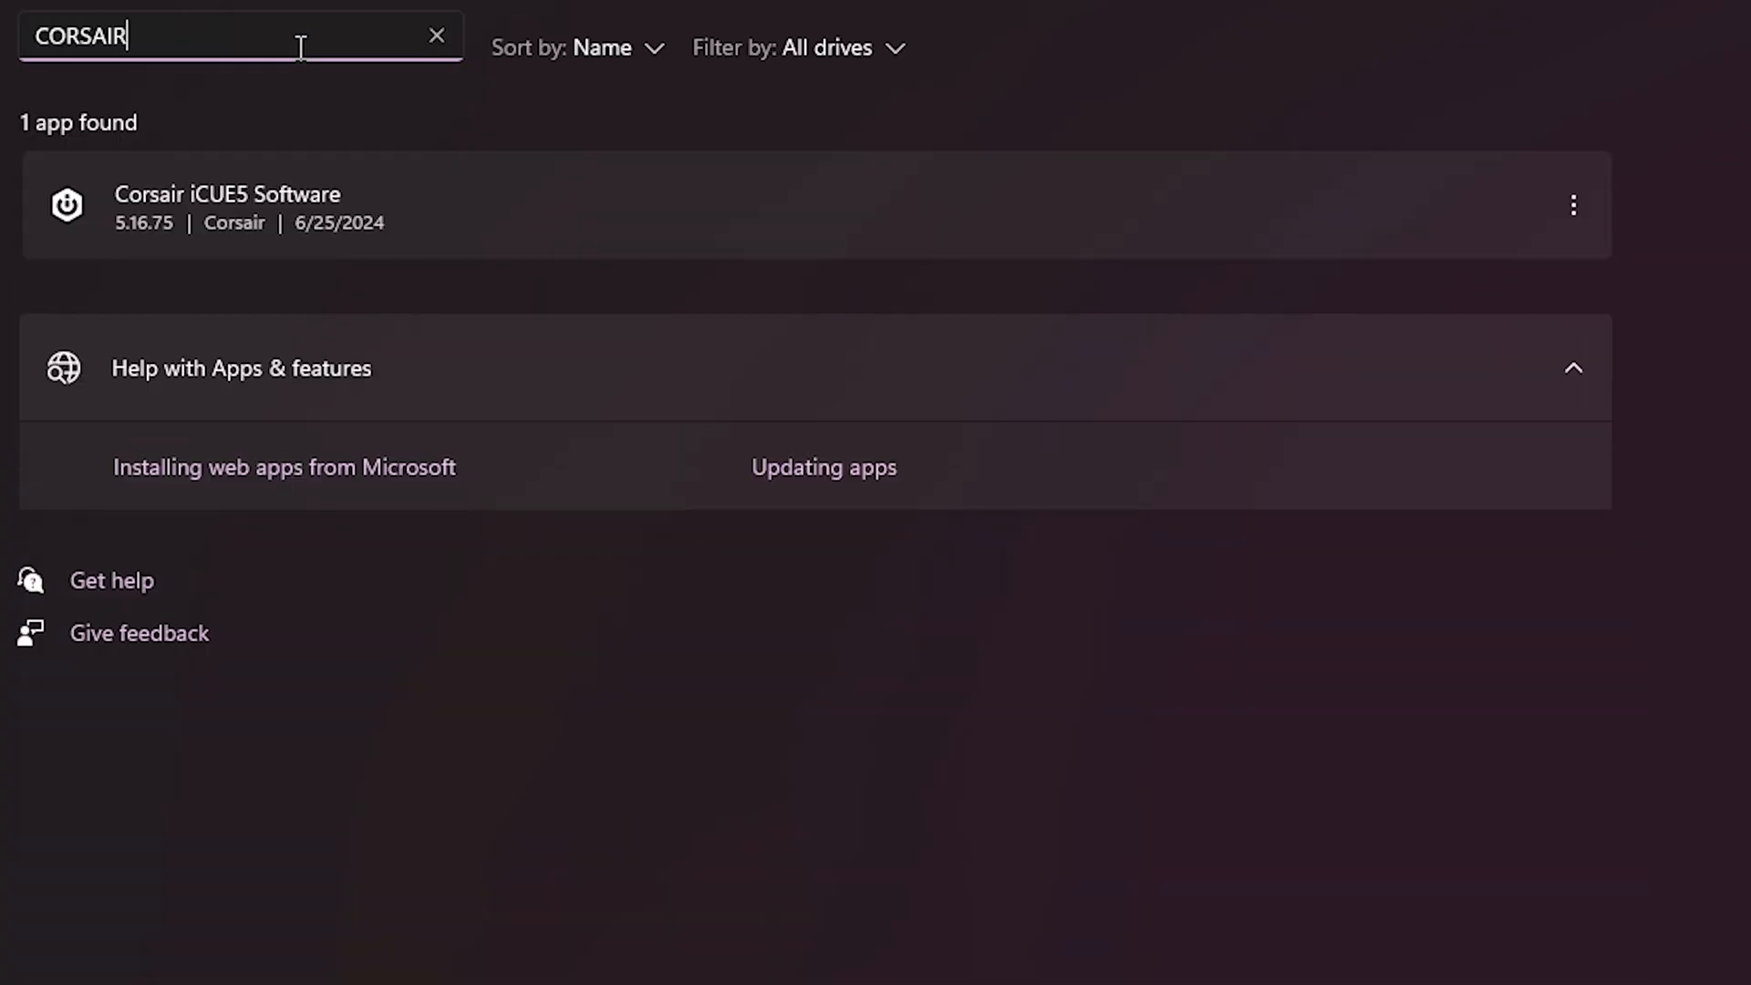
left_click(1574, 206)
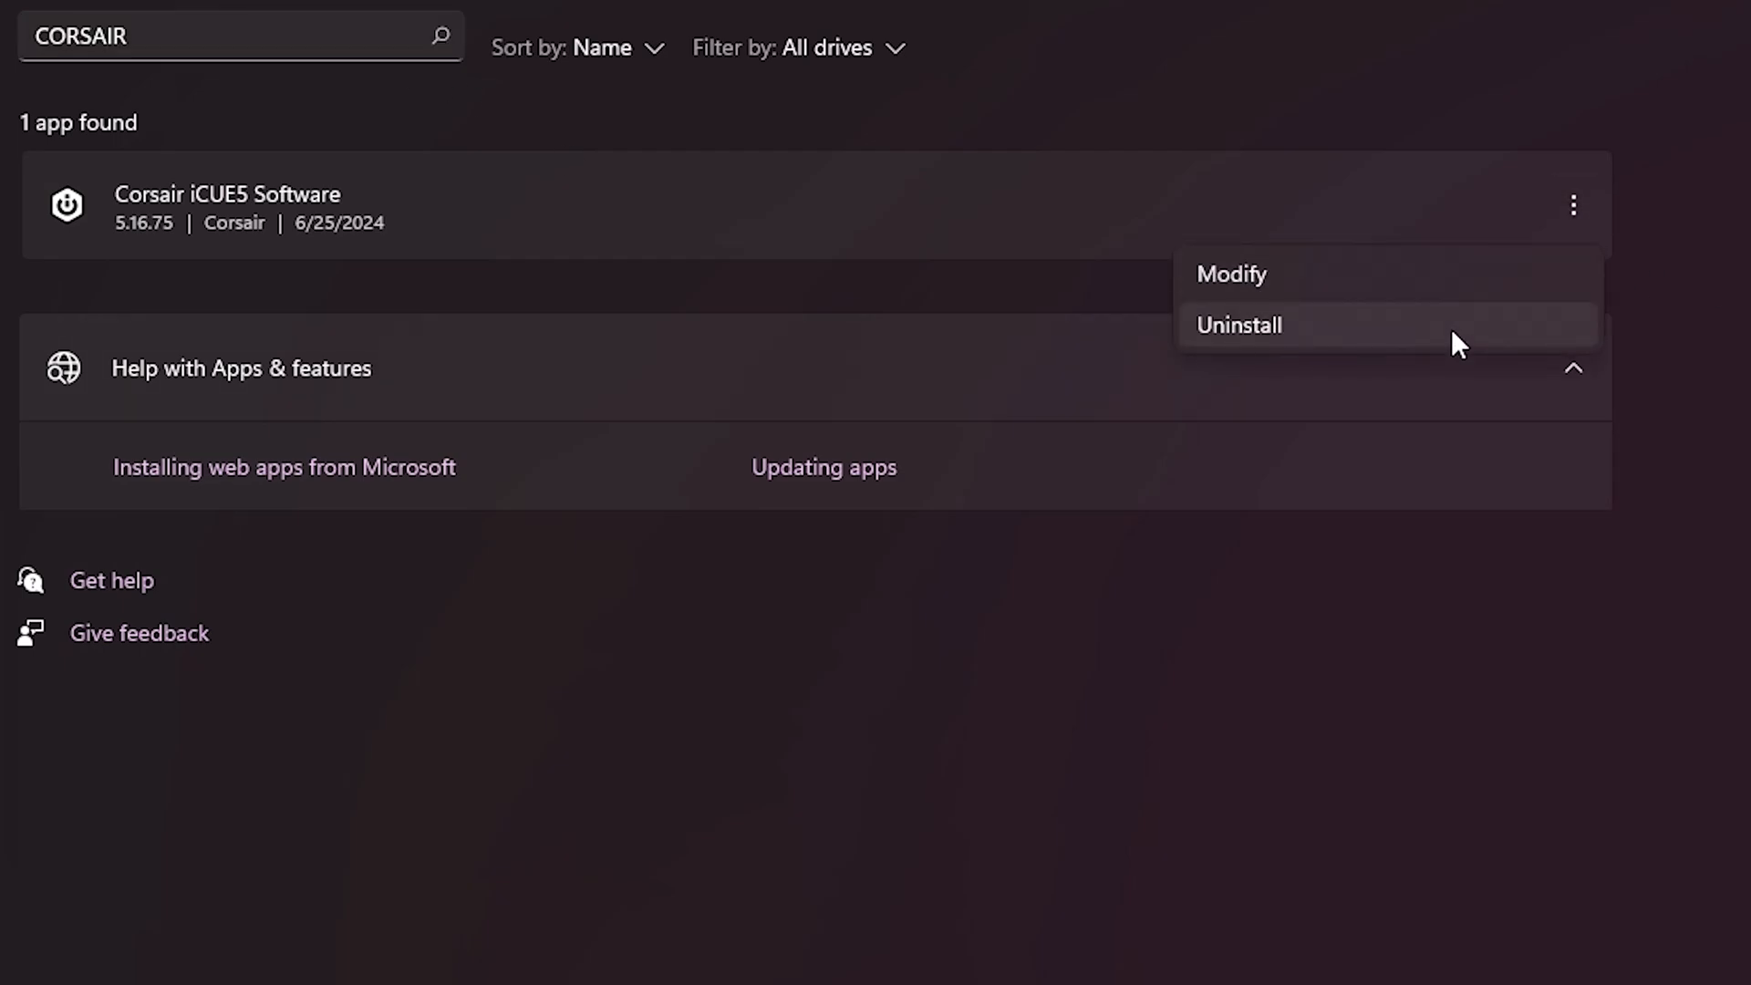
mouse_move(1525, 296)
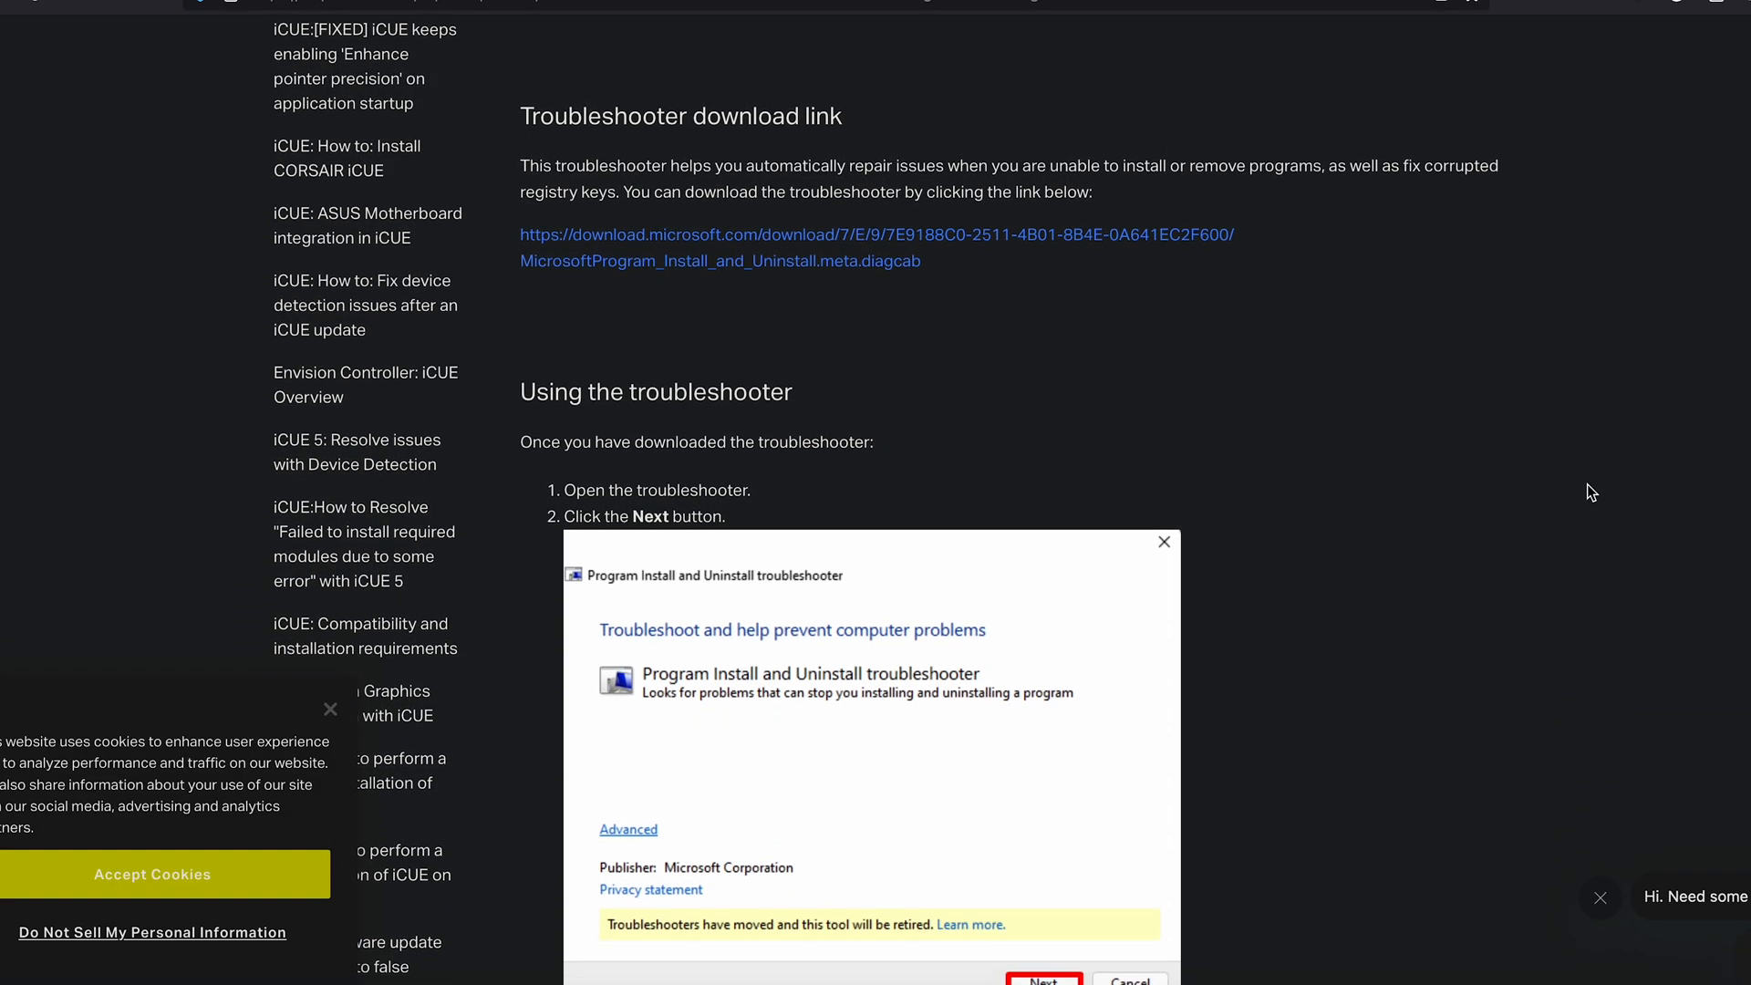
scroll("down", 3)
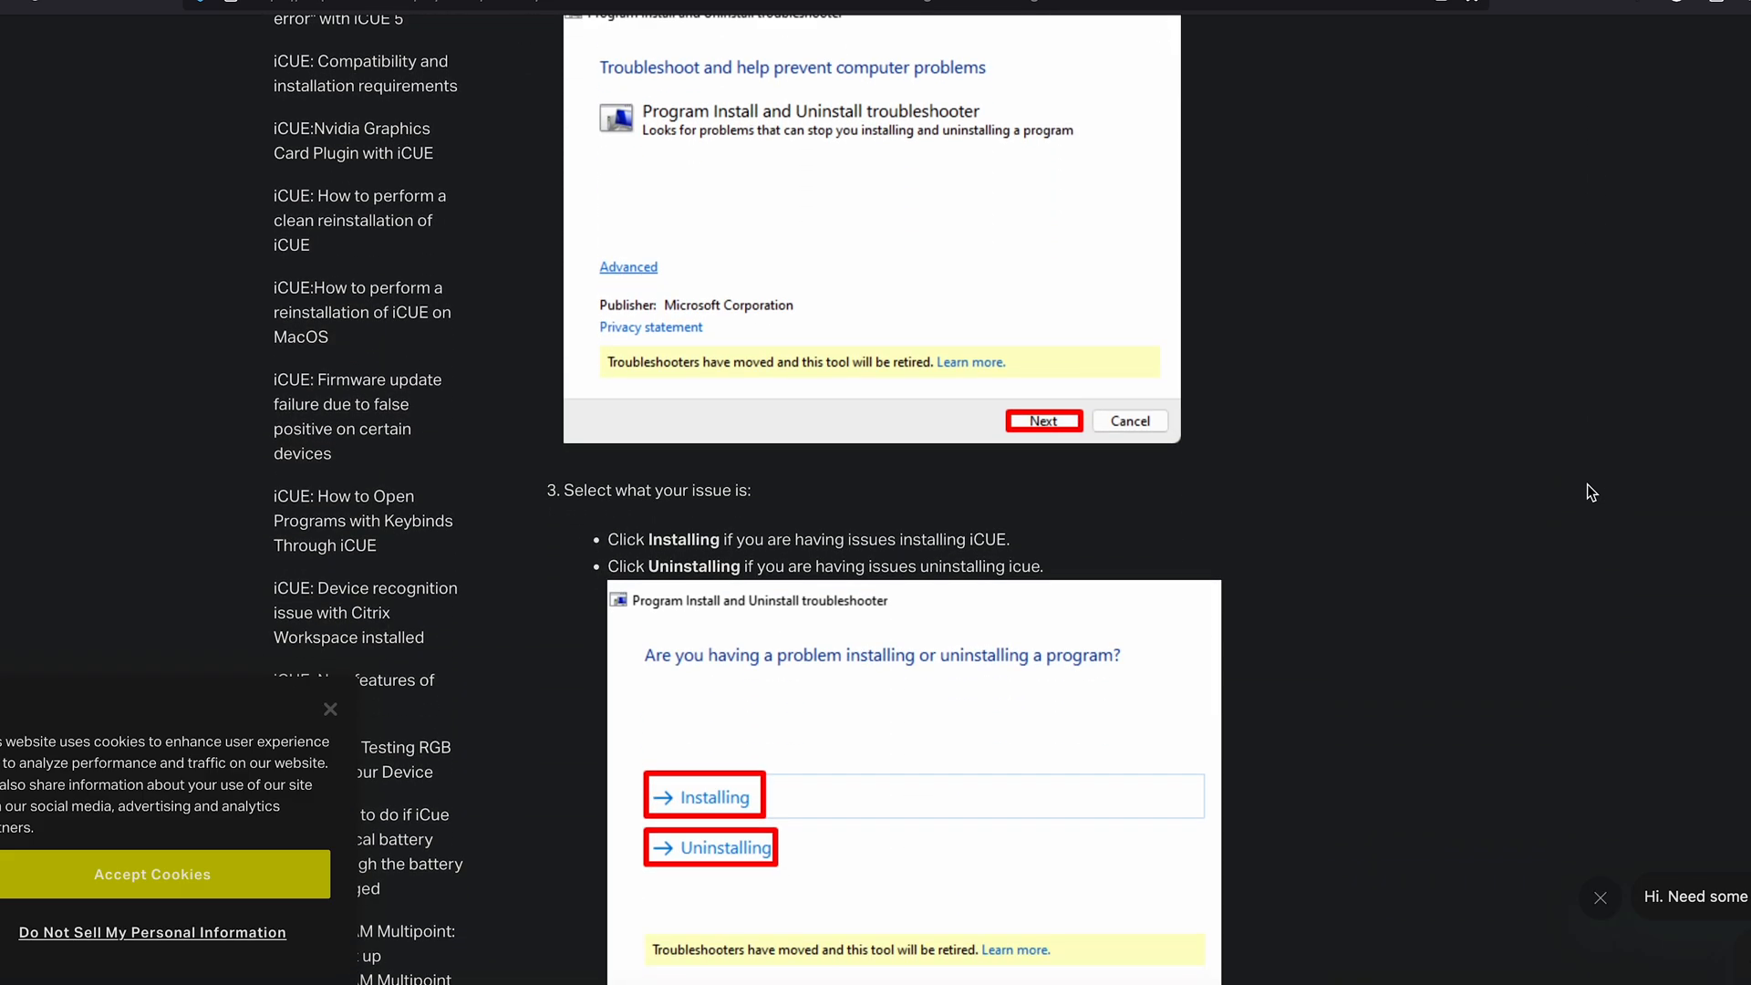
scroll("down", 3)
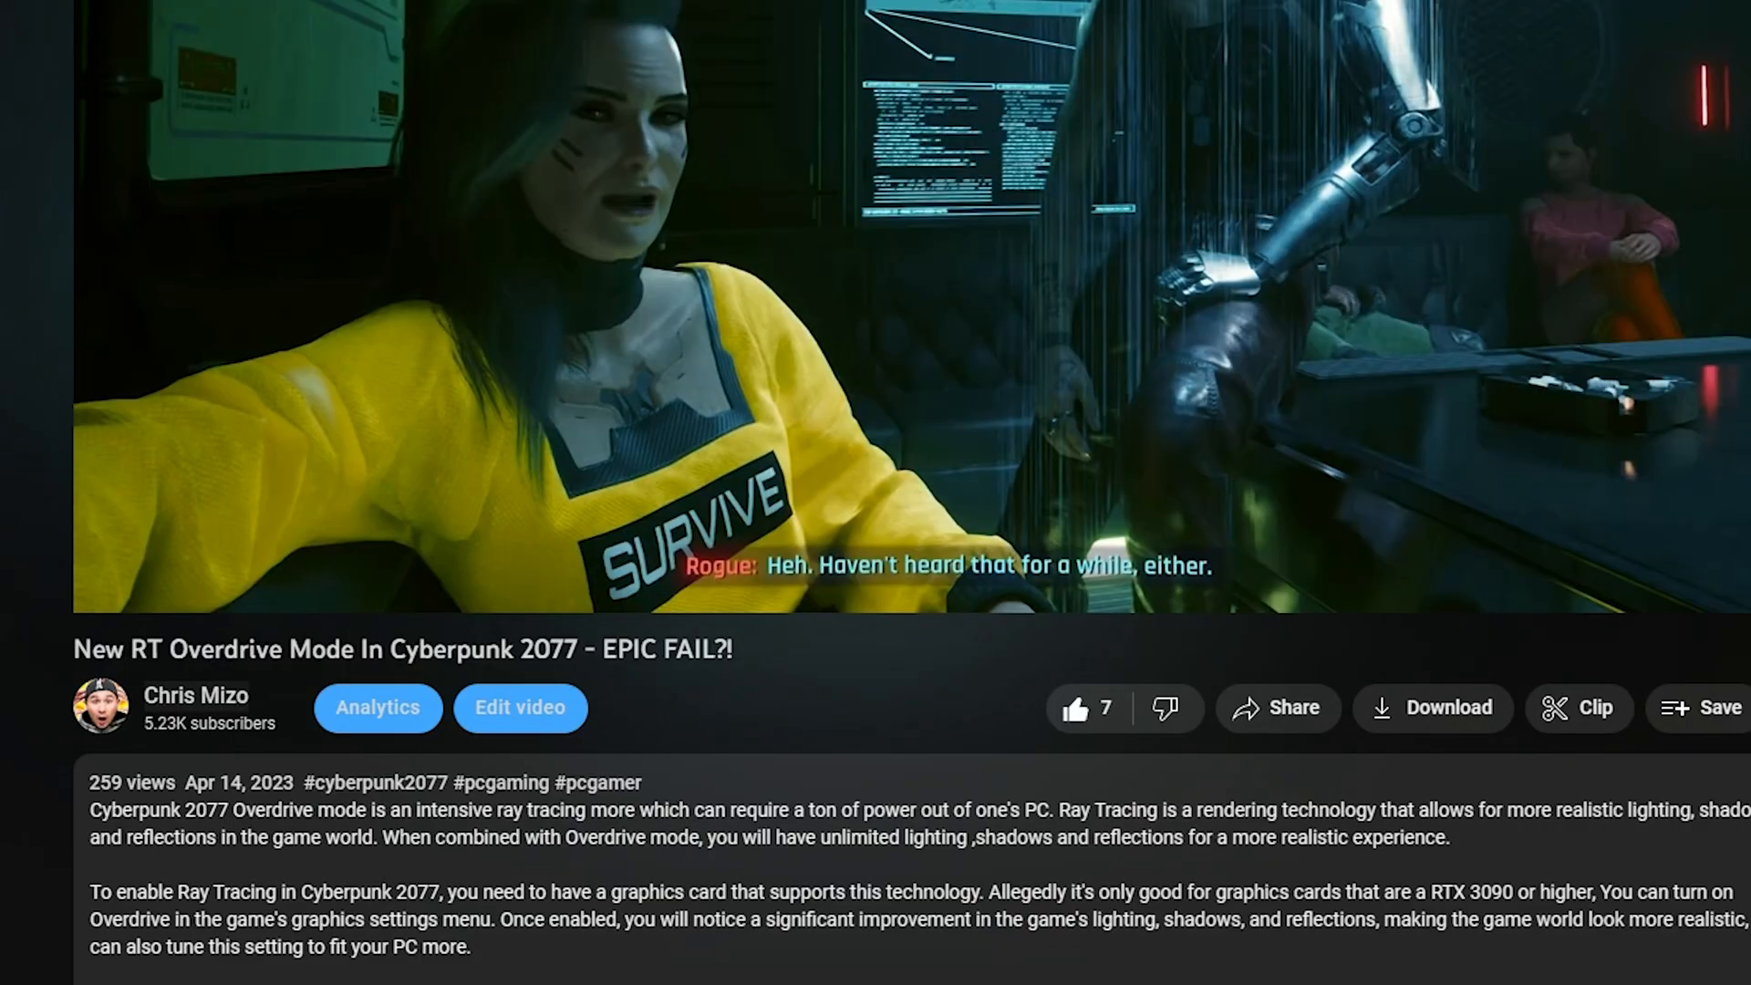
scroll("down", 3)
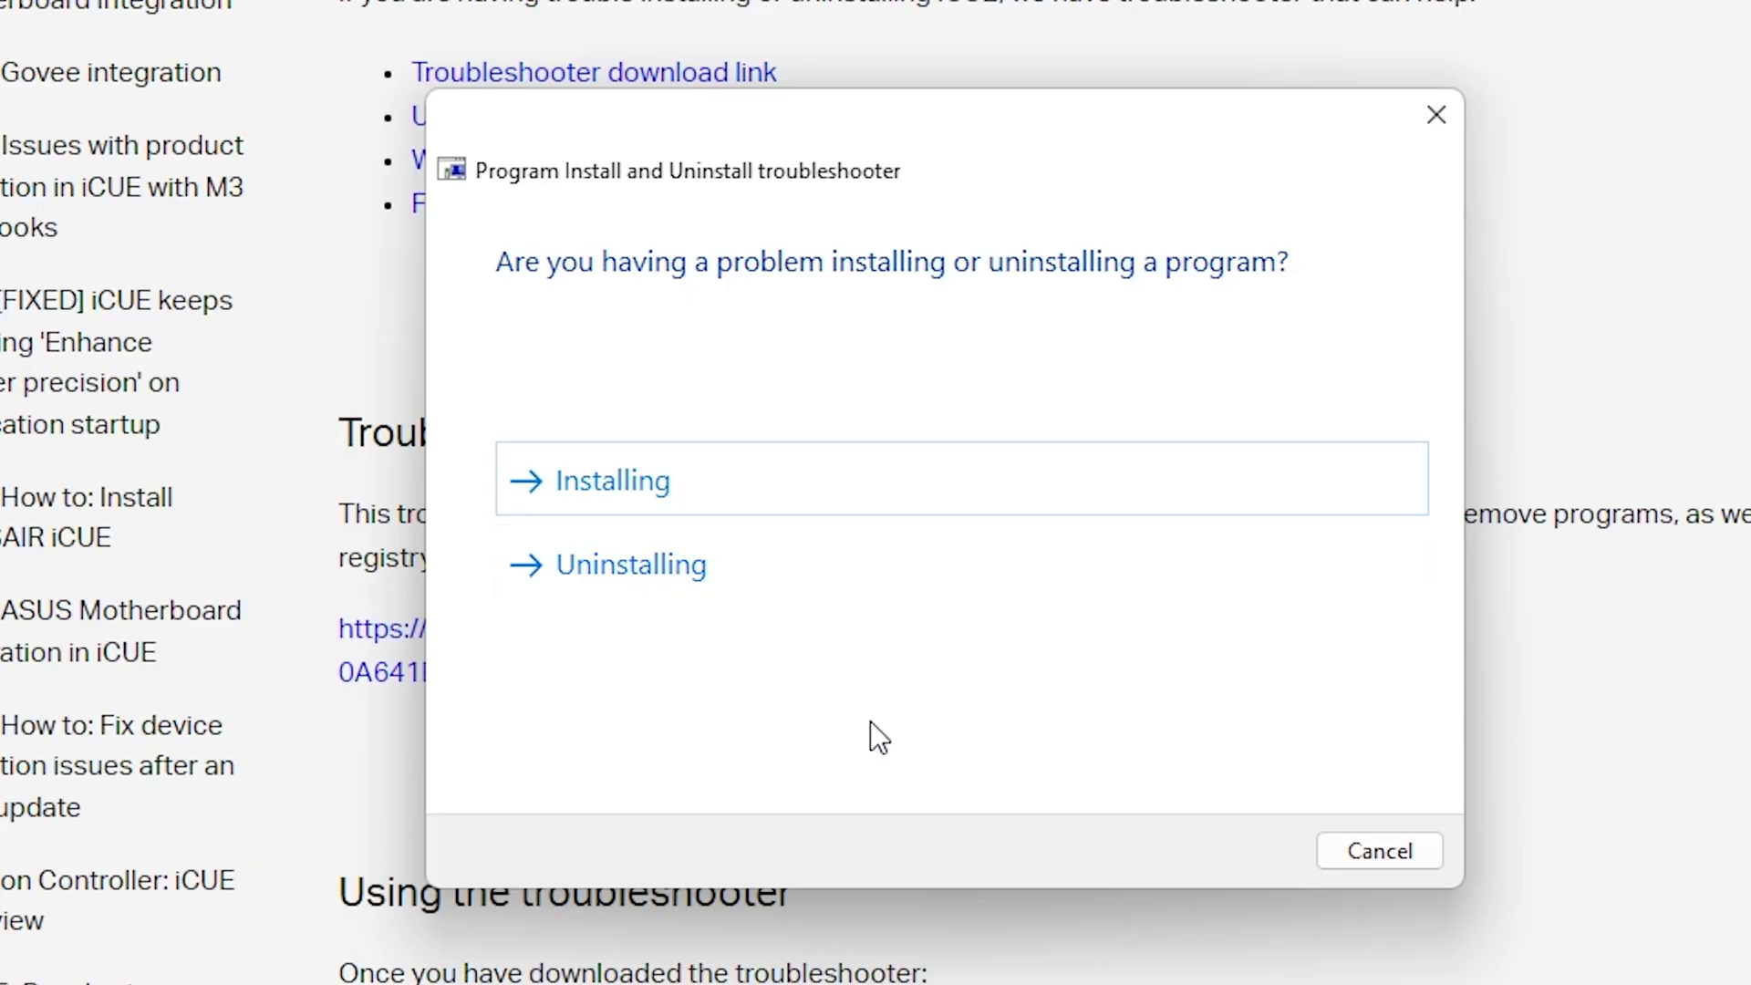
mouse_move(768, 564)
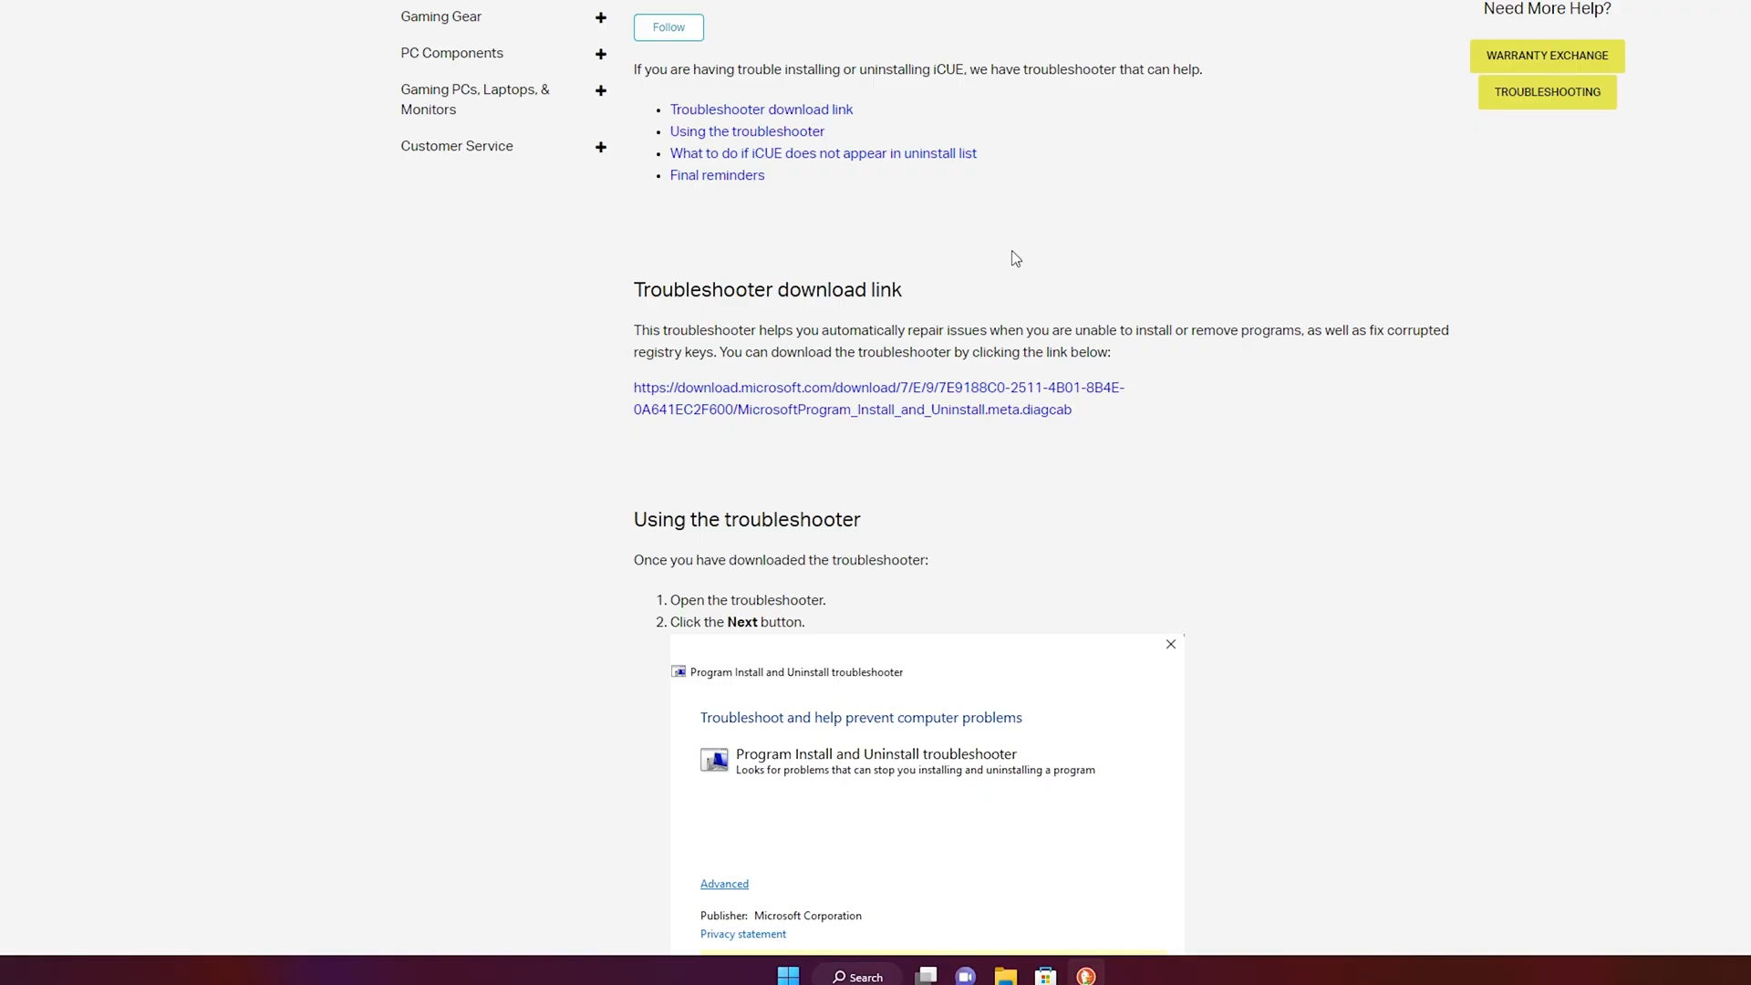
Expand the iCUE How-Tos list and skim the troubleshooter download article.
left_click(600, 17)
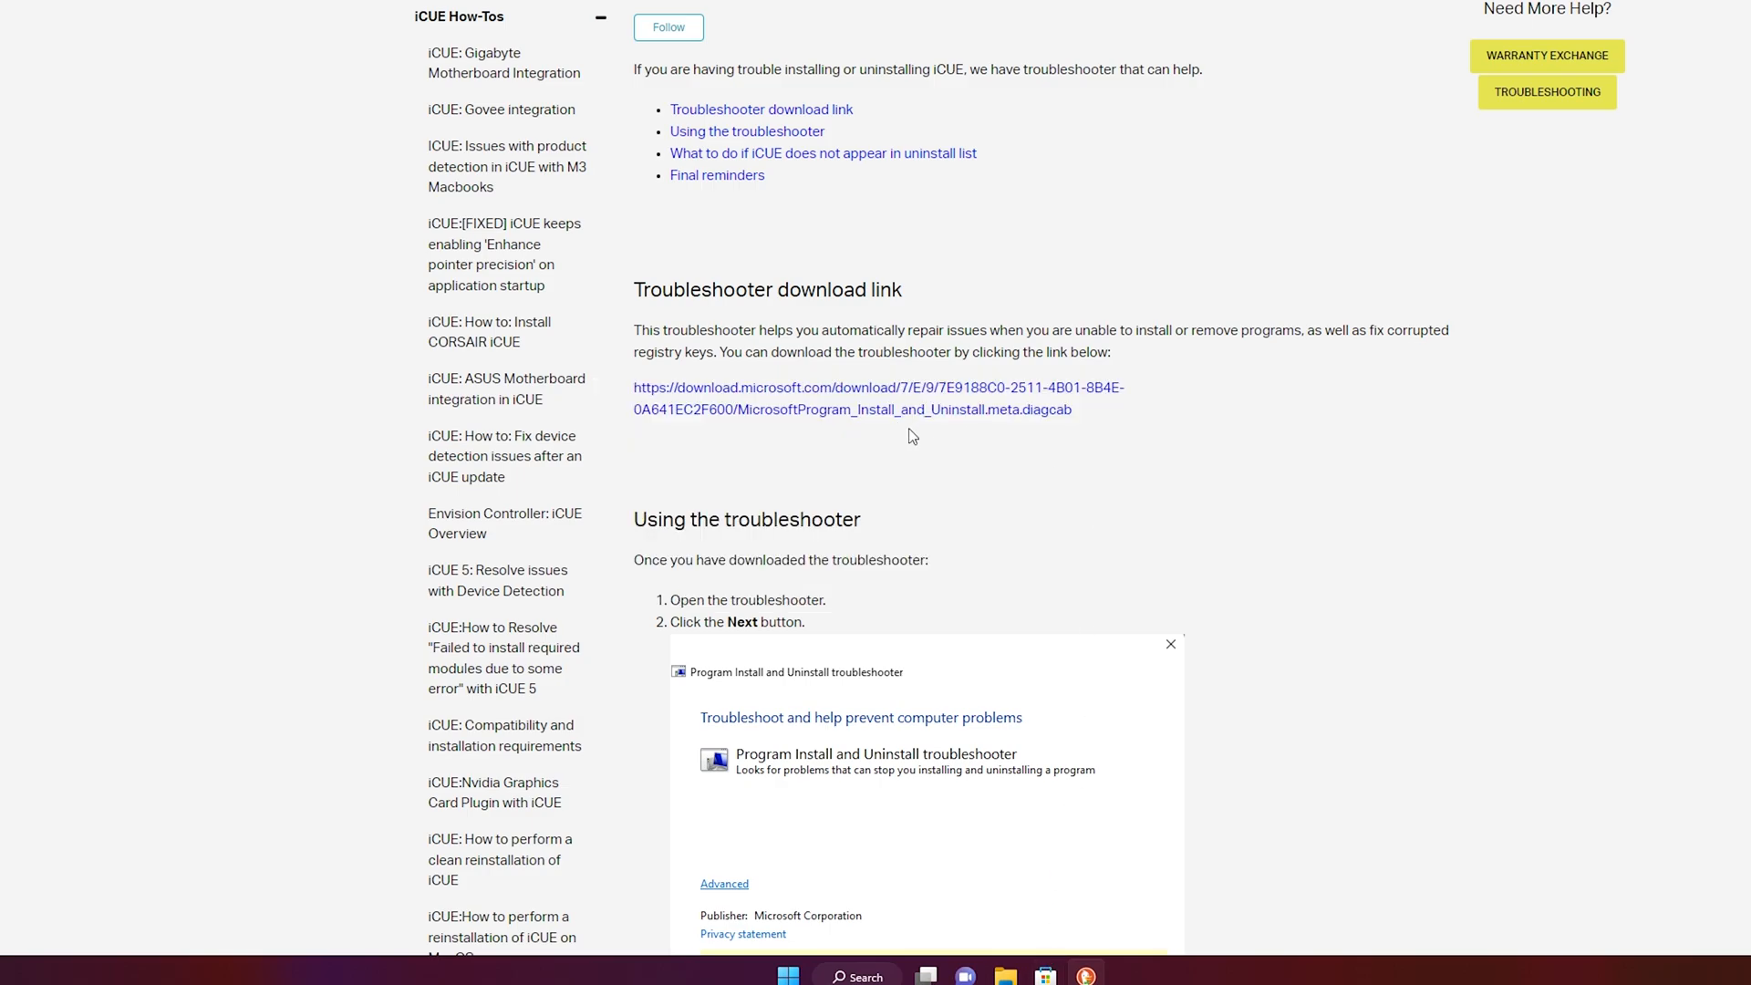
mouse_move(998, 456)
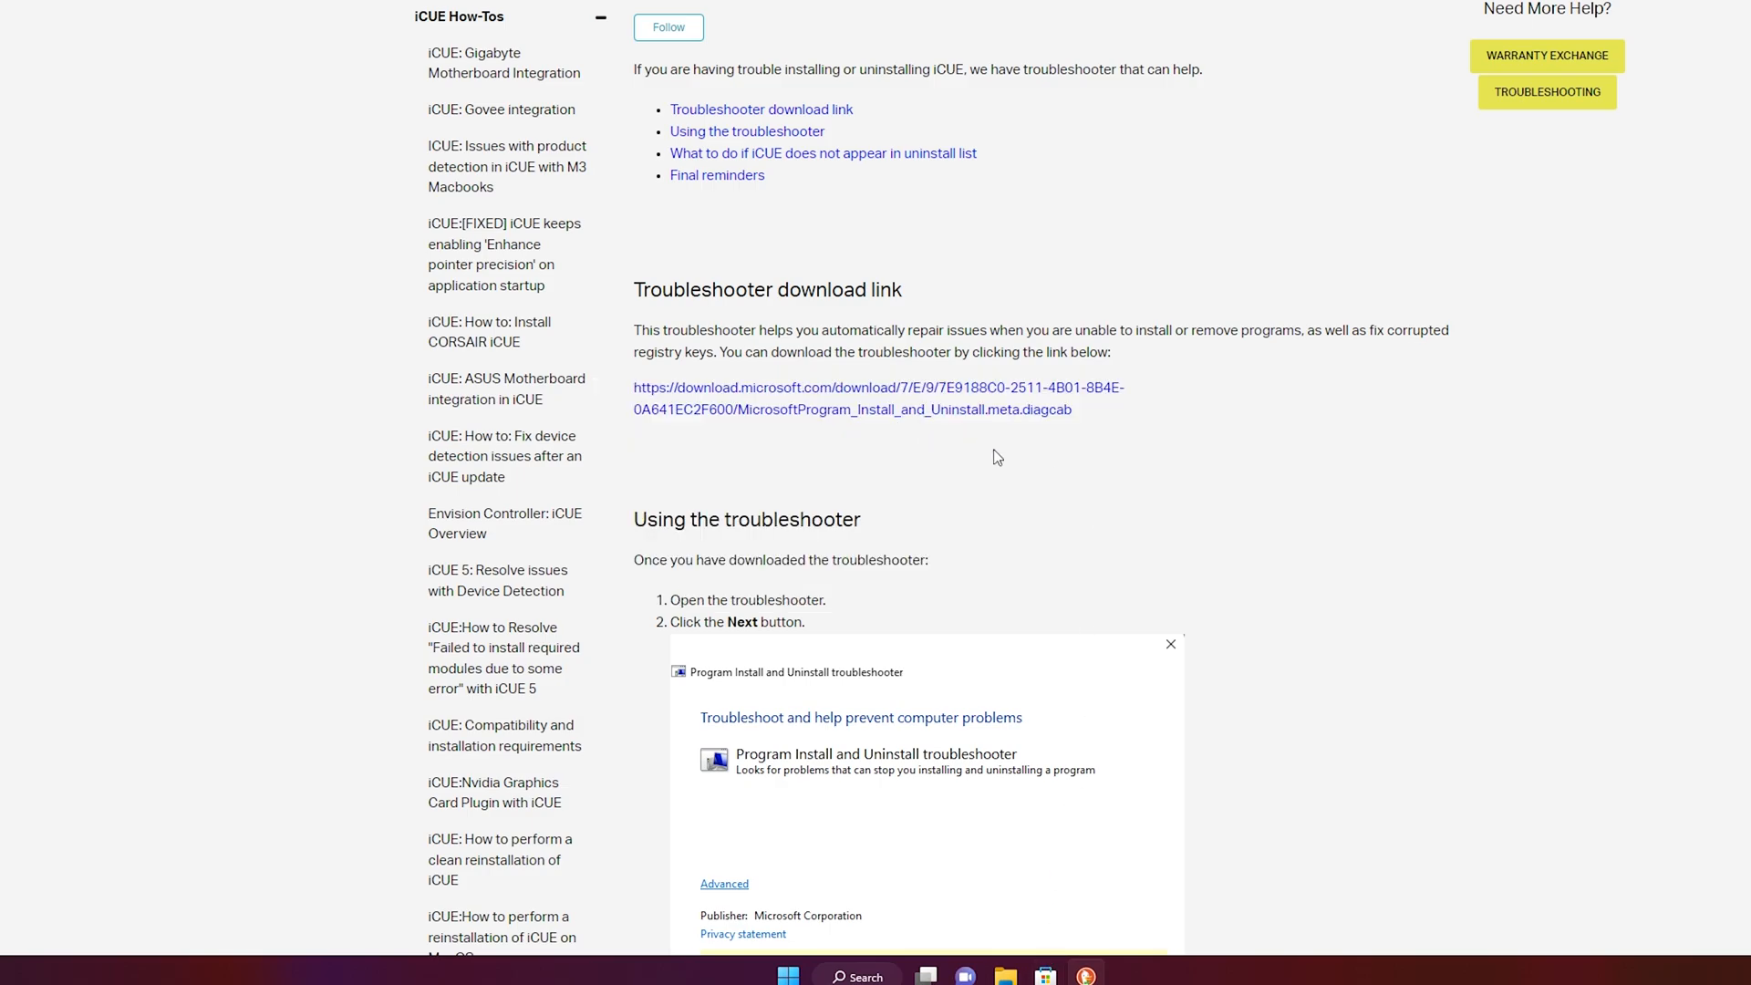
scroll("down", 3)
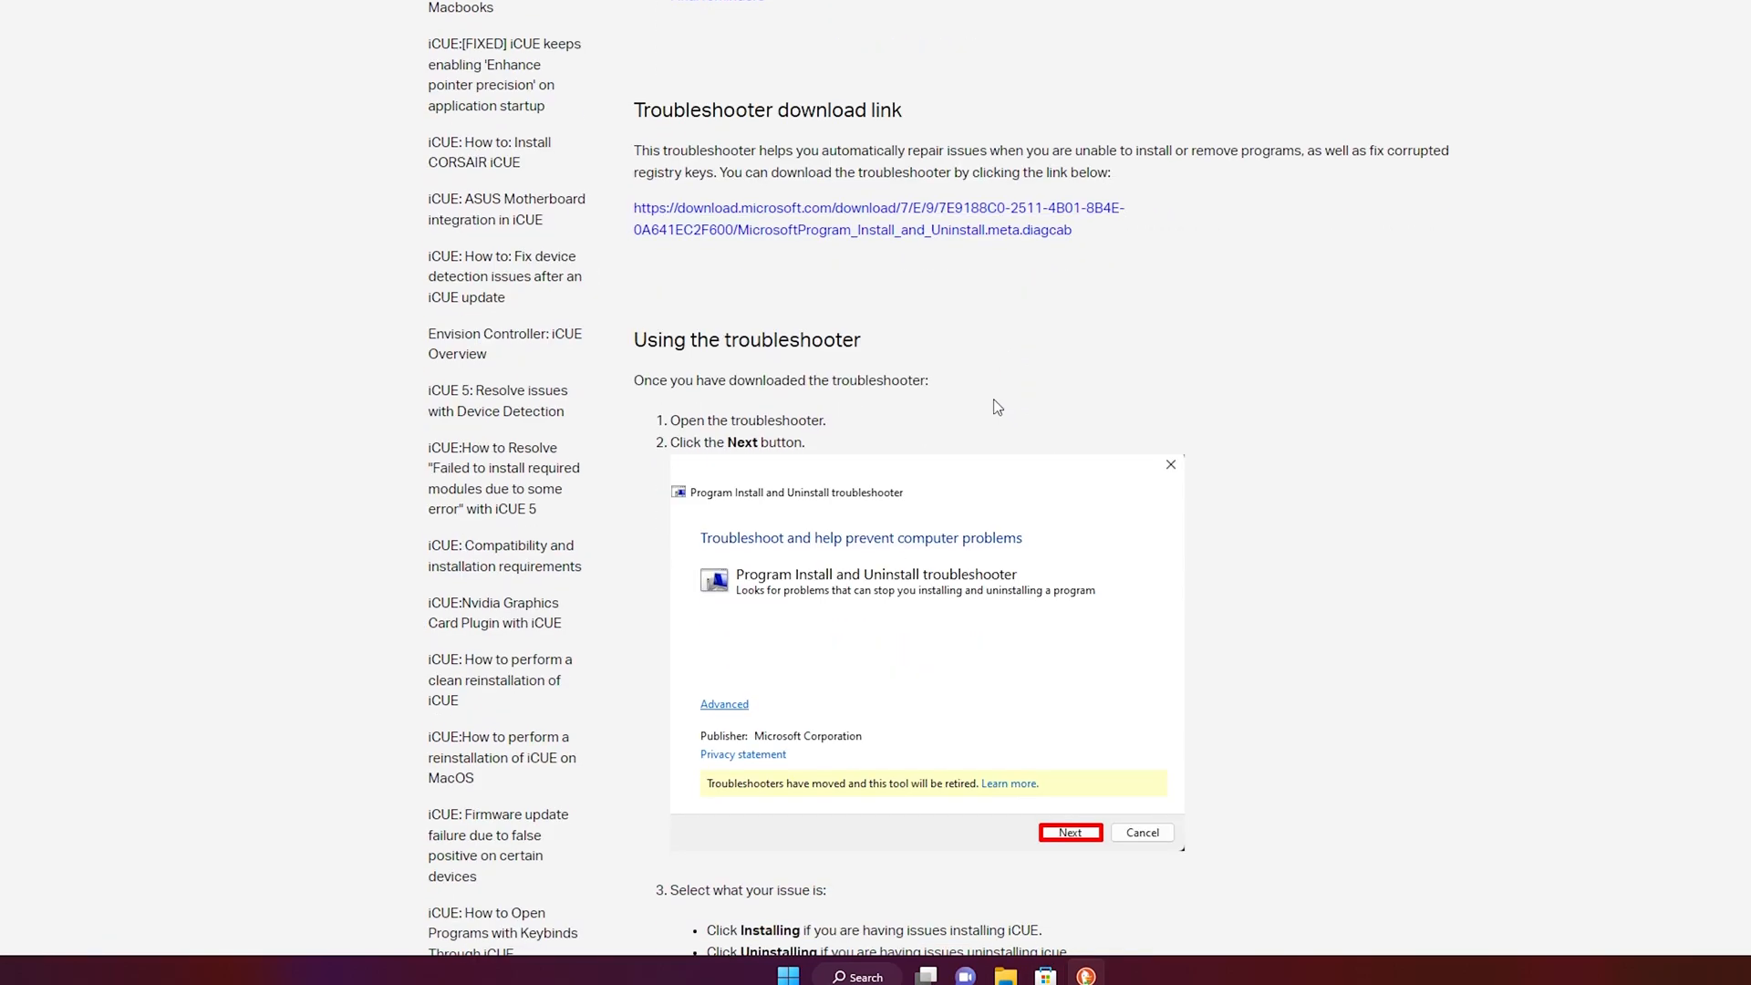
mouse_move(1018, 303)
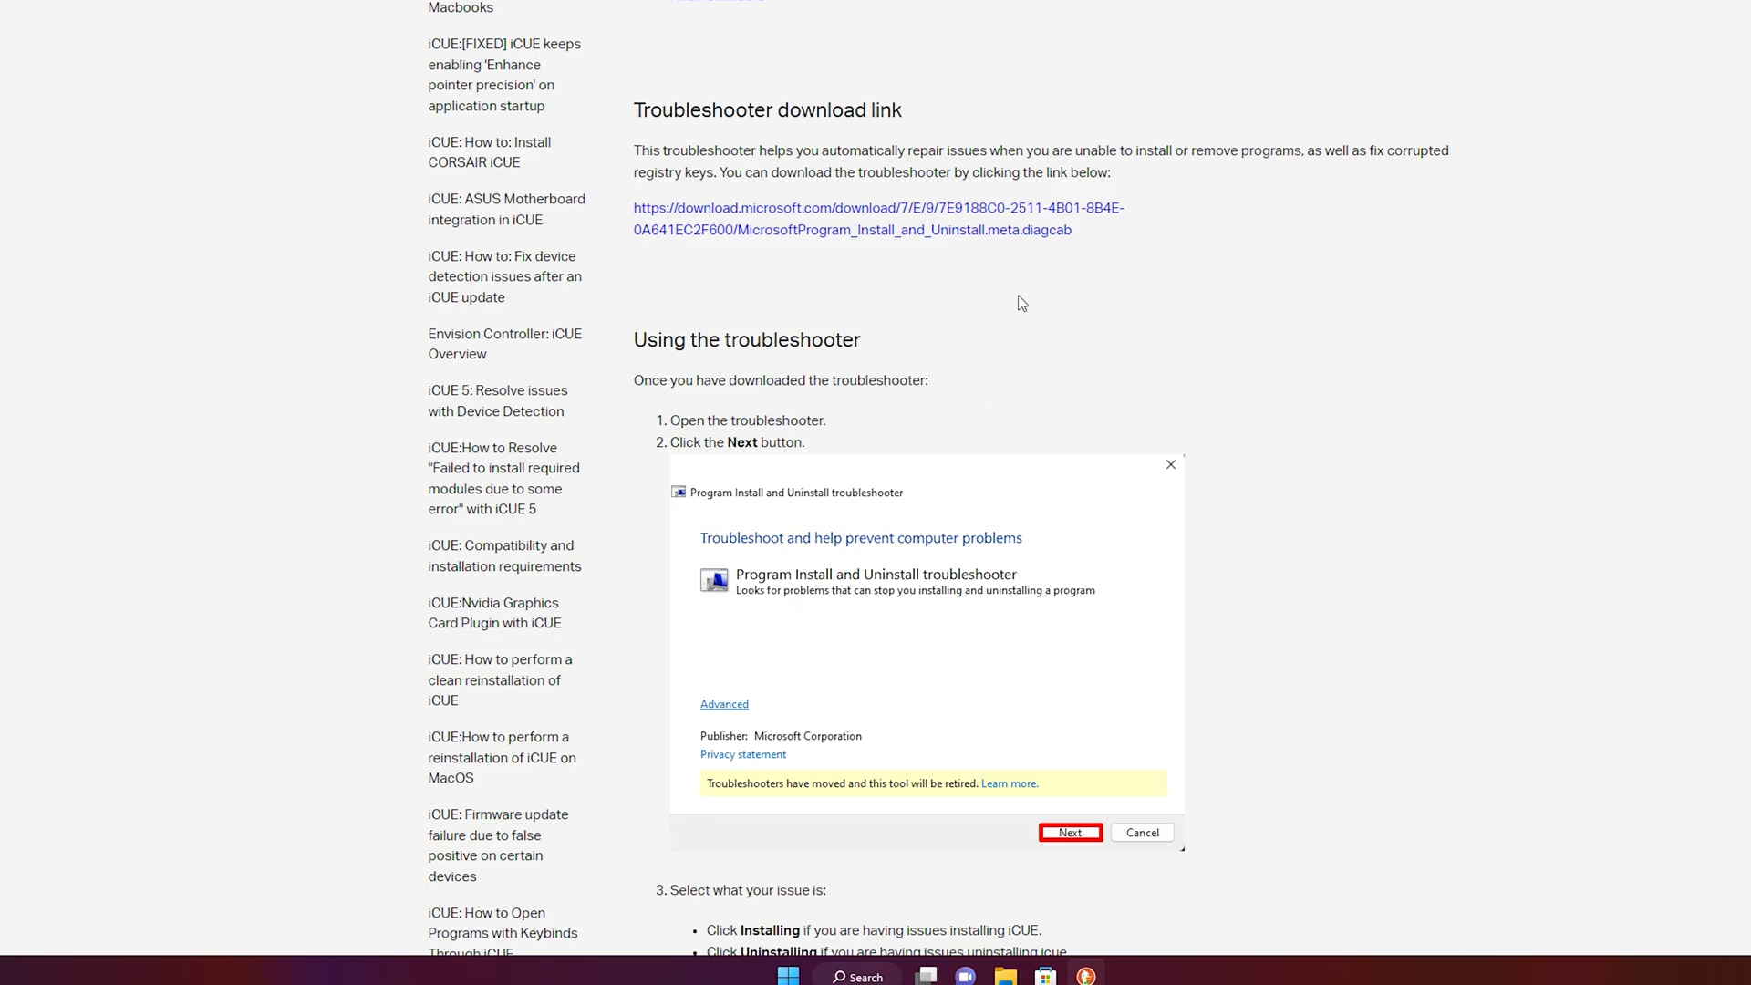
scroll("up", 3)
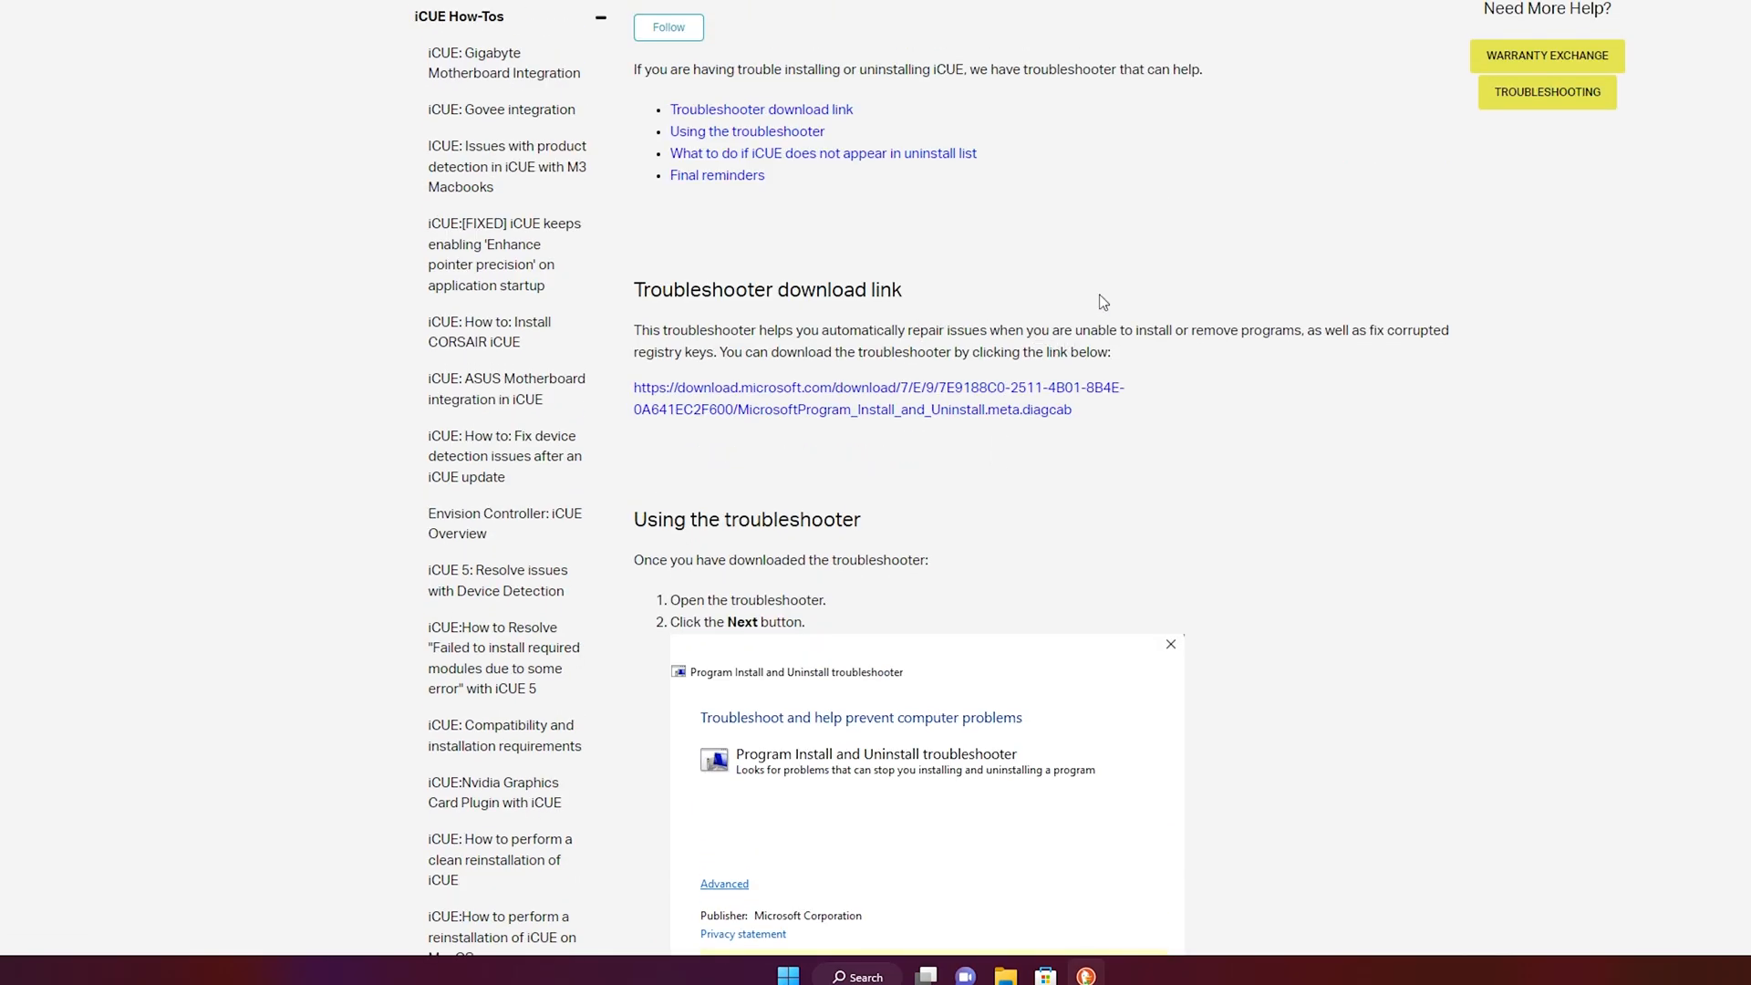
mouse_move(1082, 310)
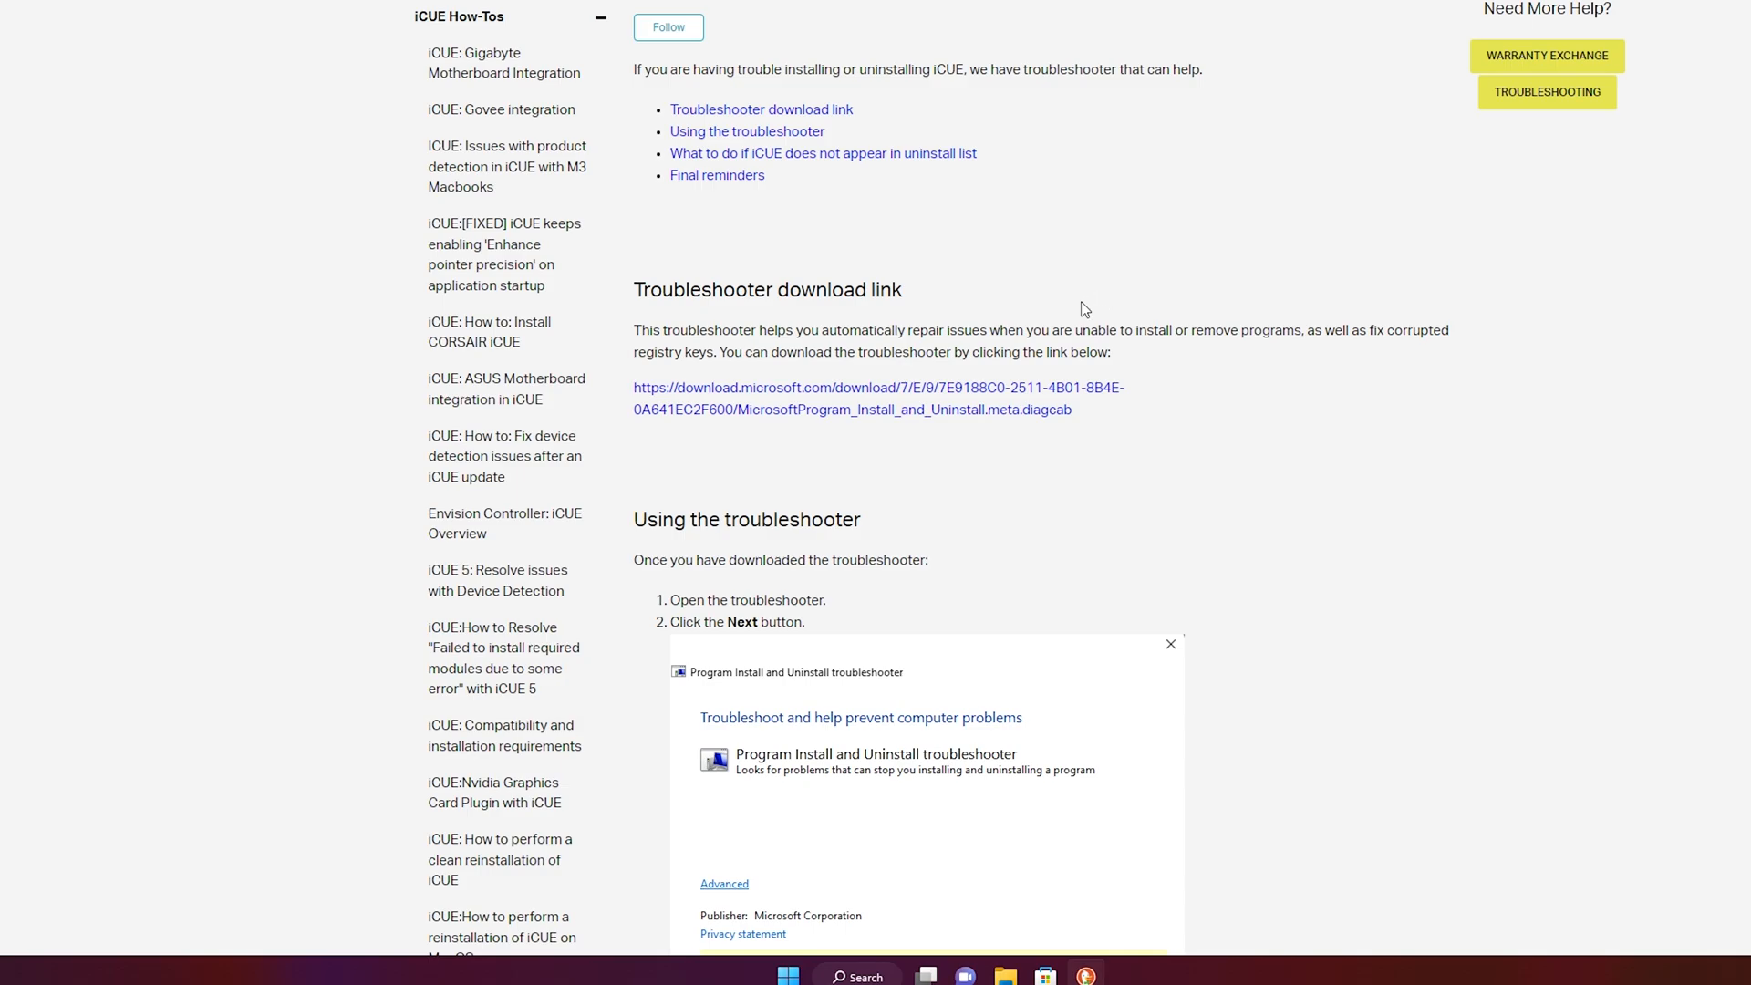
mouse_move(767, 327)
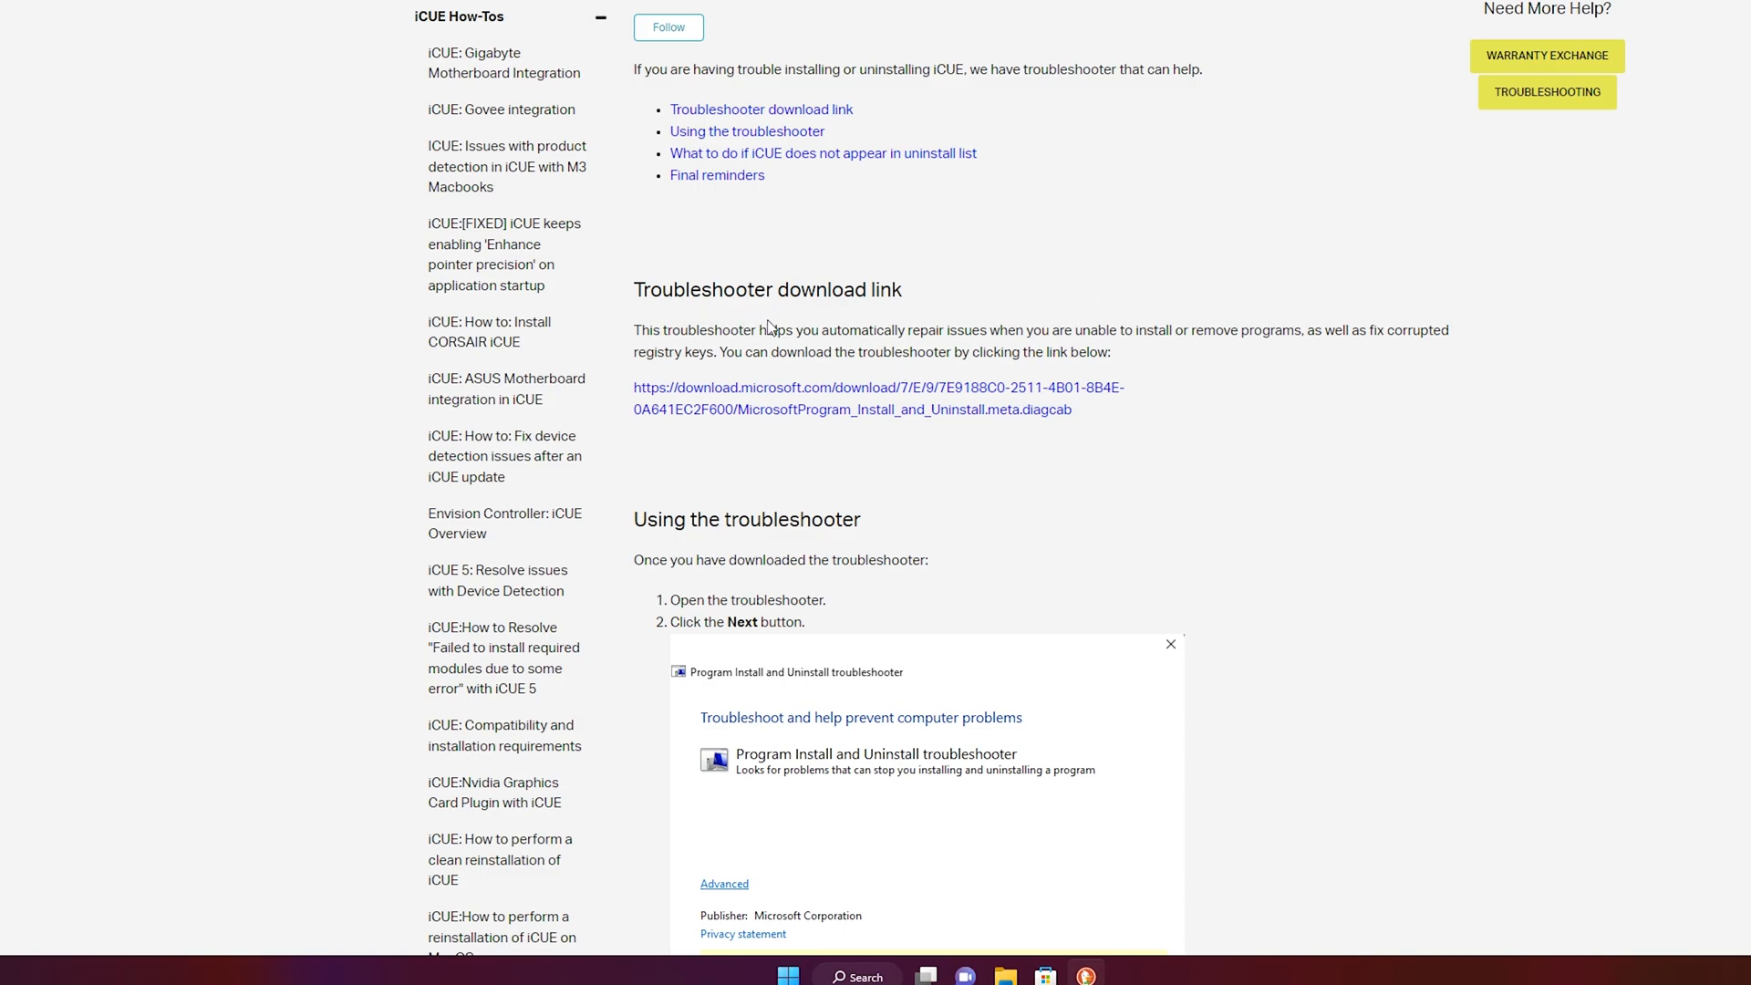
mouse_move(981, 416)
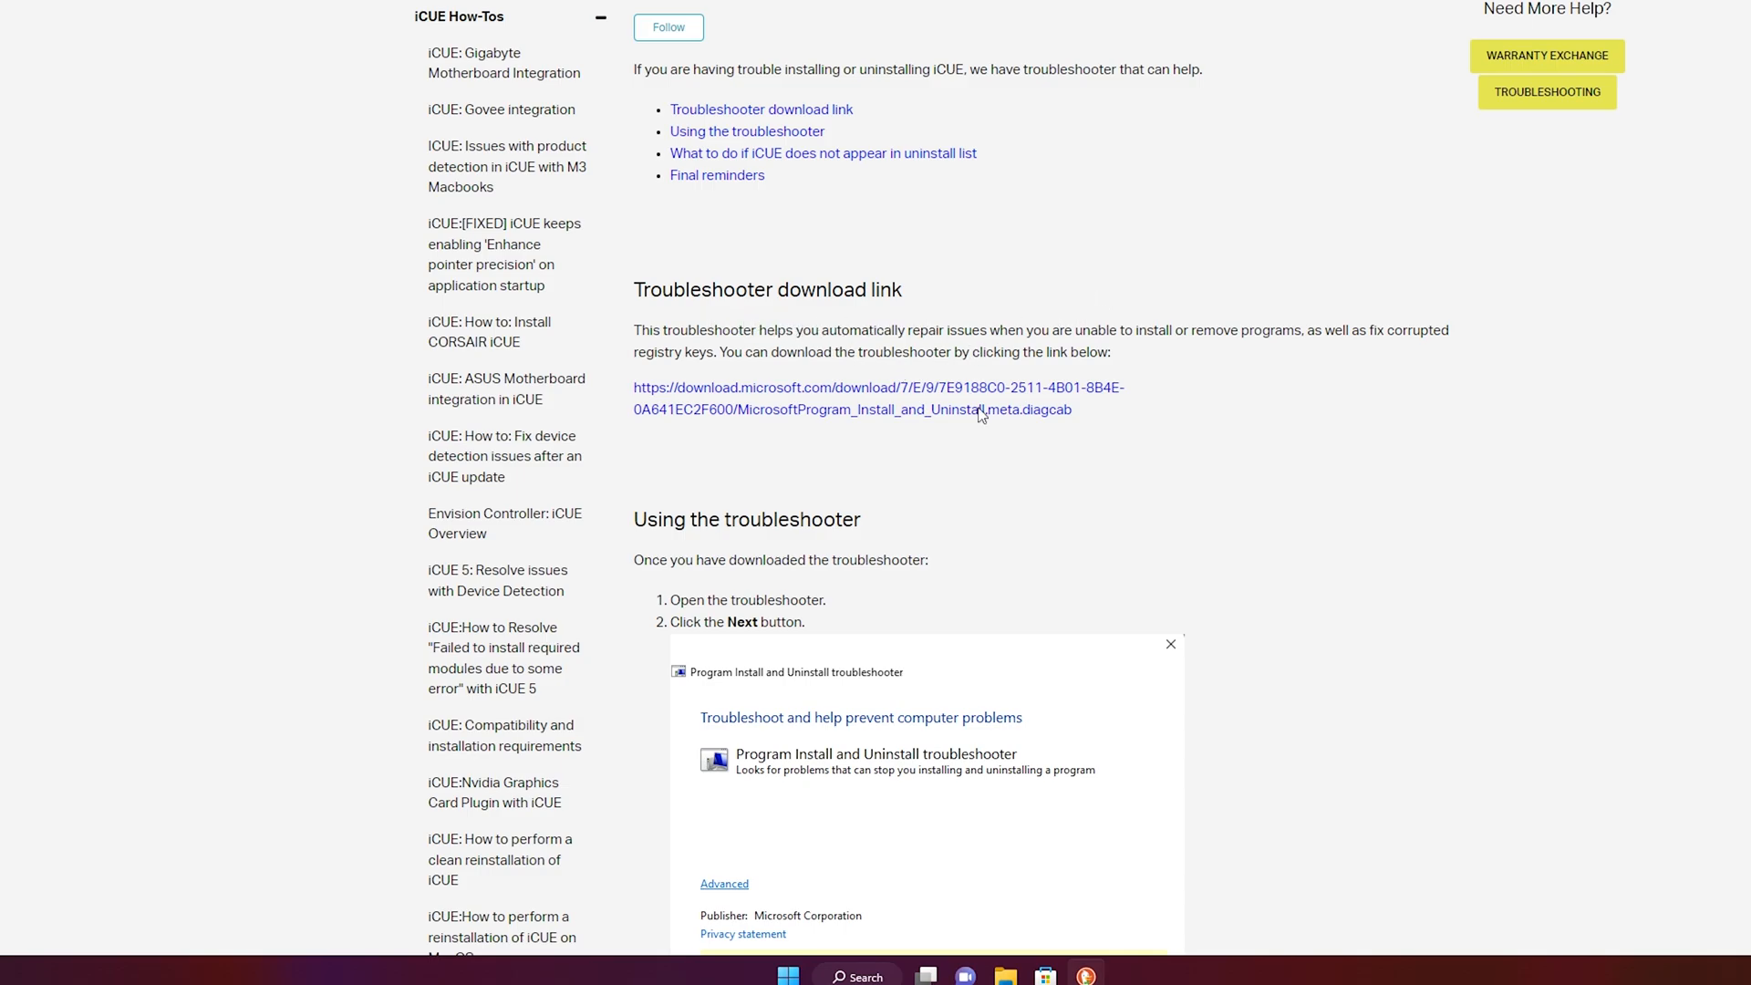
mouse_move(1061, 400)
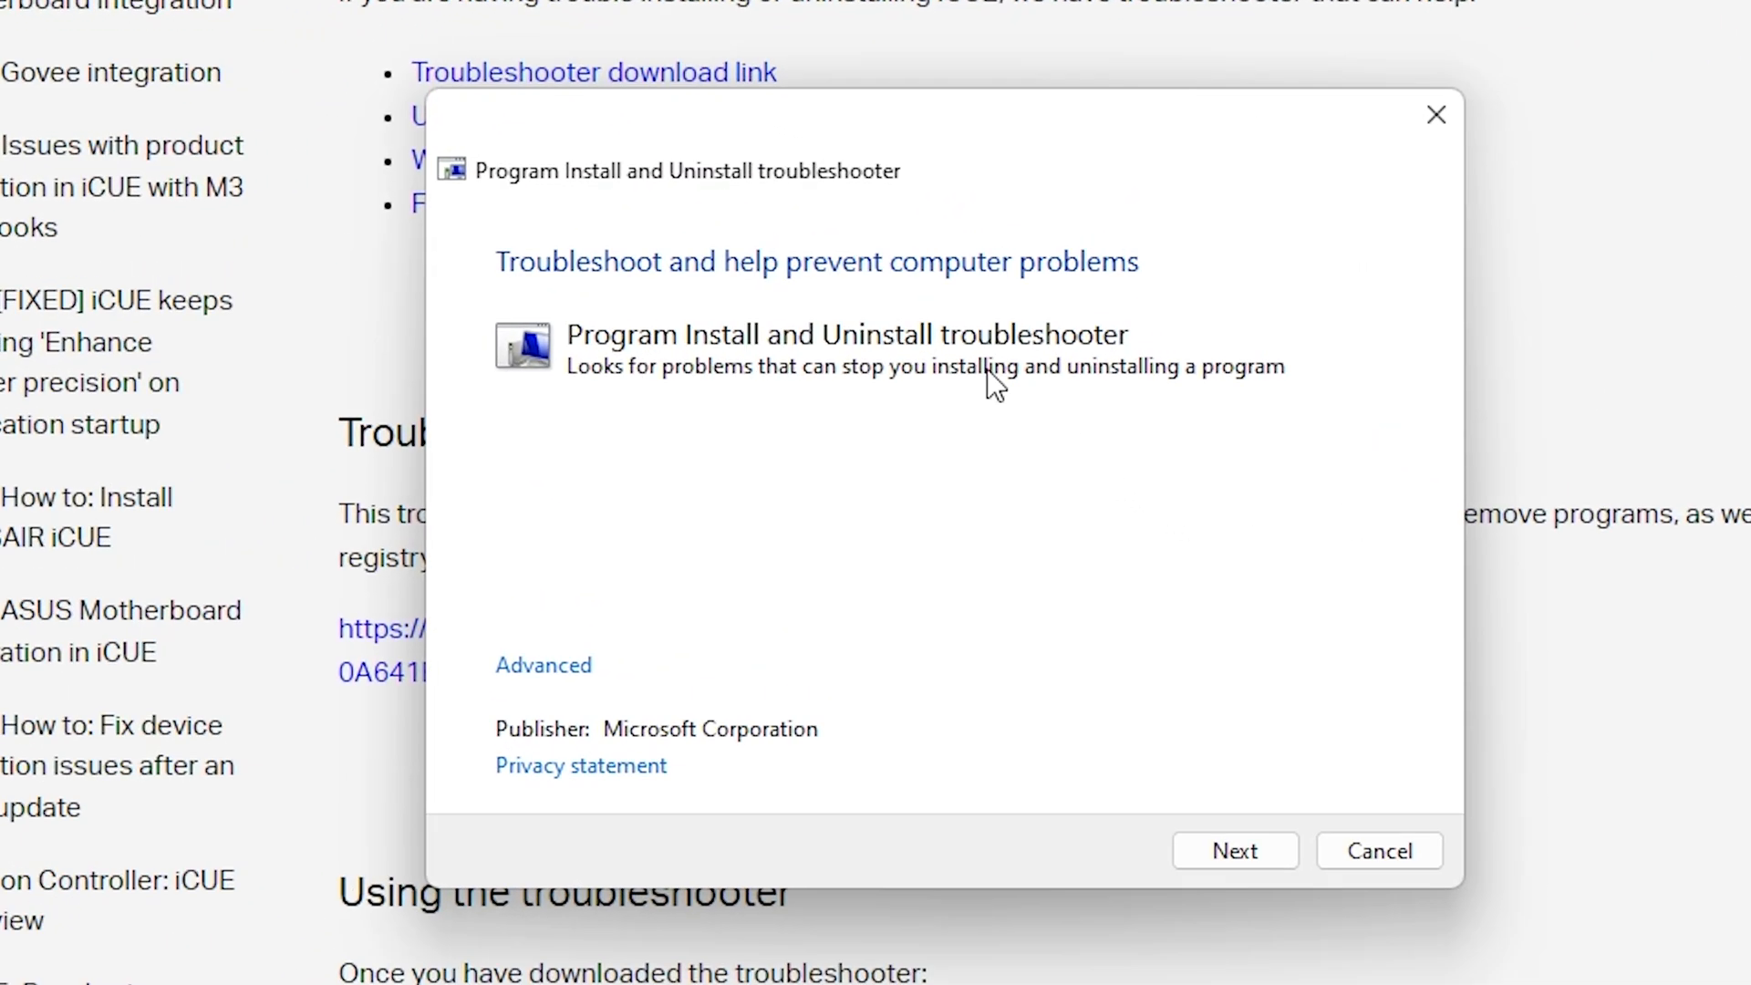
Pick 'Not Listed' as the program, then cancel at the product code step.
left_click(1235, 850)
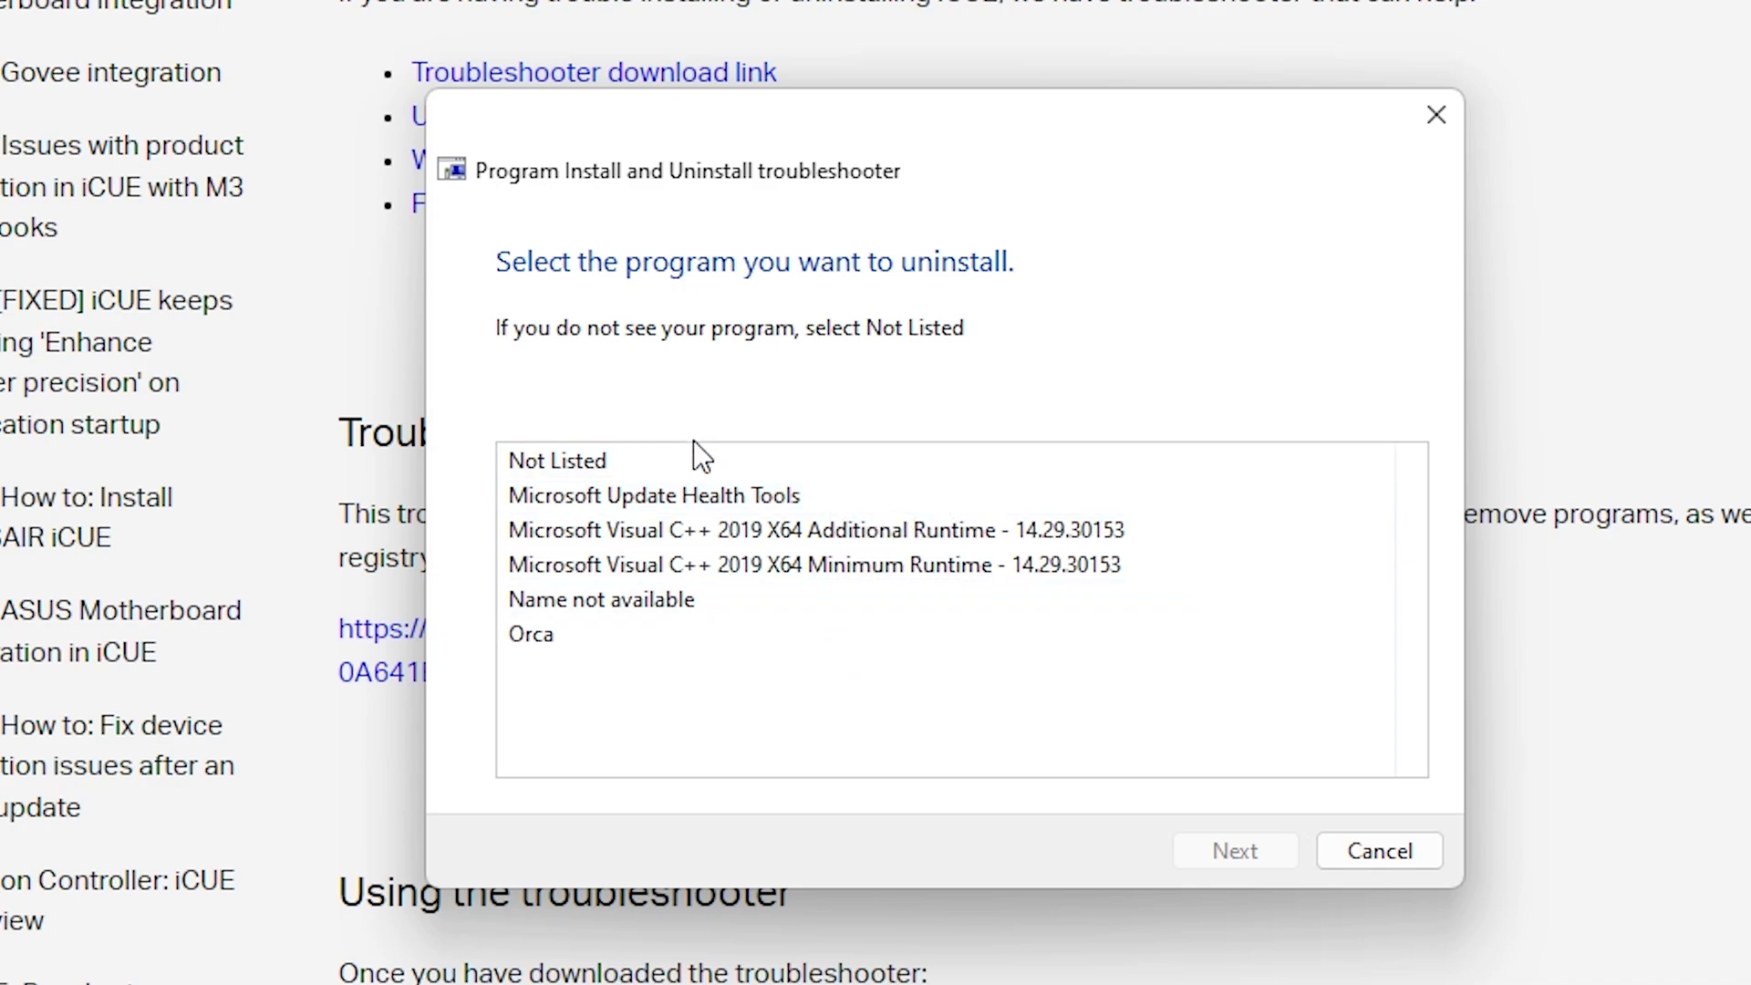
left_click(556, 459)
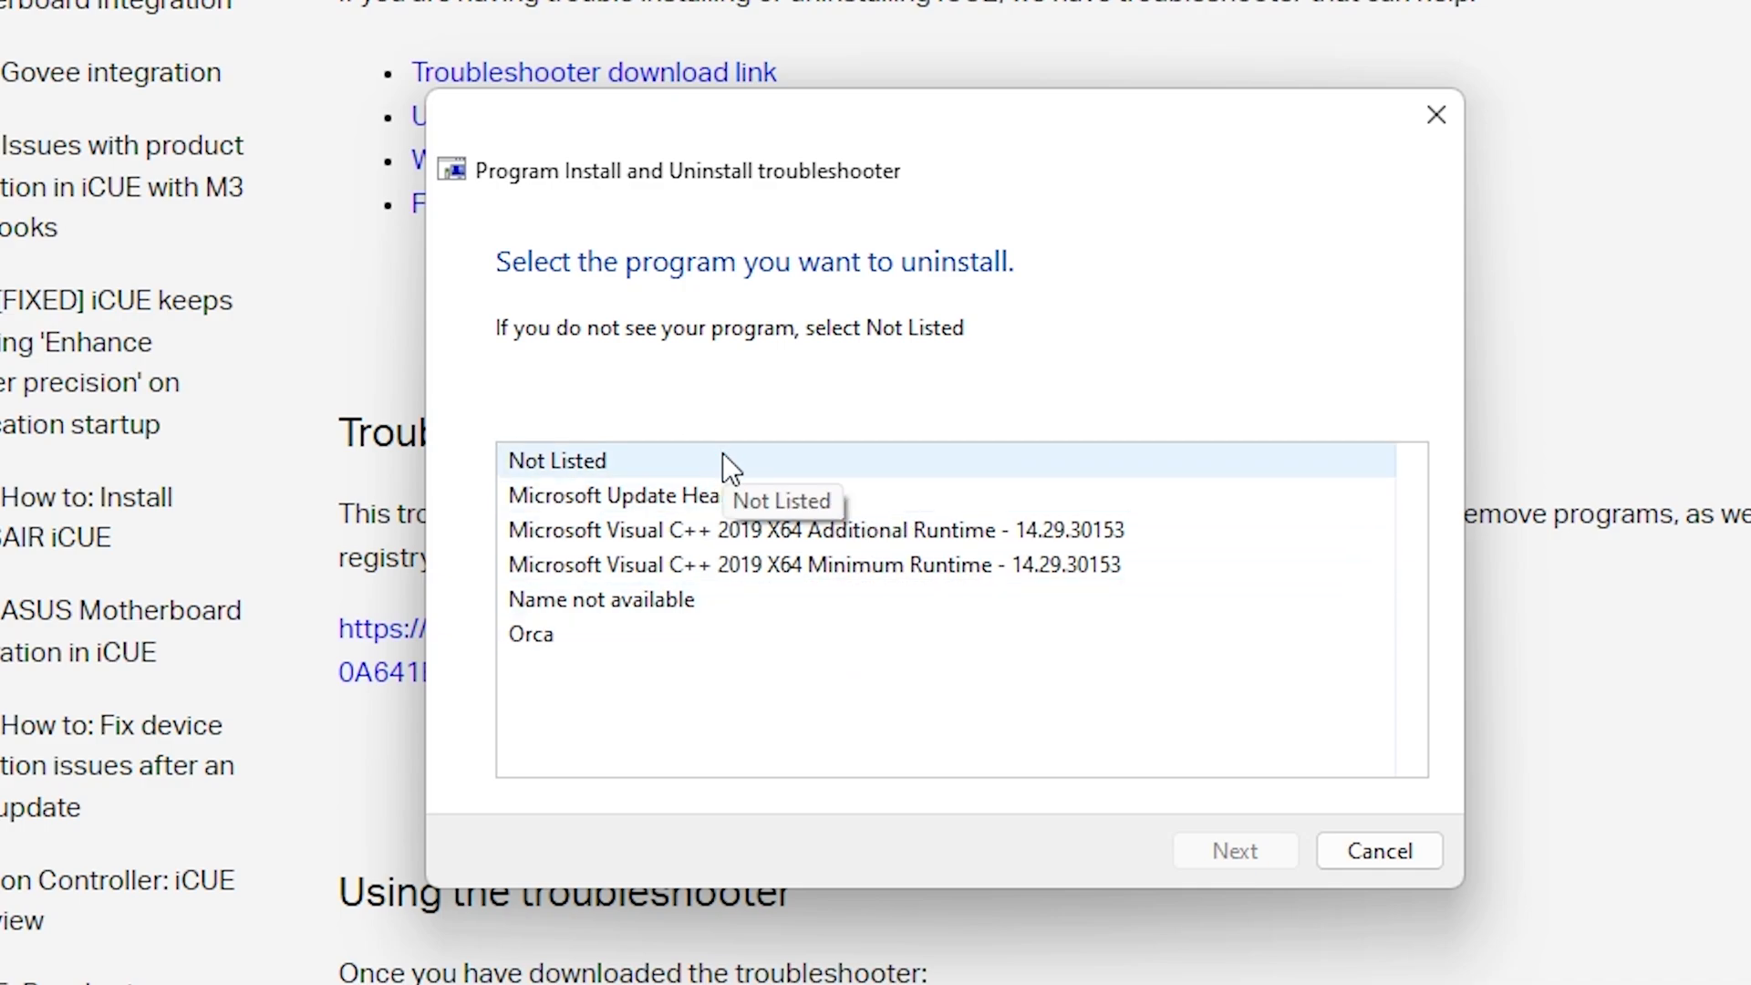
left_click(554, 460)
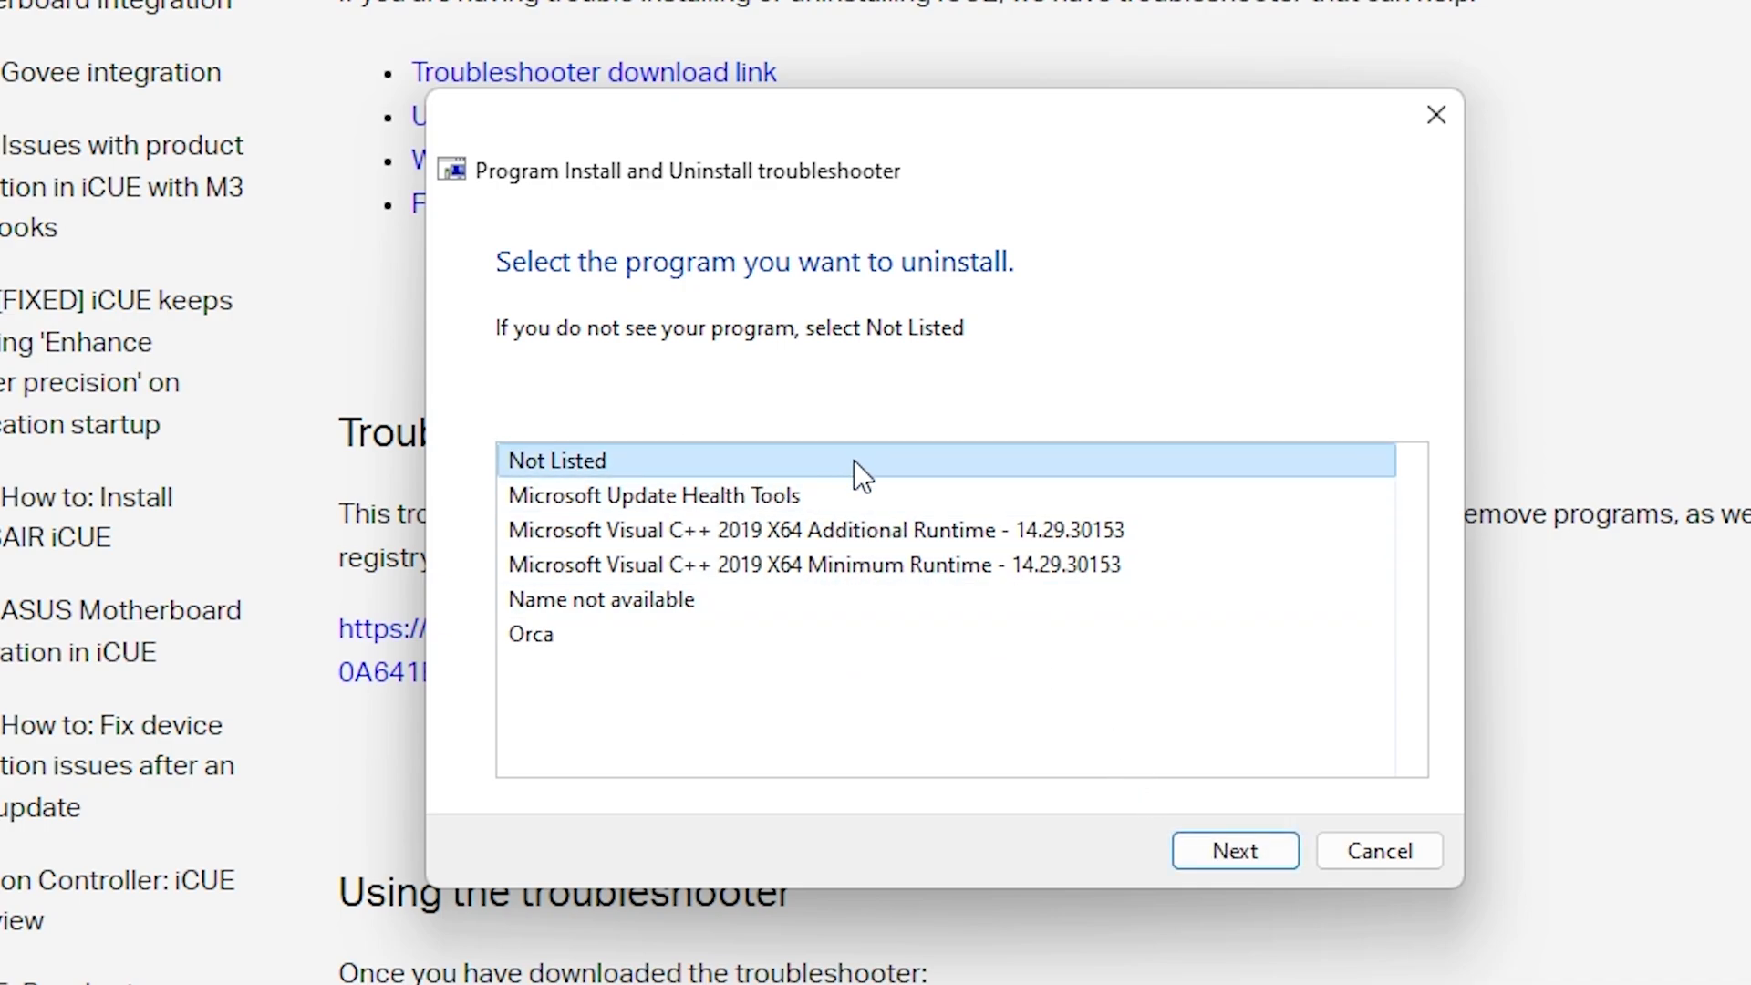
left_click(1235, 850)
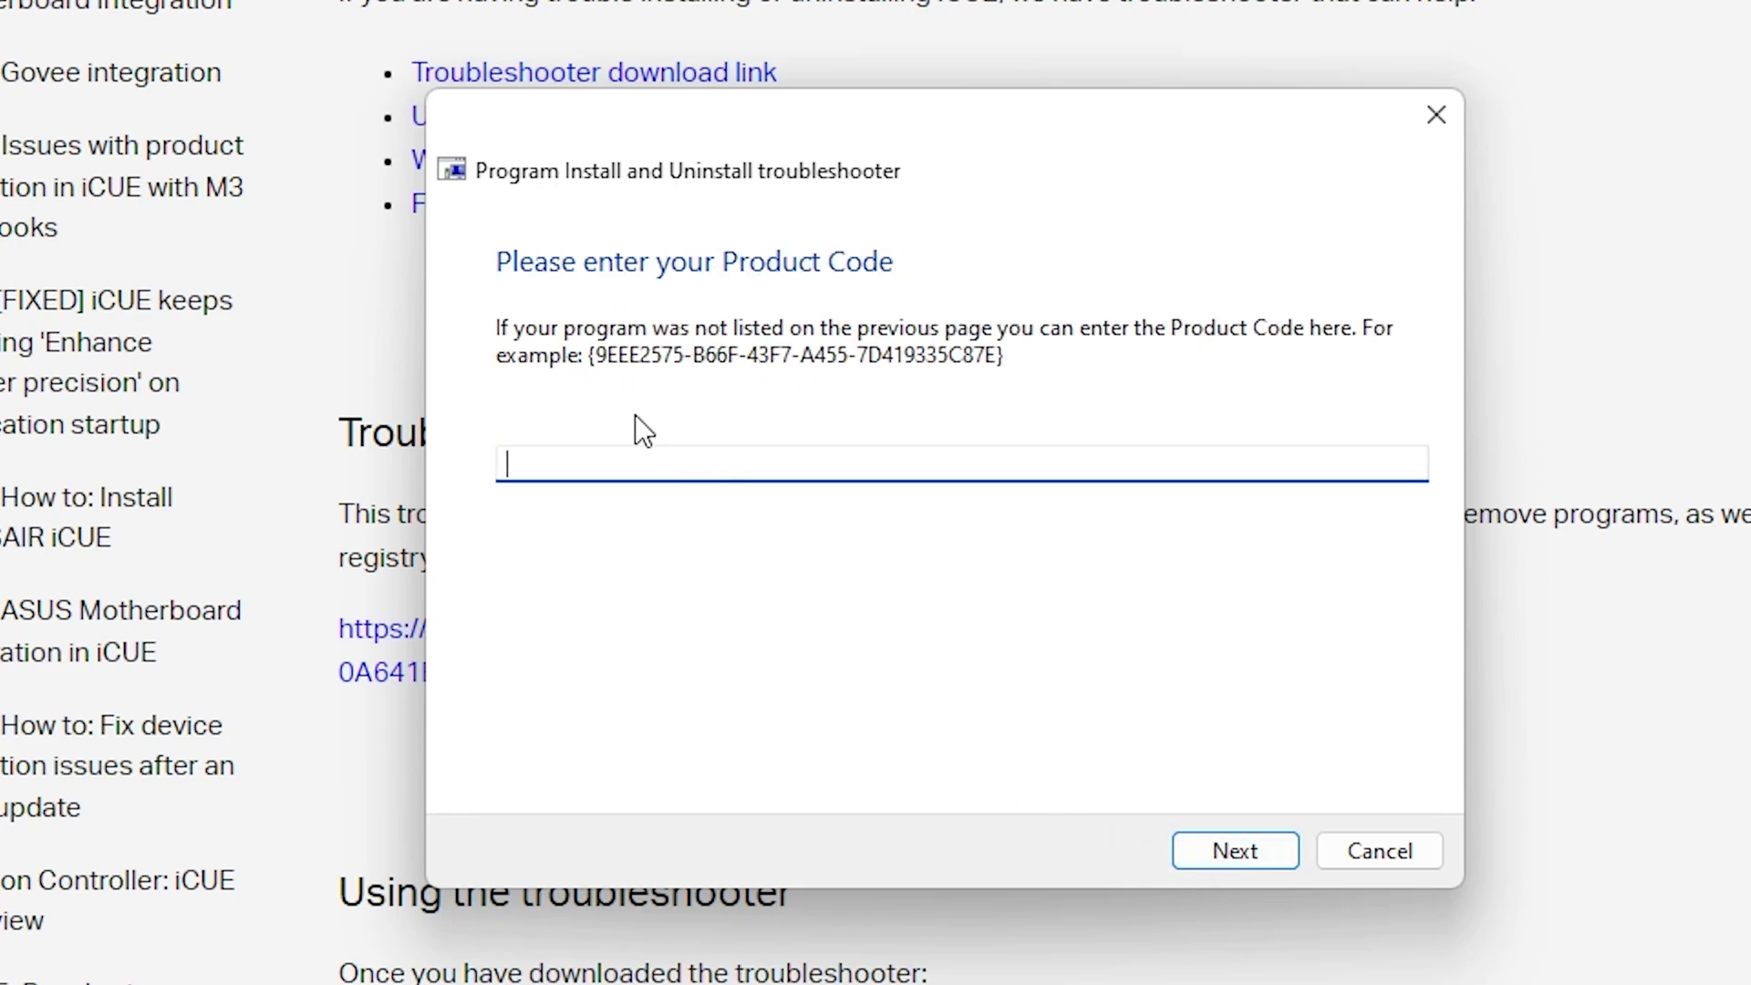
mouse_move(949, 376)
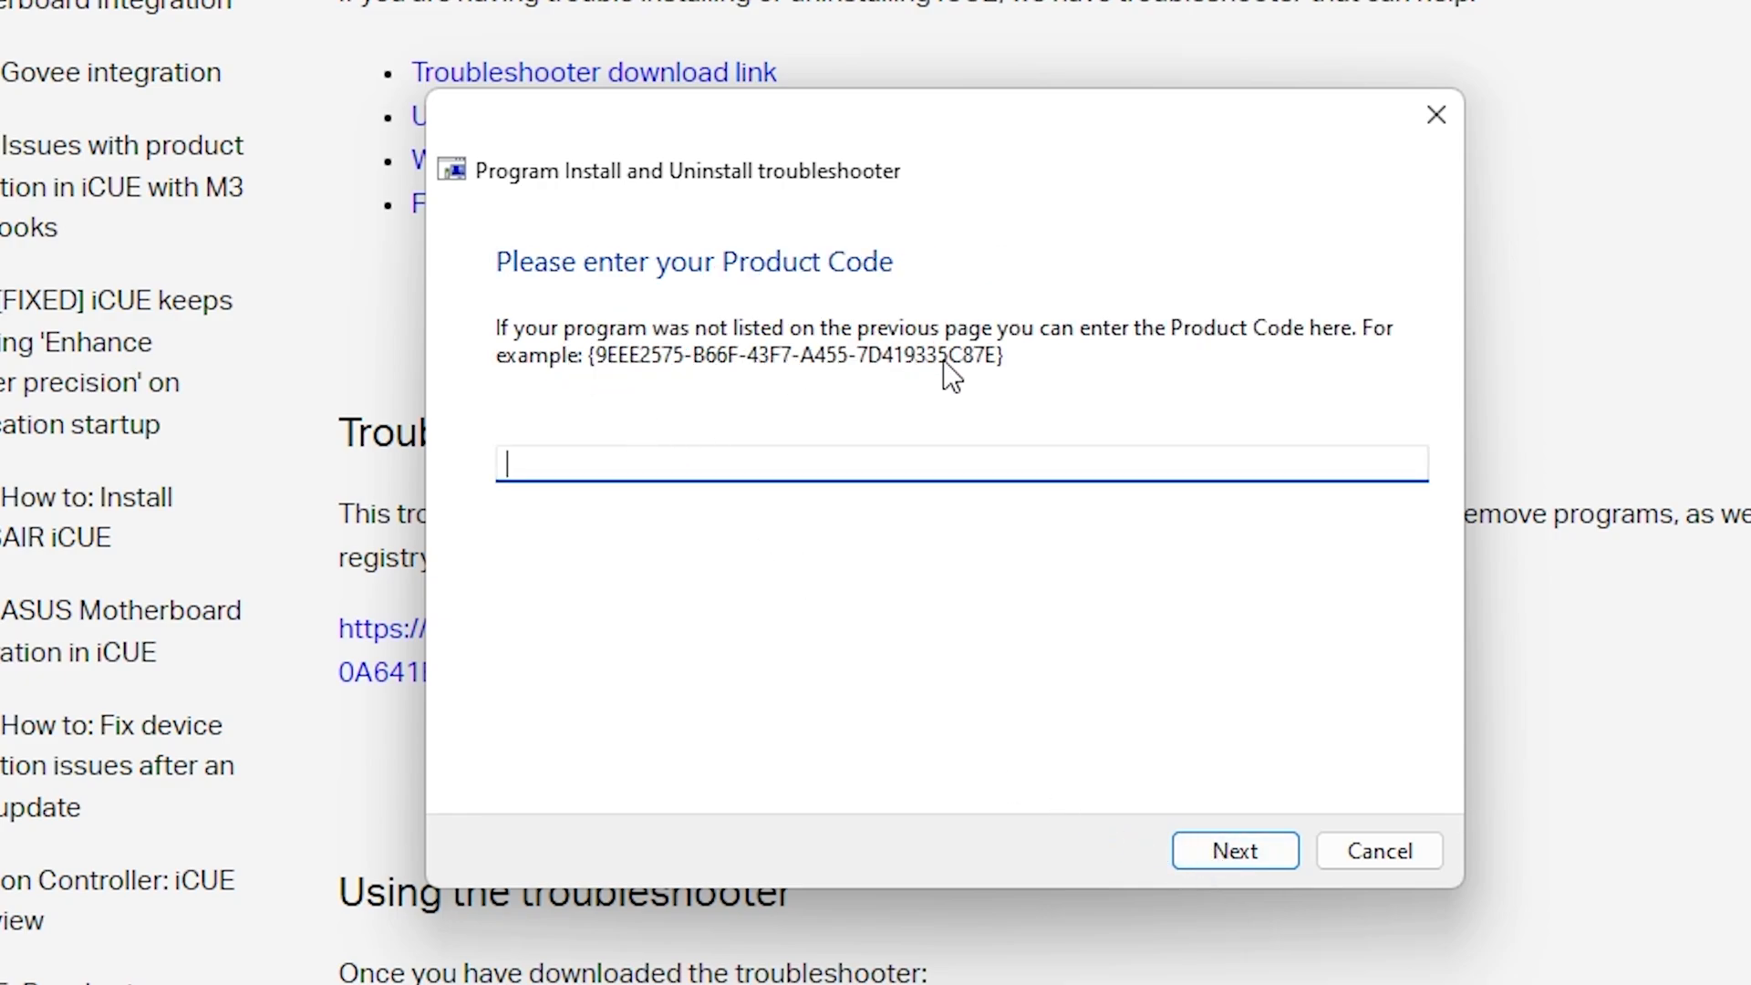
mouse_move(983, 394)
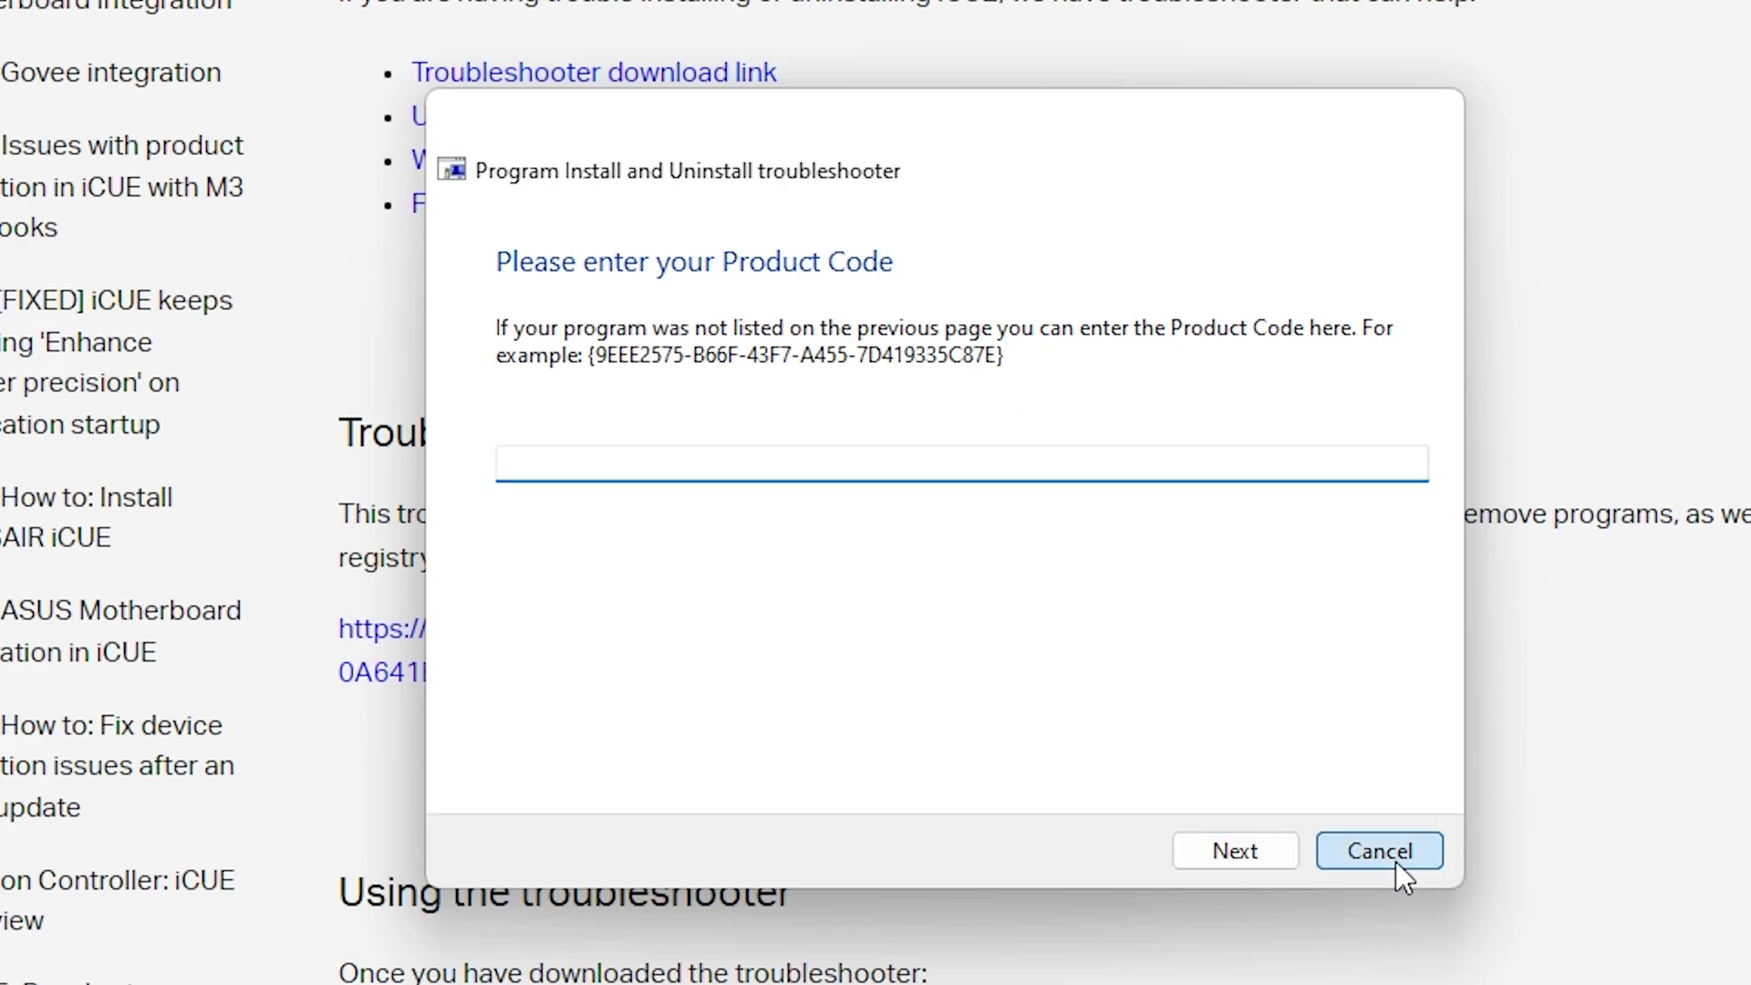
left_click(1379, 850)
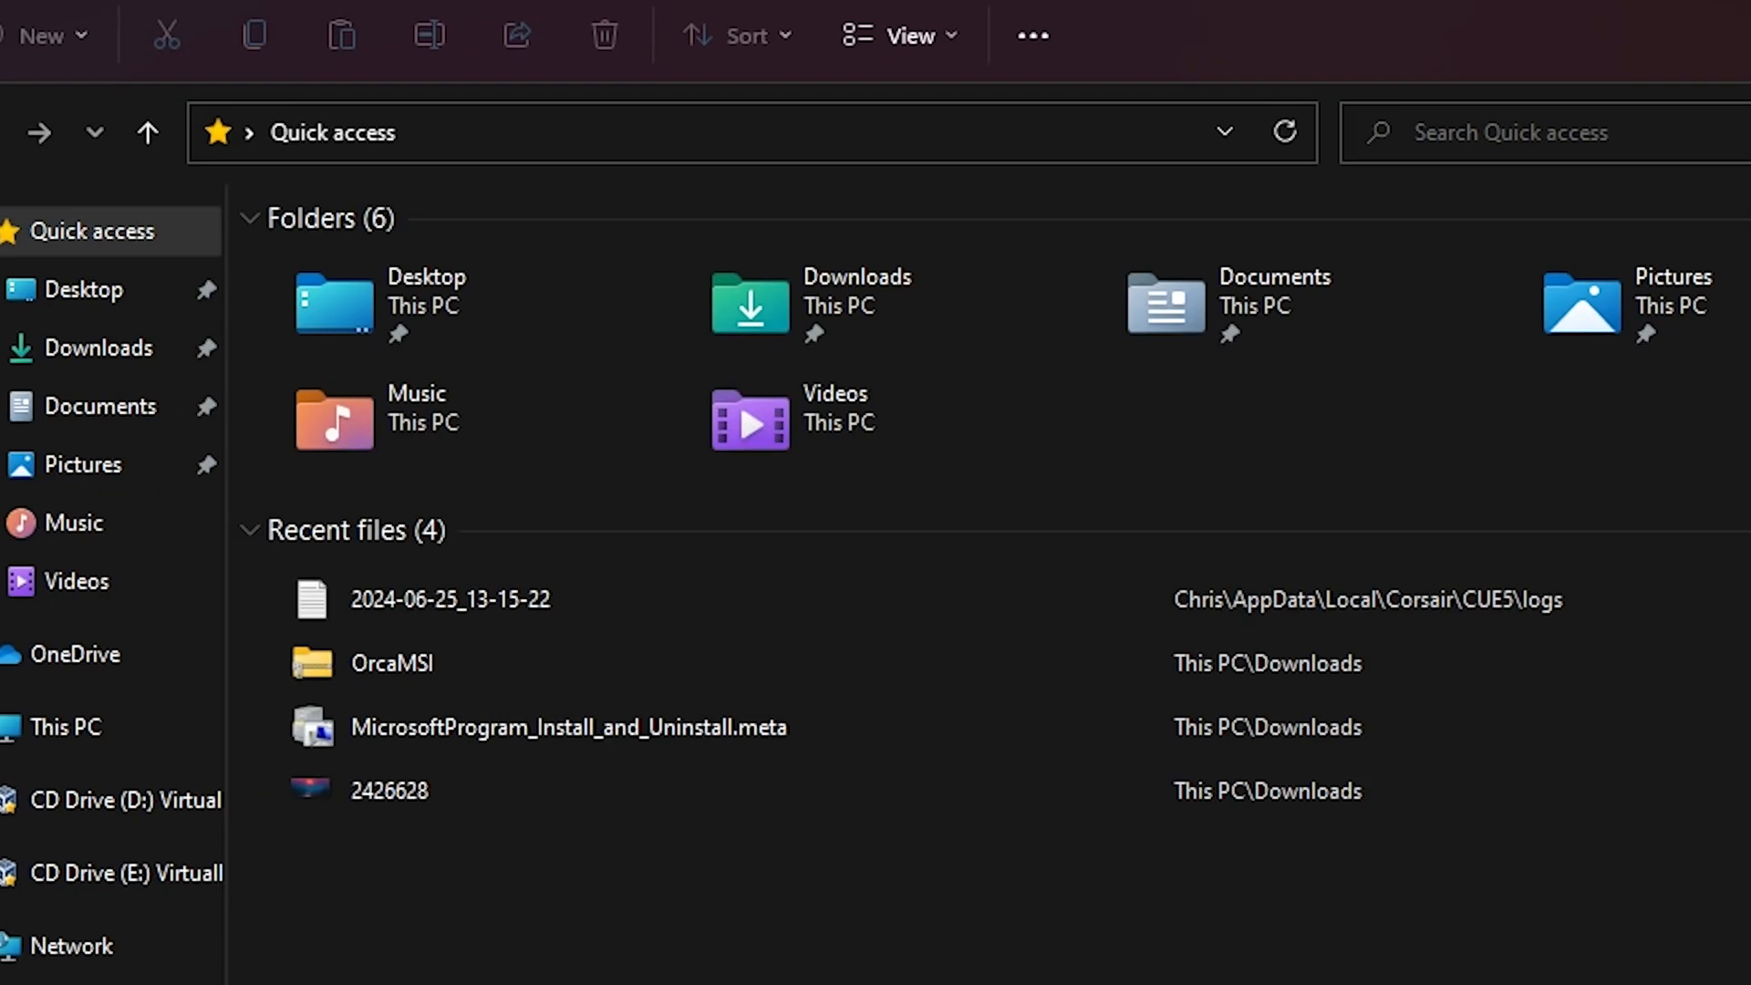
View the Install iCUE file's properties in Downloads, then close them.
left_click(100, 346)
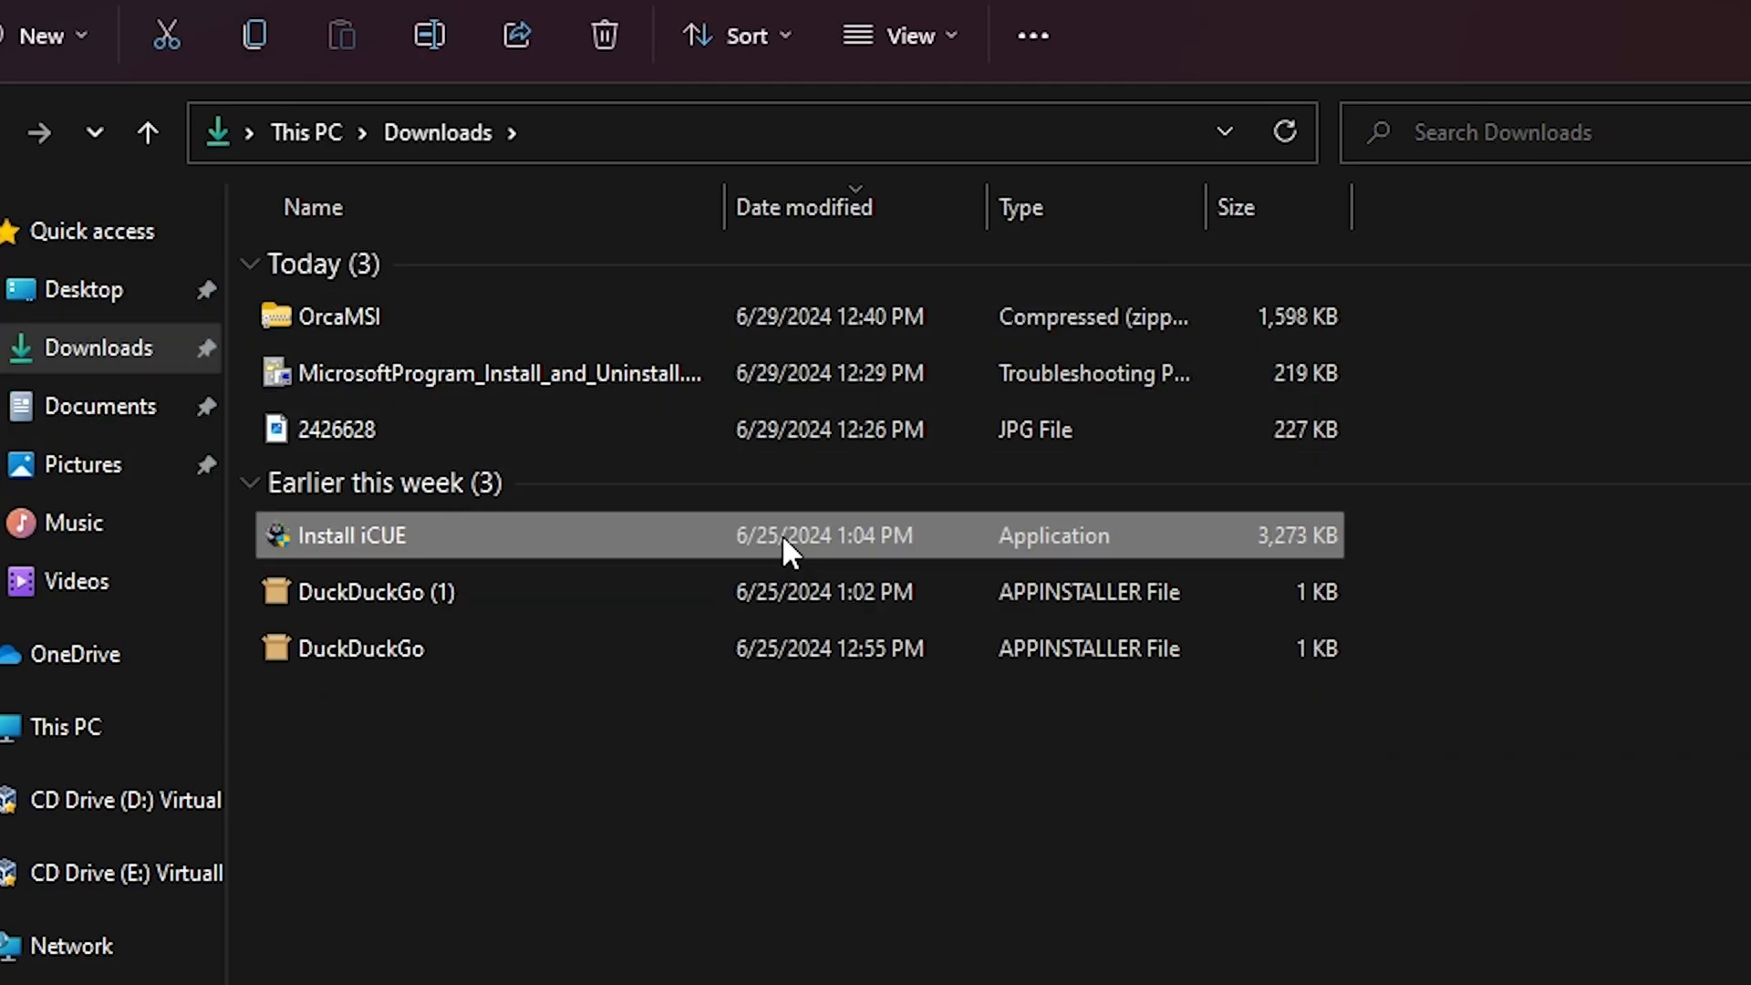
mouse_move(779, 551)
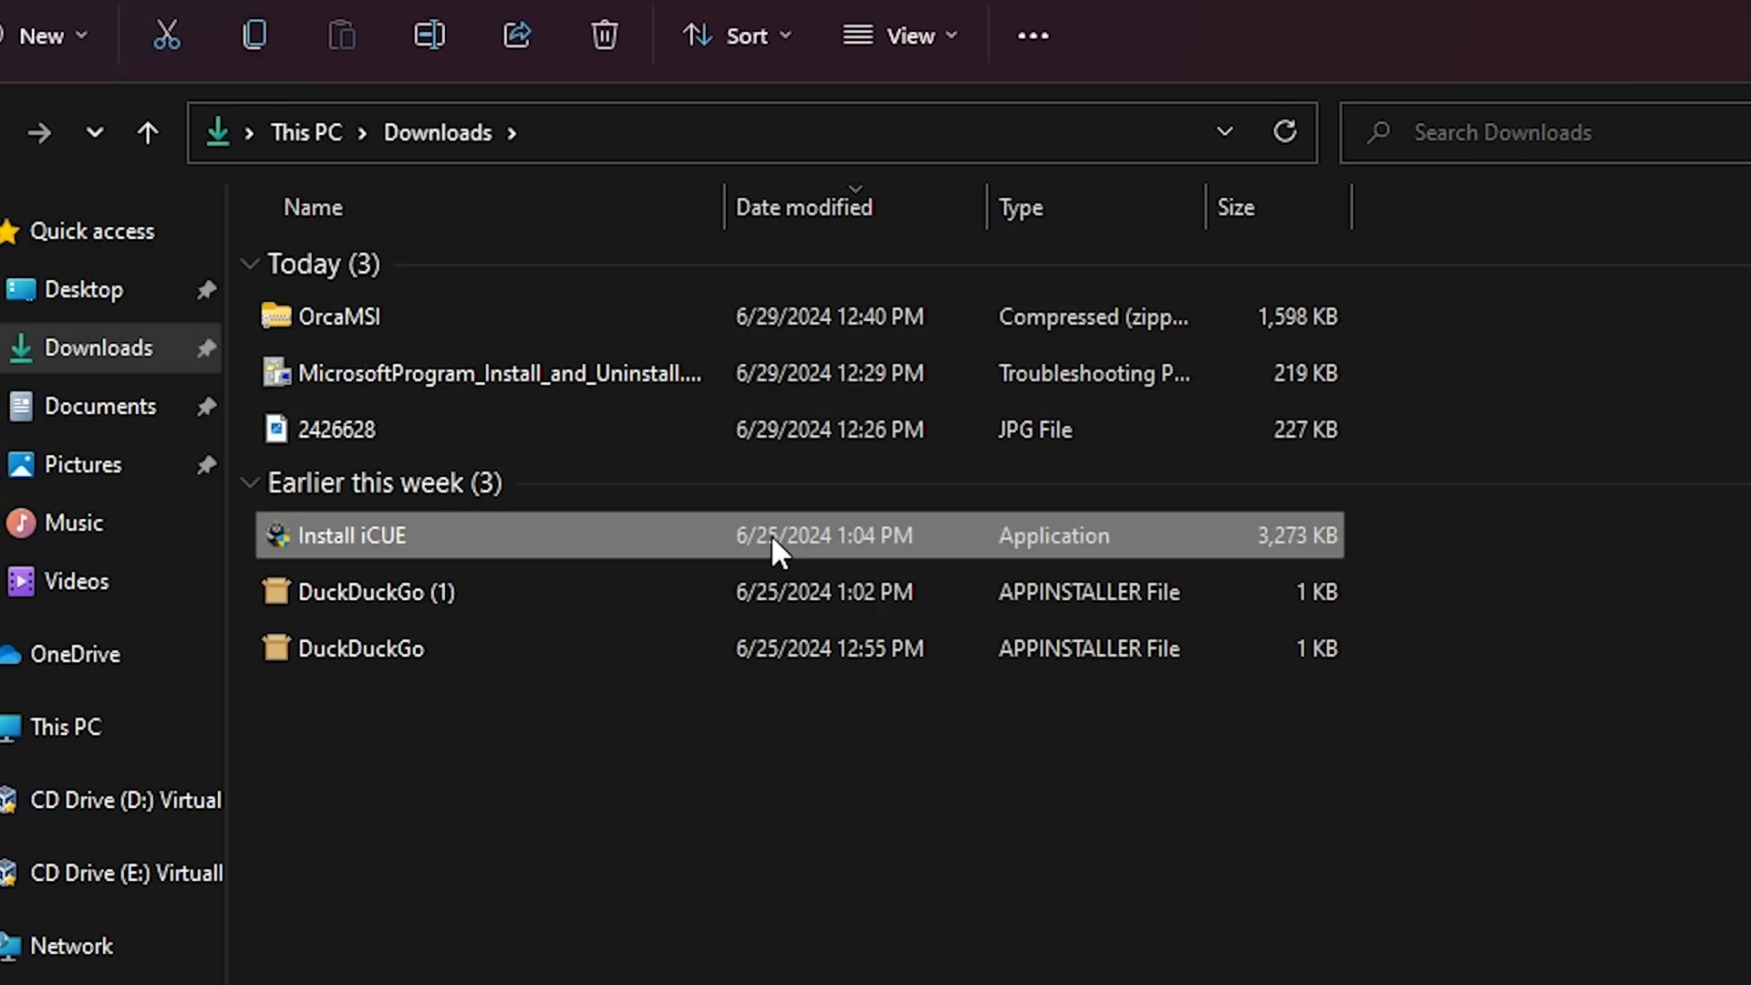
right_click(350, 534)
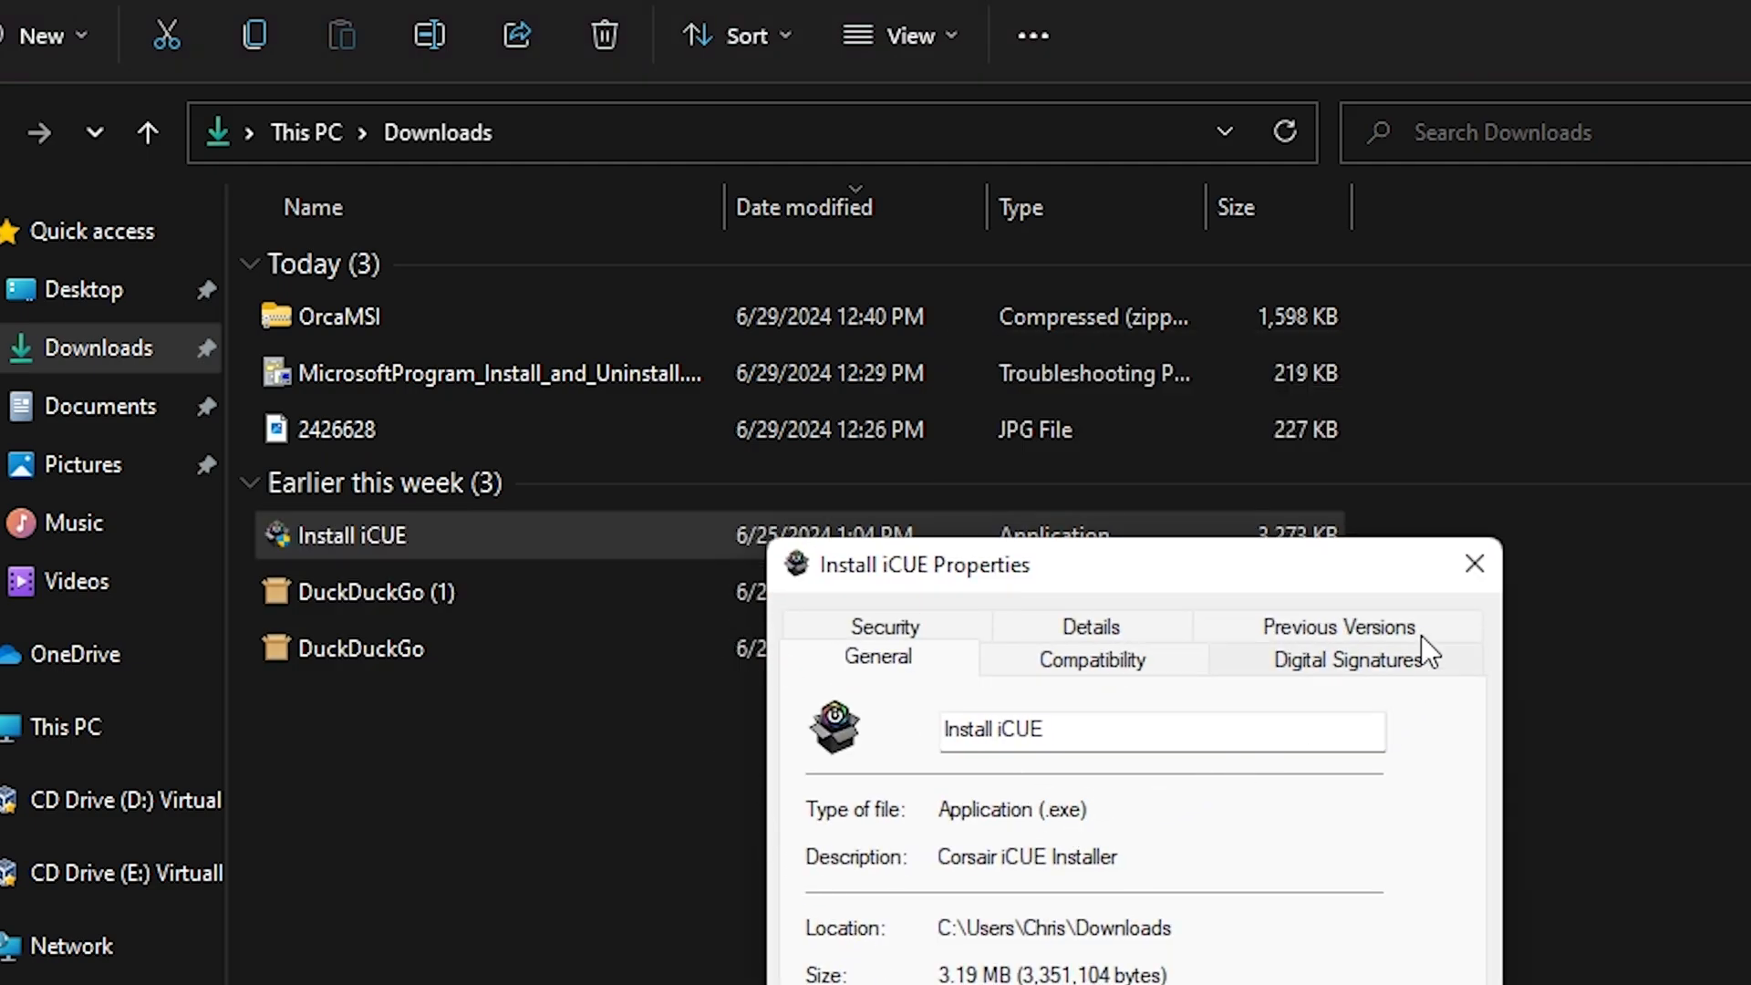
left_click(1474, 563)
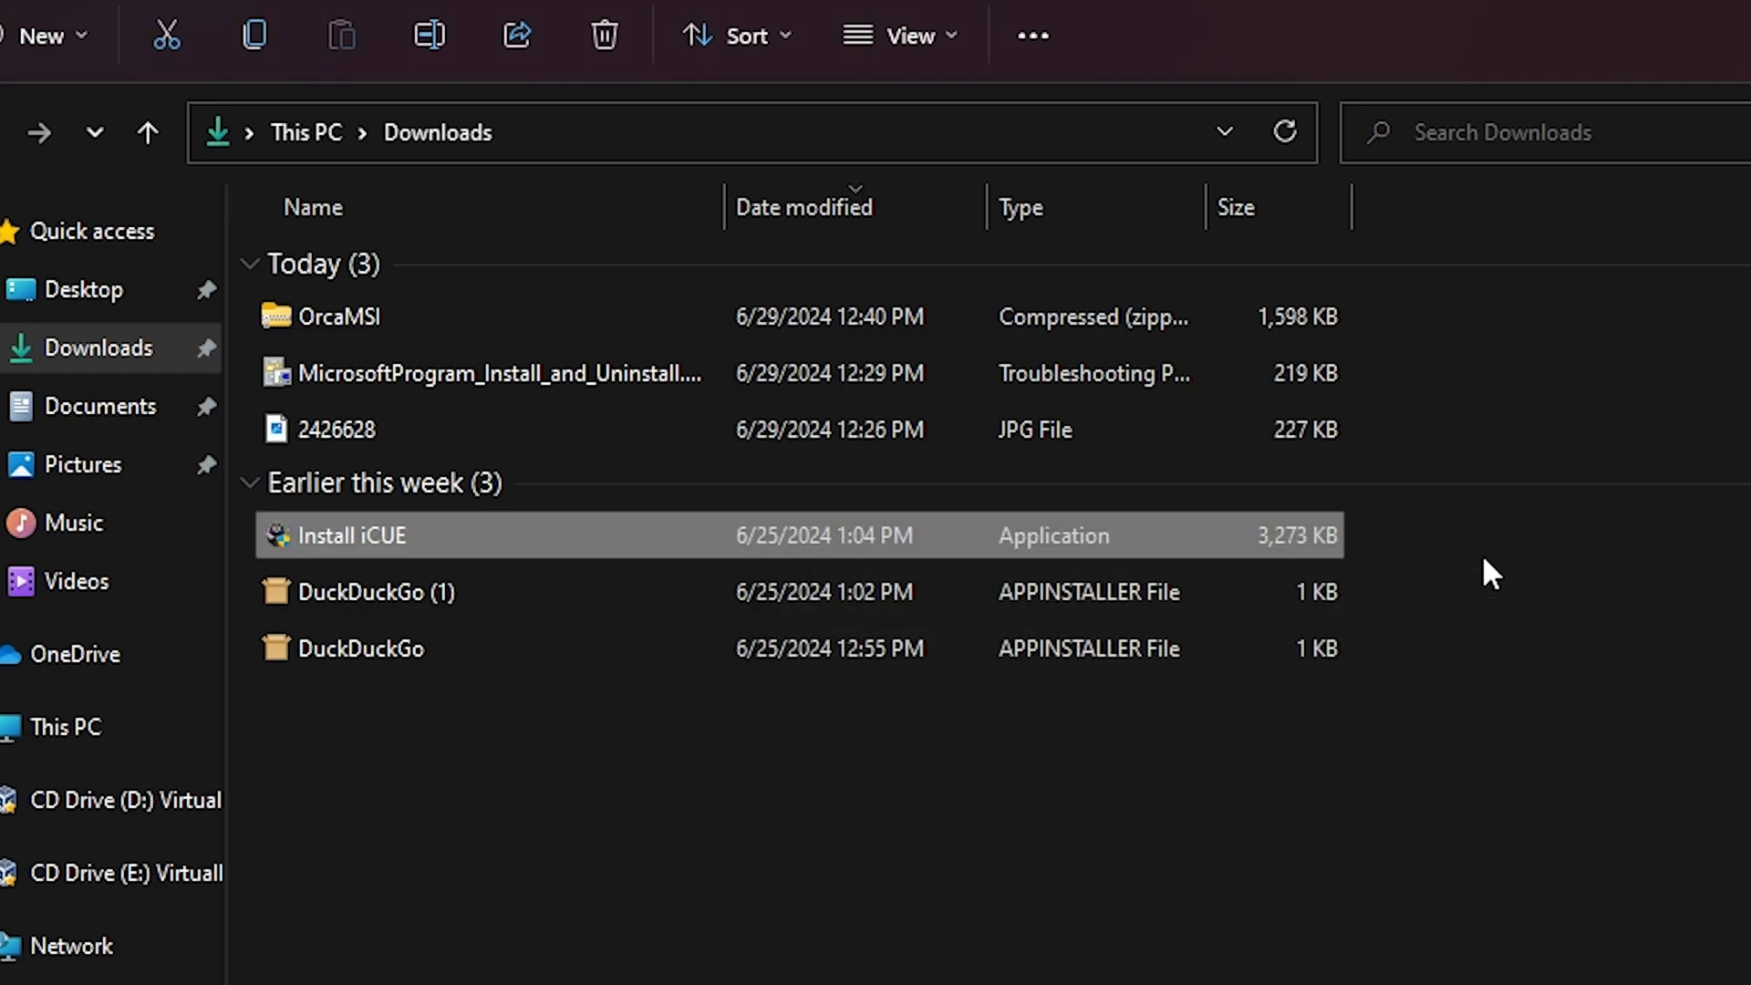
mouse_move(1279, 546)
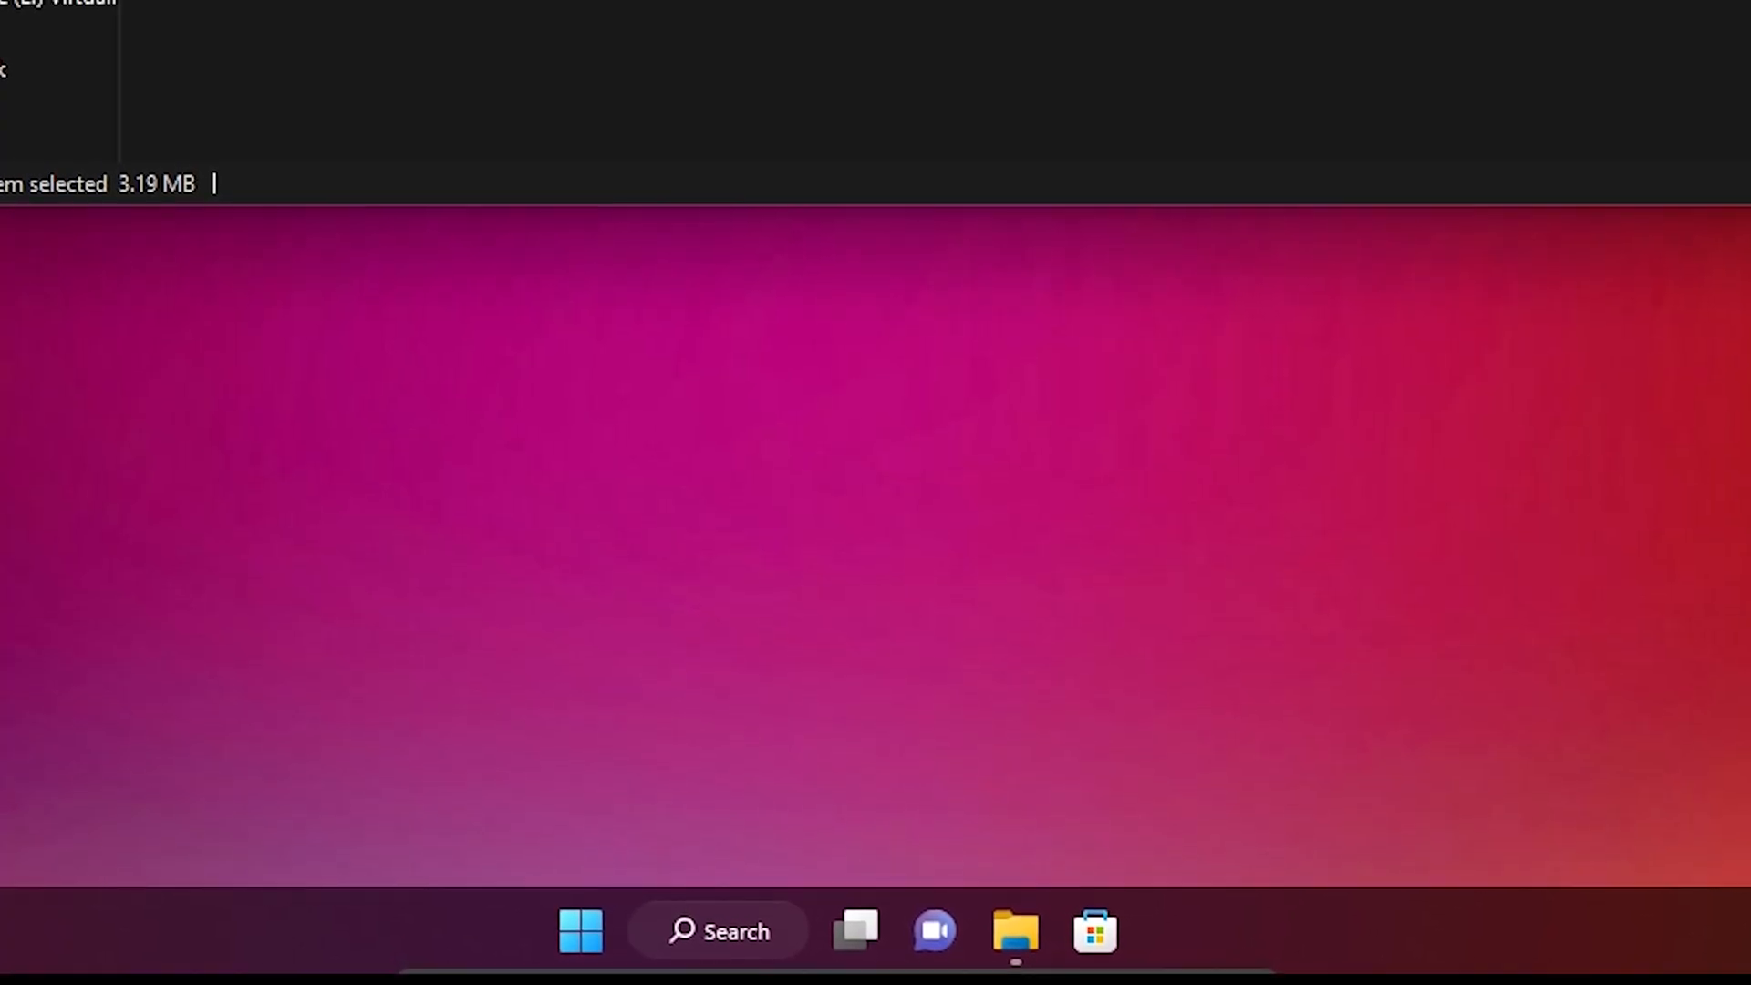
Shift-restart from the Start menu's power options into the recovery environment.
left_click(580, 931)
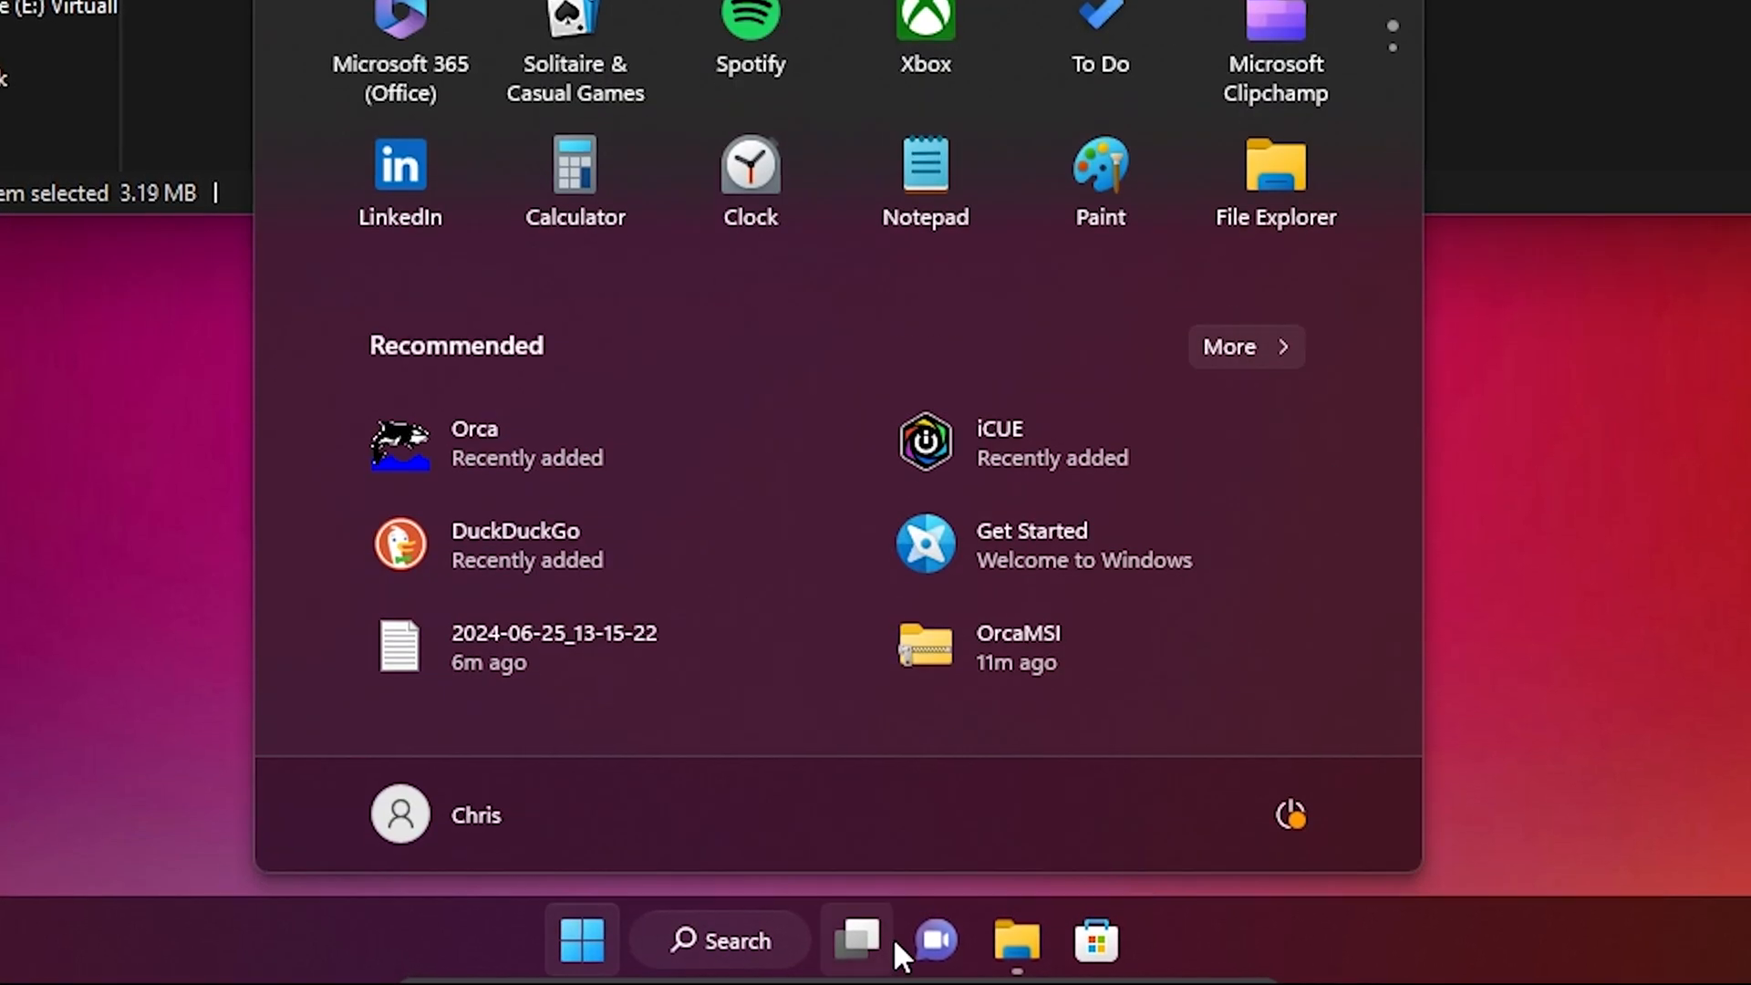
left_click(1290, 816)
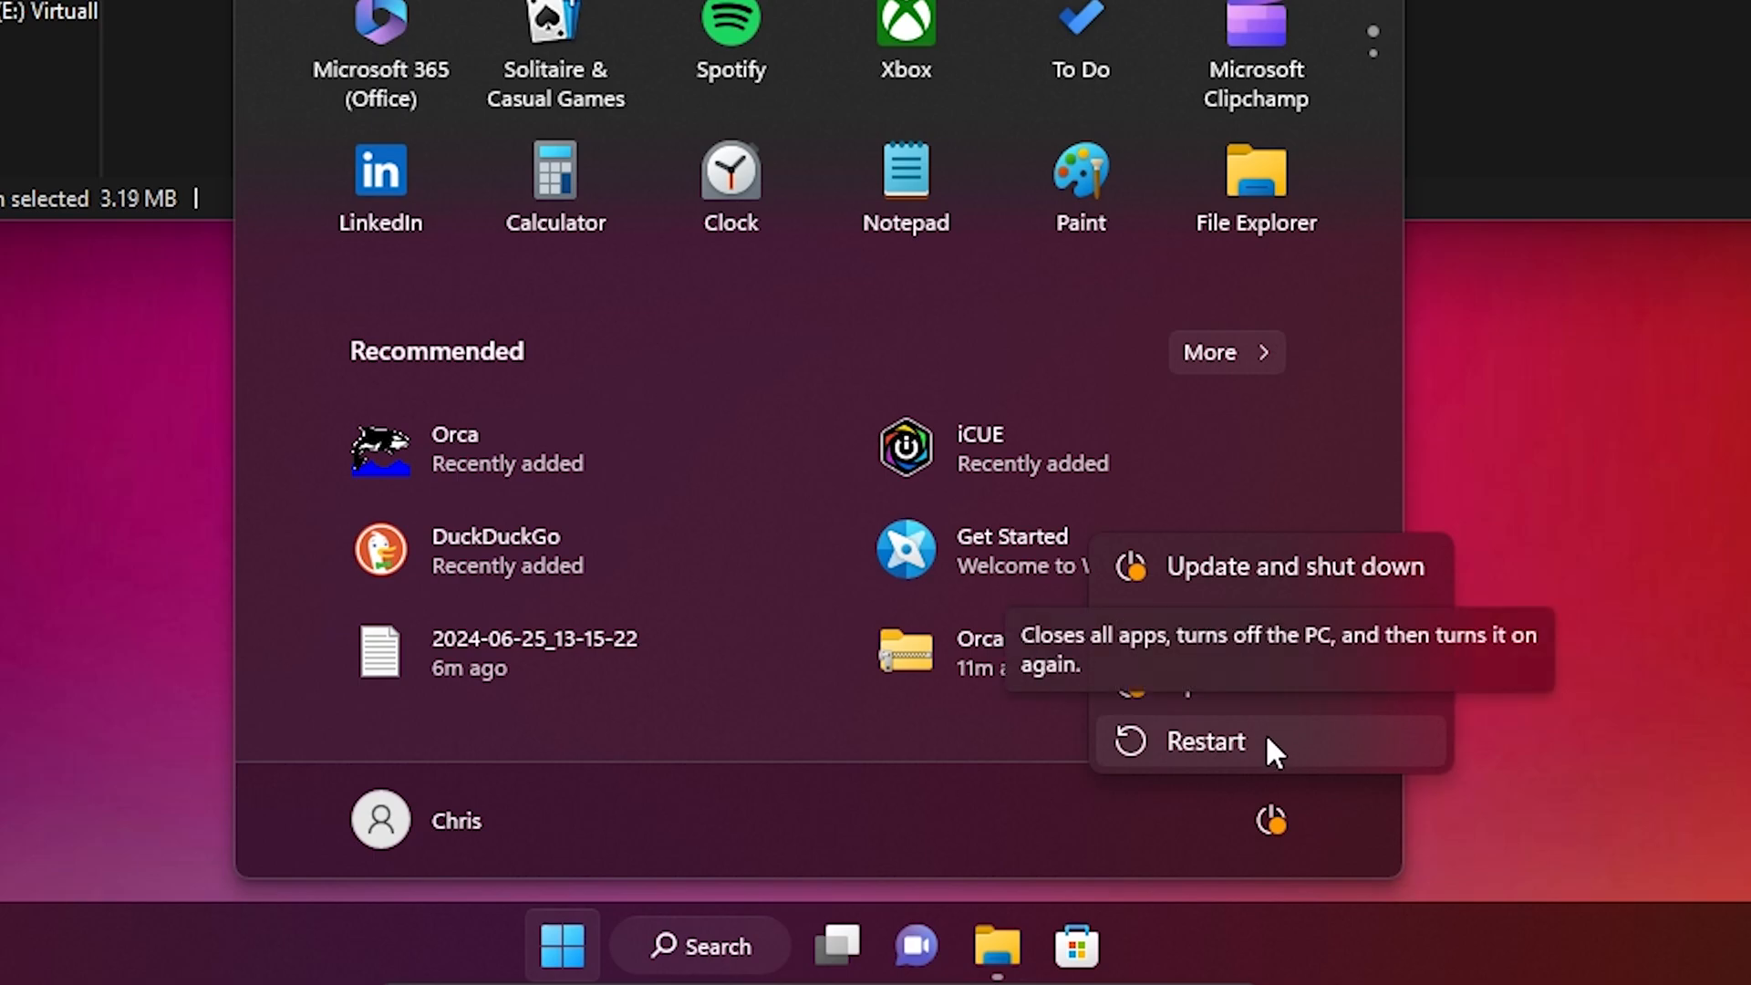
left_click(1203, 741)
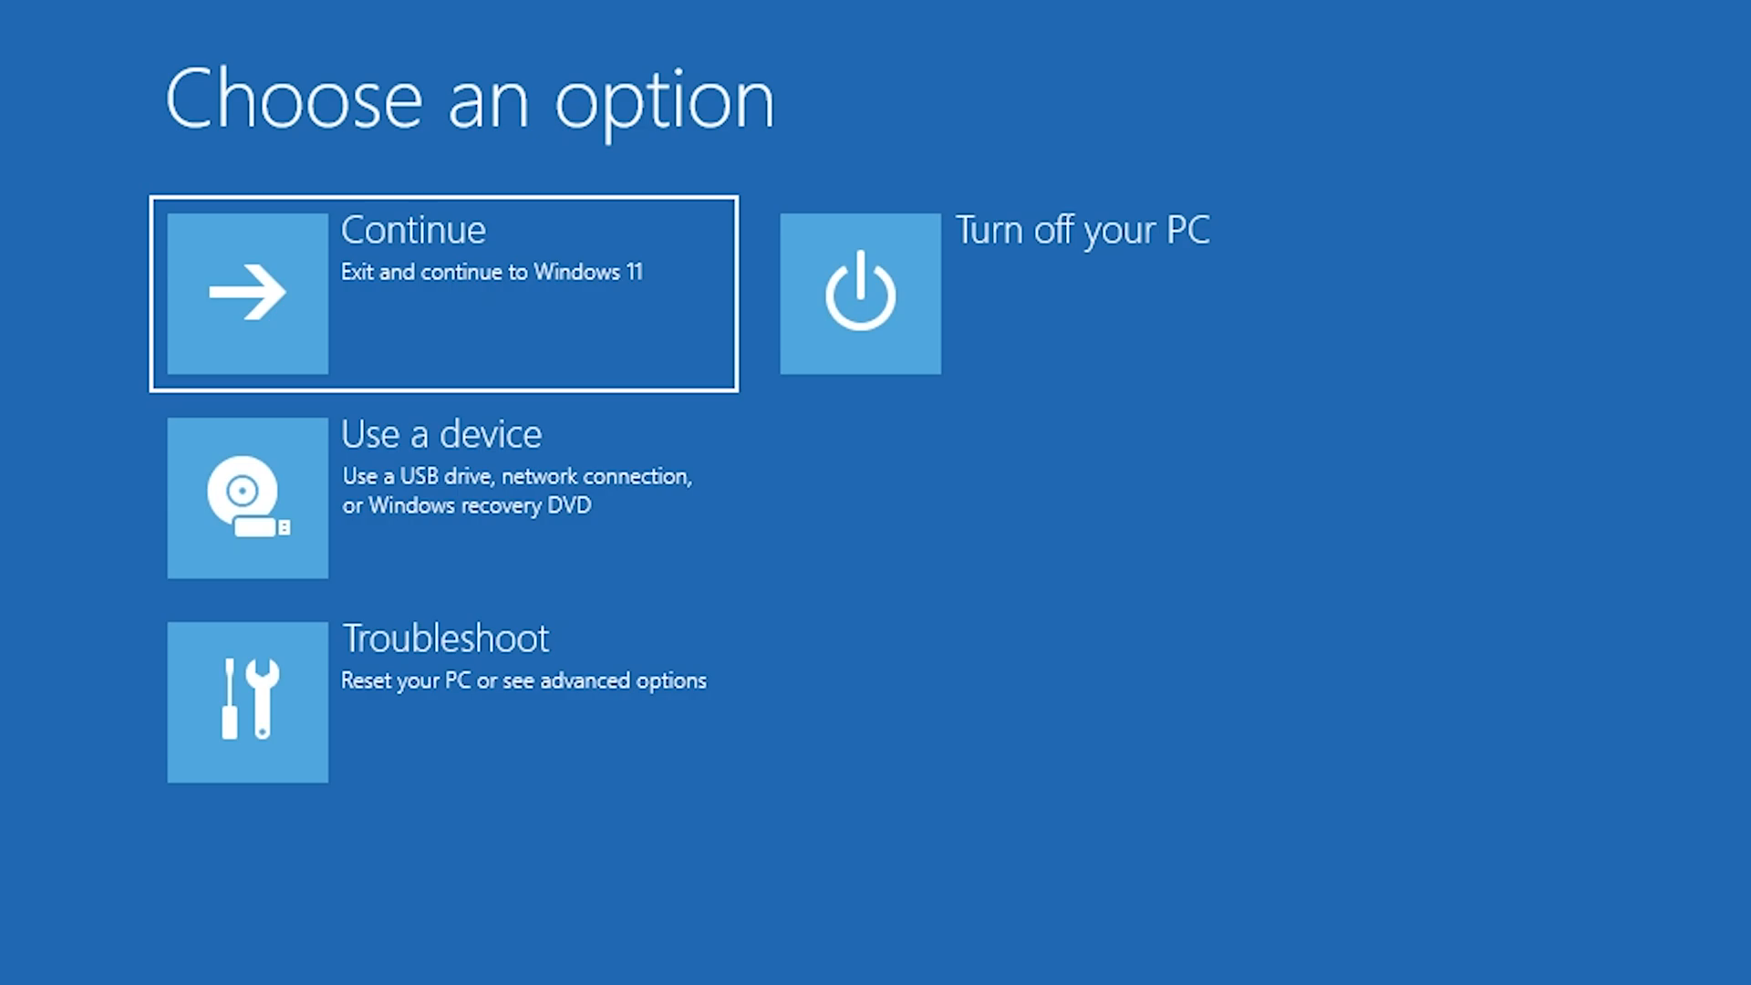
mouse_move(645, 670)
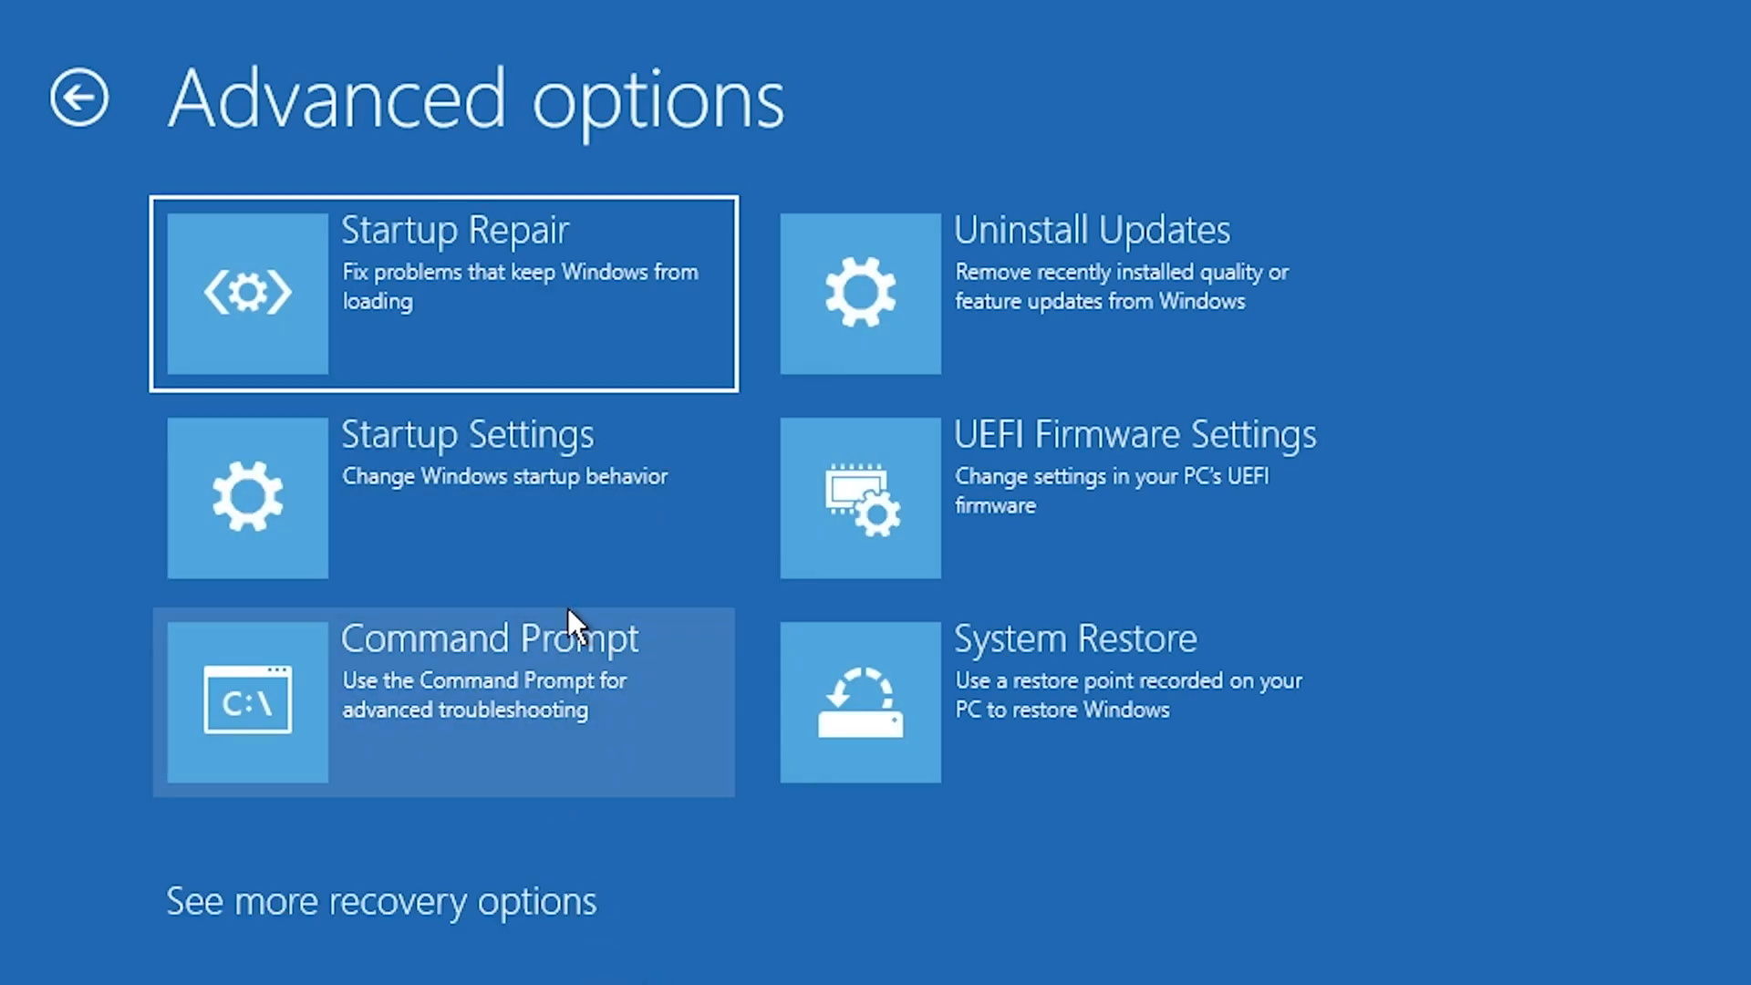
Restart from Startup Settings to reach the numbered boot-mode menu.
left_click(443, 496)
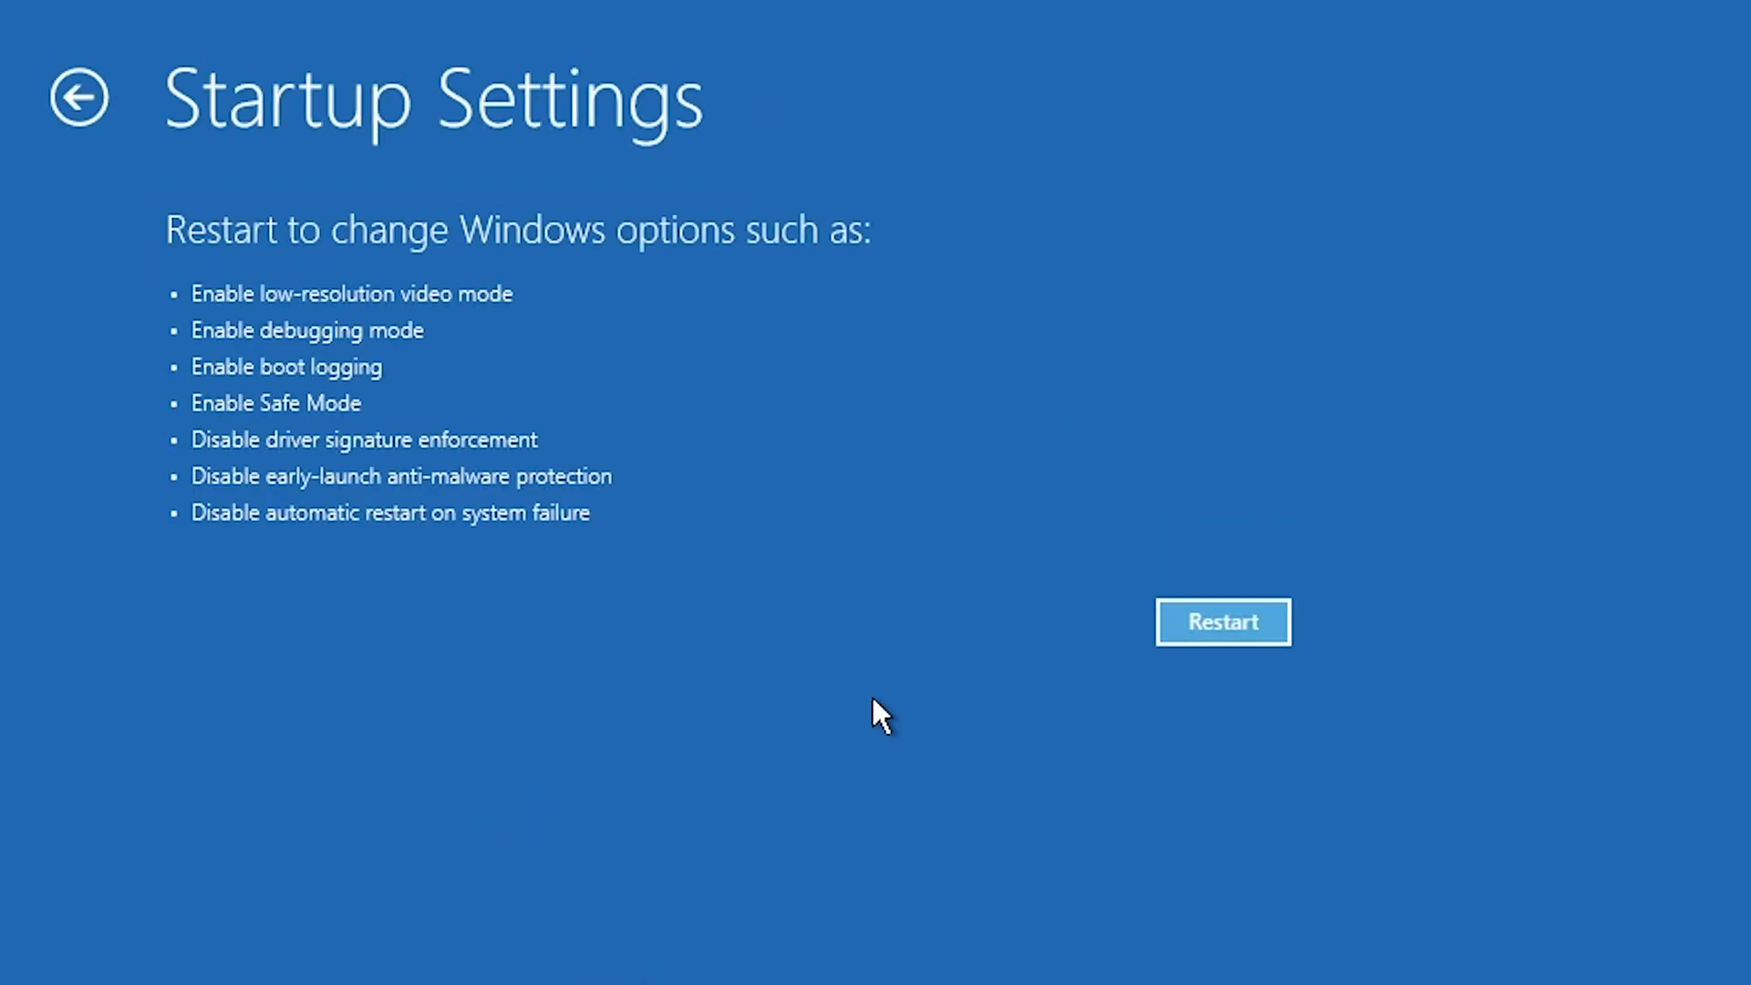
mouse_move(255, 434)
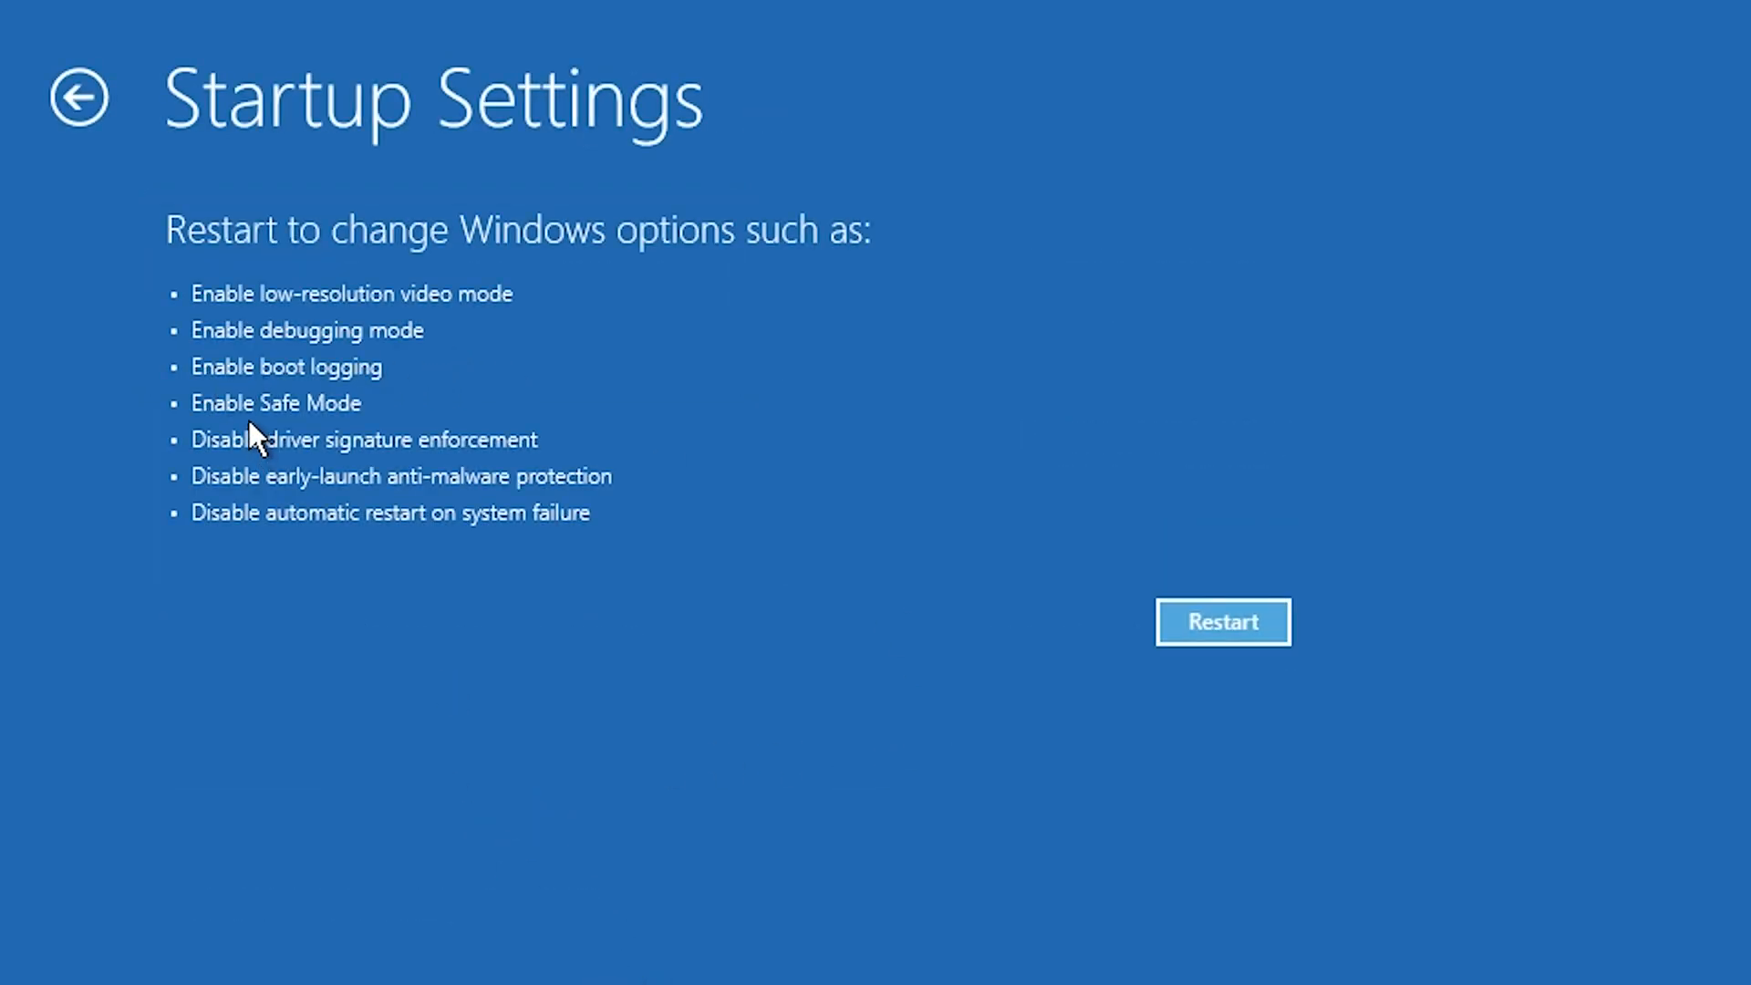
mouse_move(536, 467)
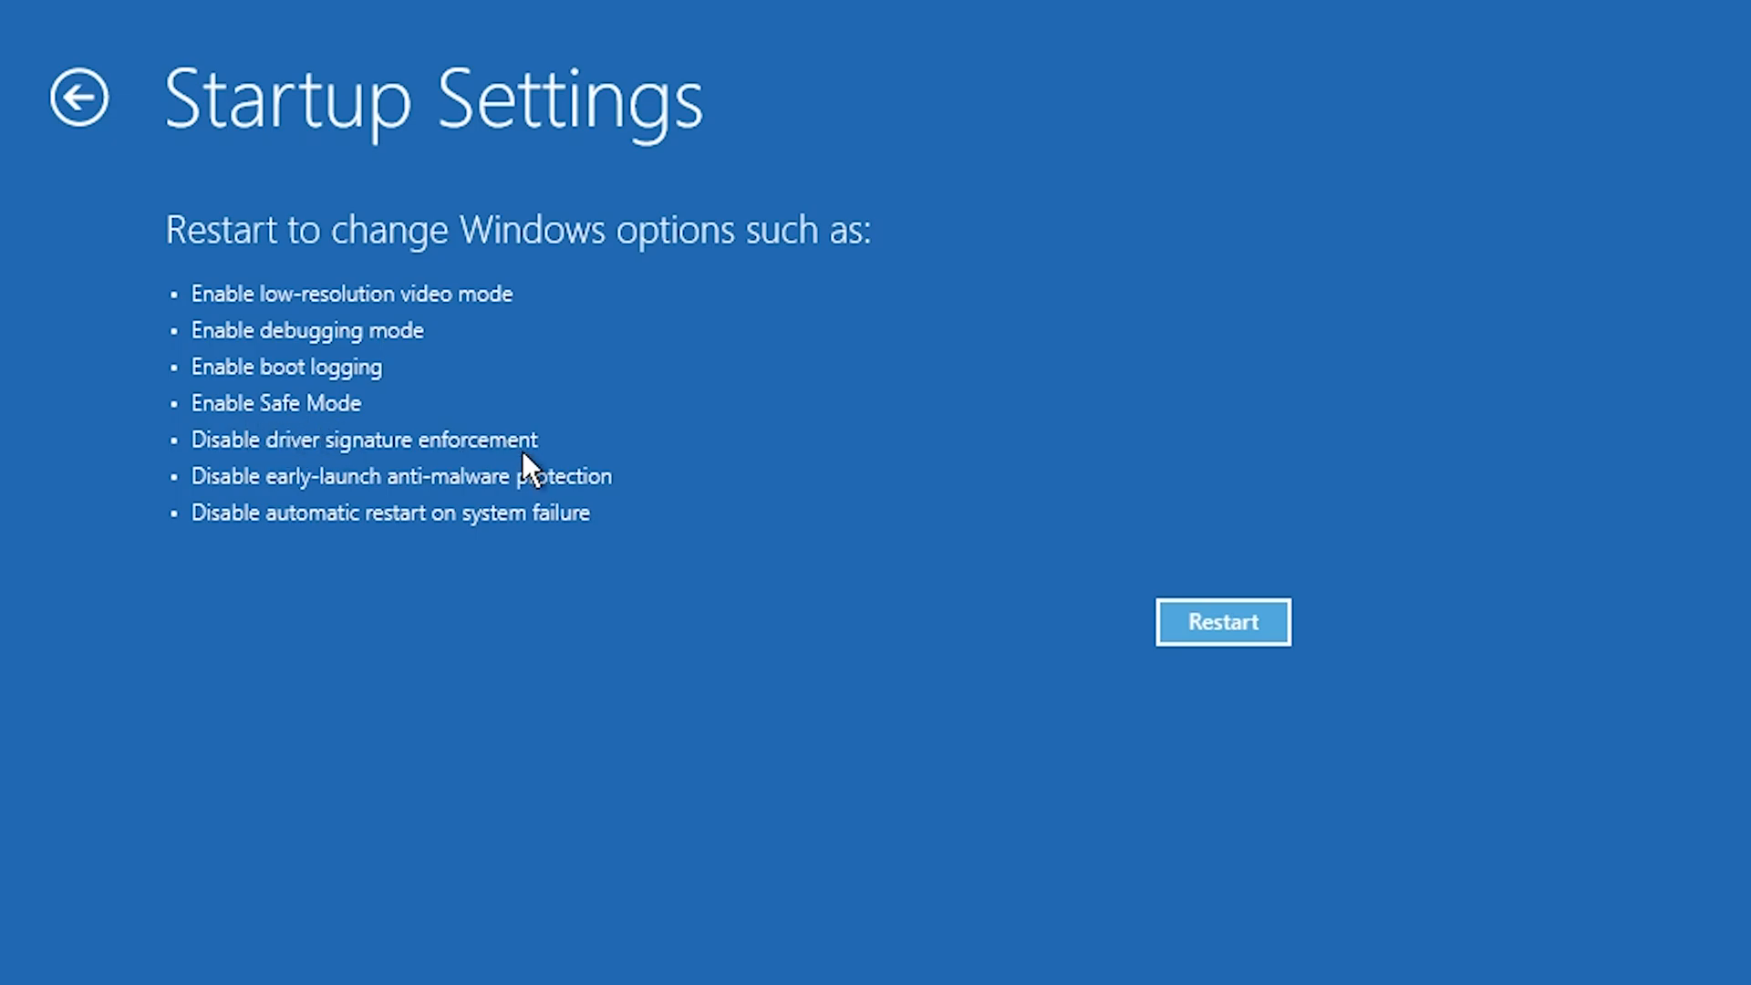
left_click(1222, 622)
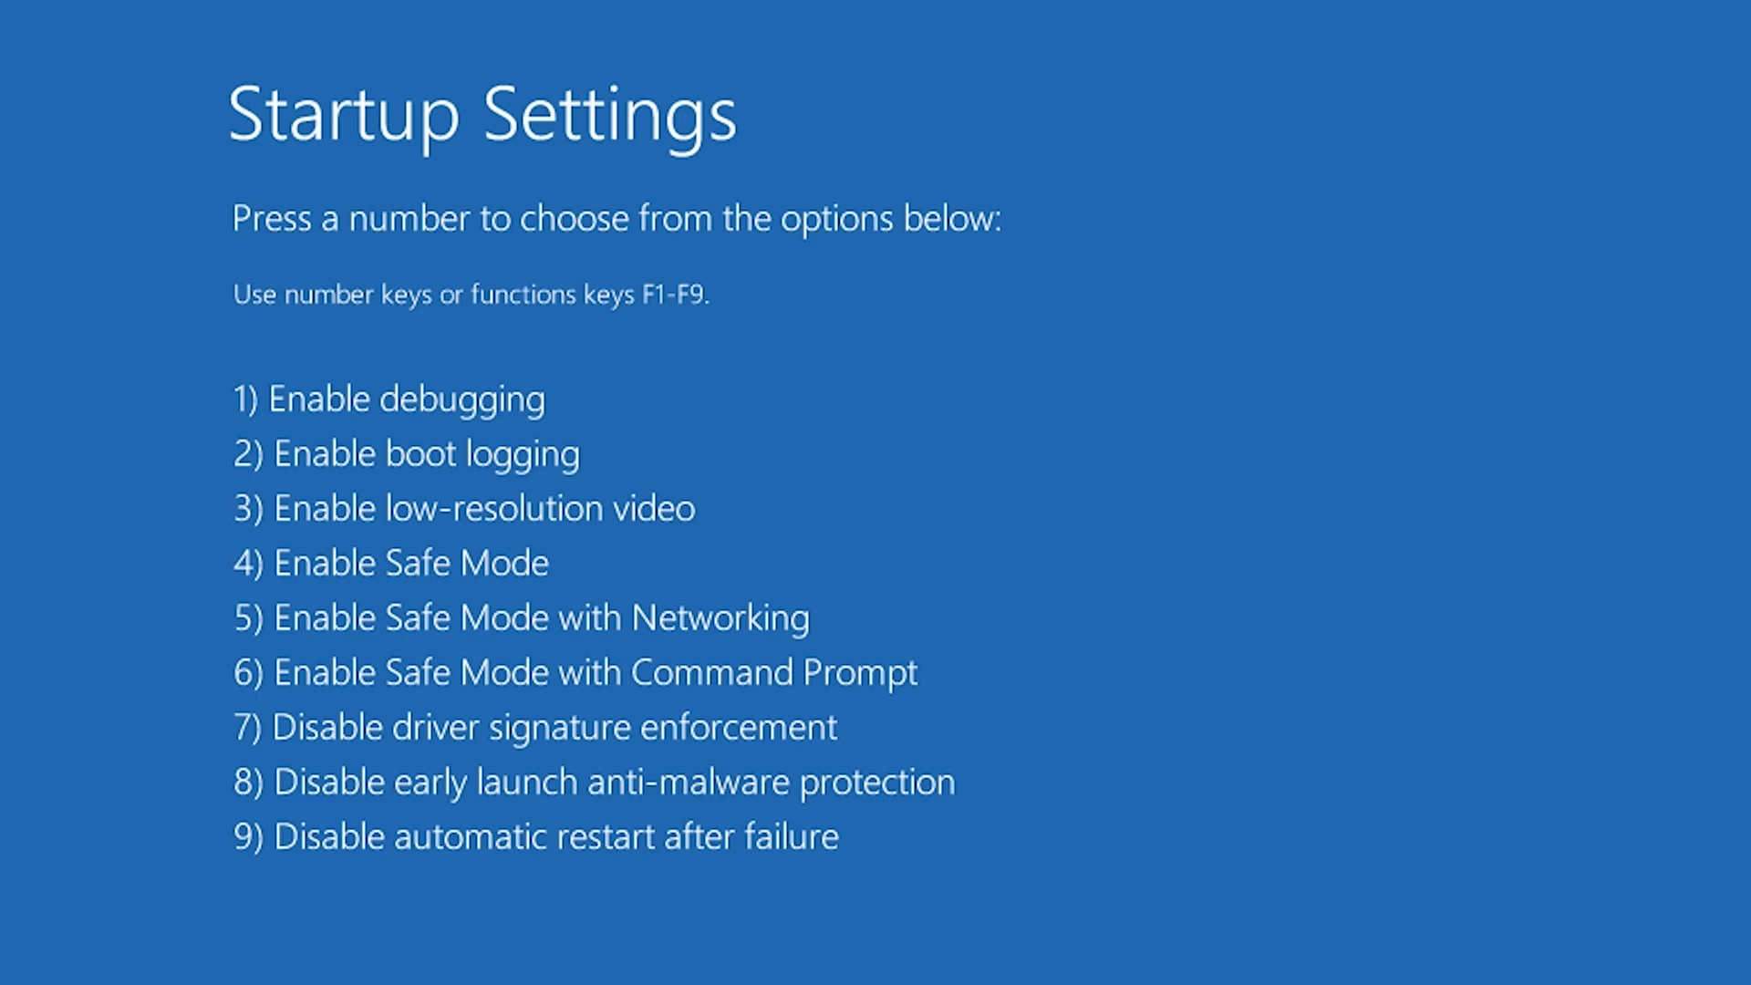
Boot into Safe Mode with option 4 and bring up Start's quick-link menu.
key("4")
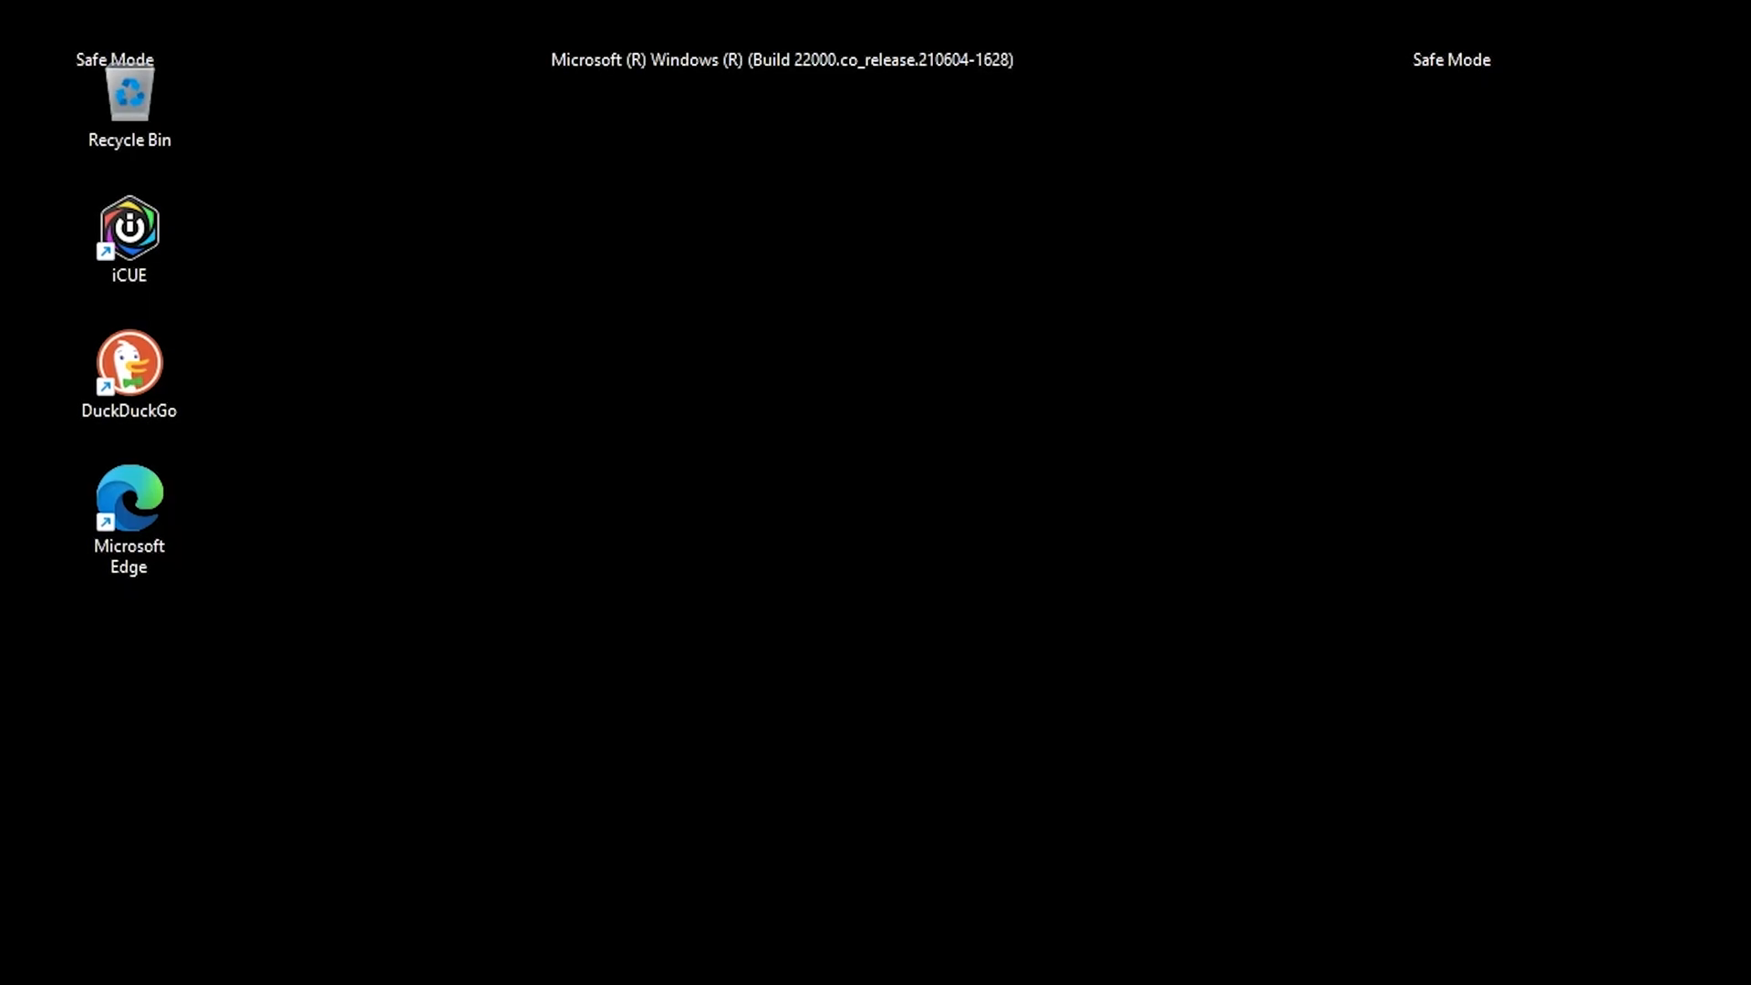
mouse_move(680, 562)
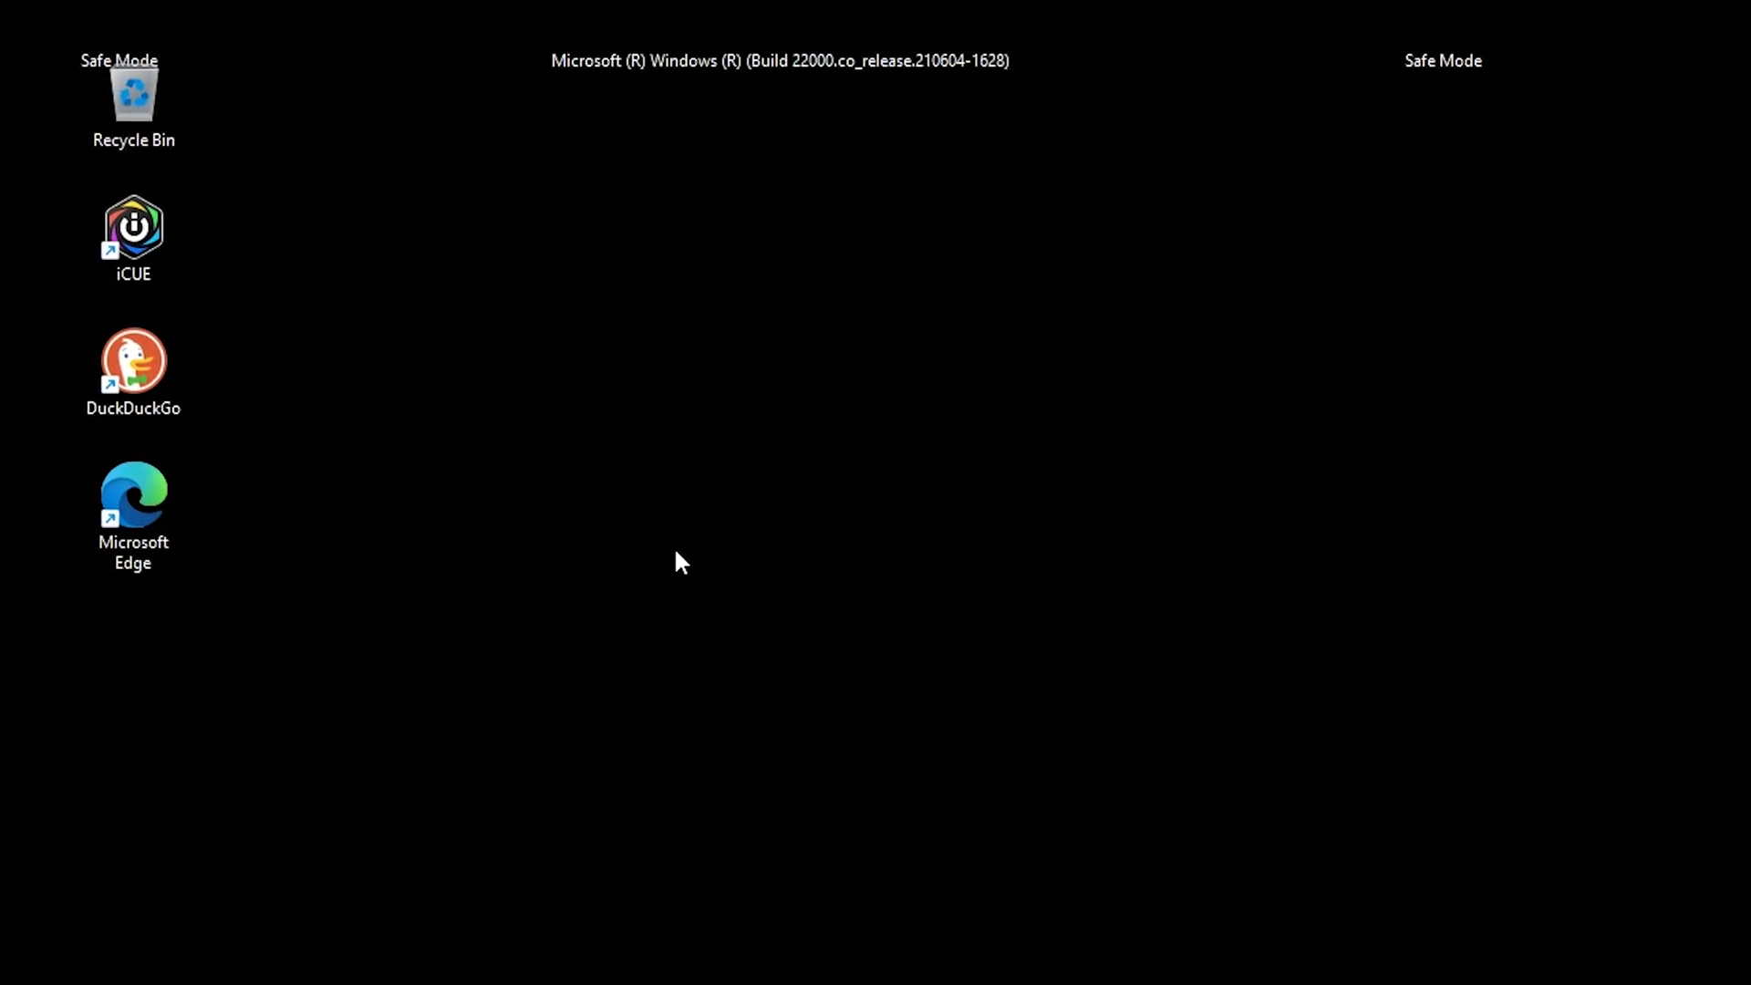
mouse_move(704, 568)
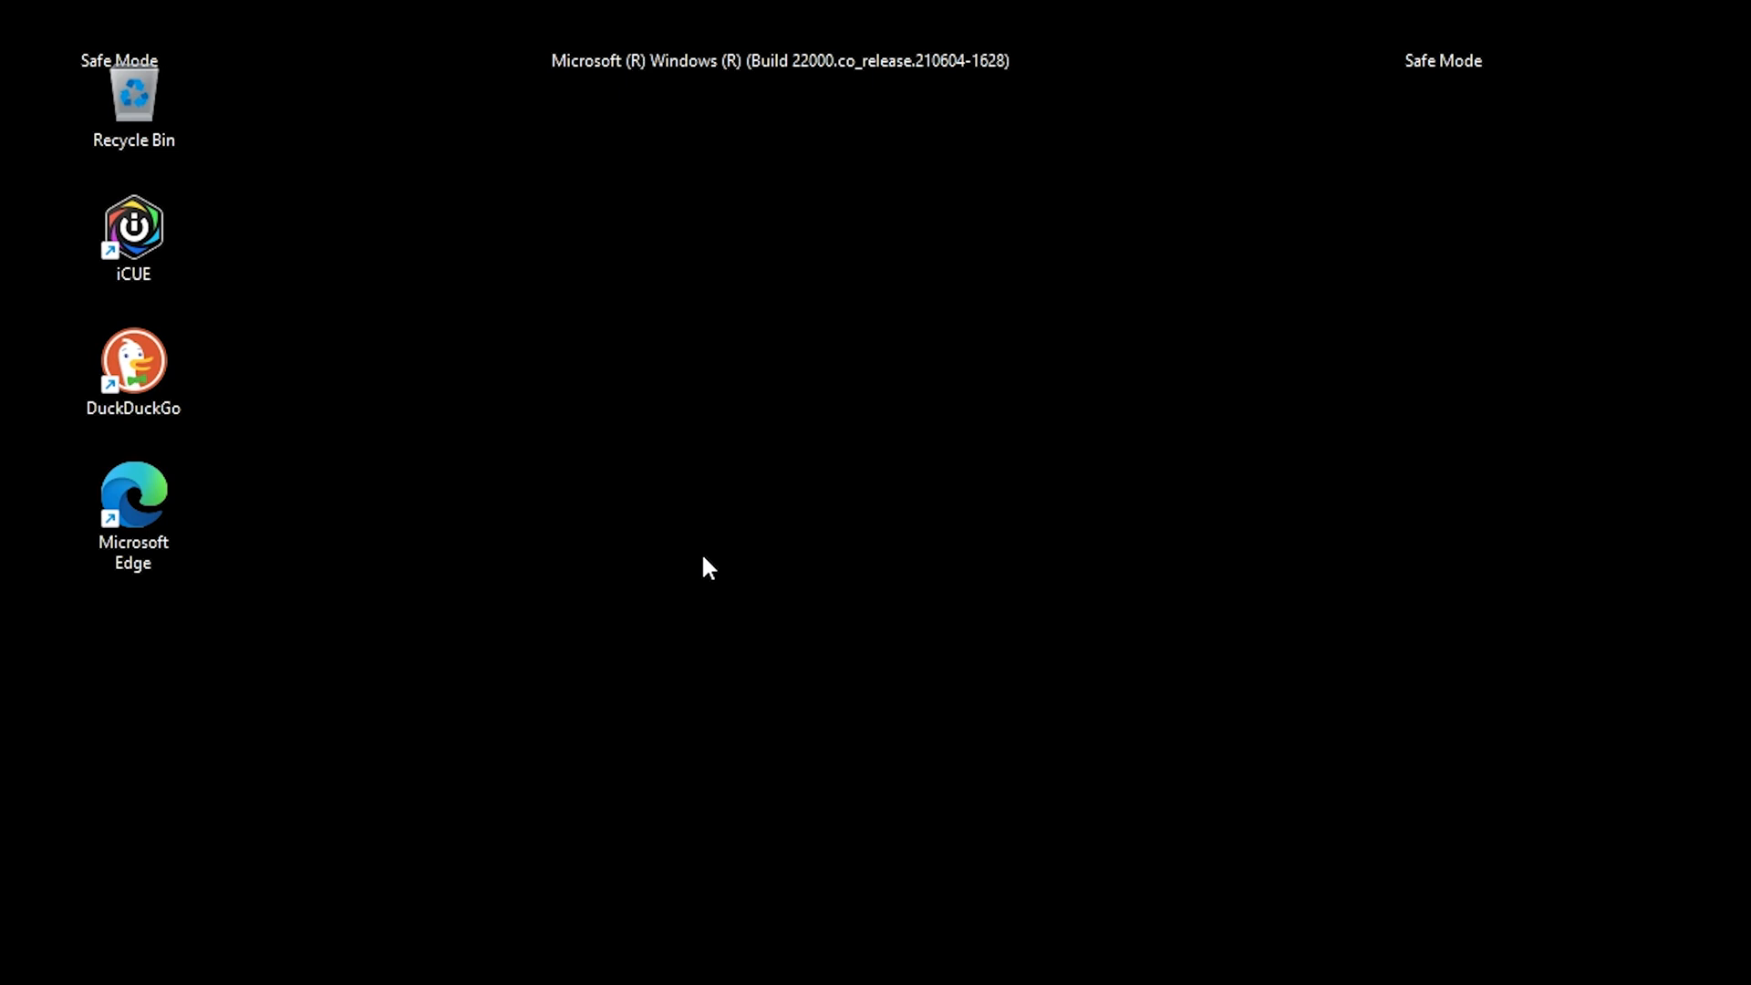
mouse_move(724, 688)
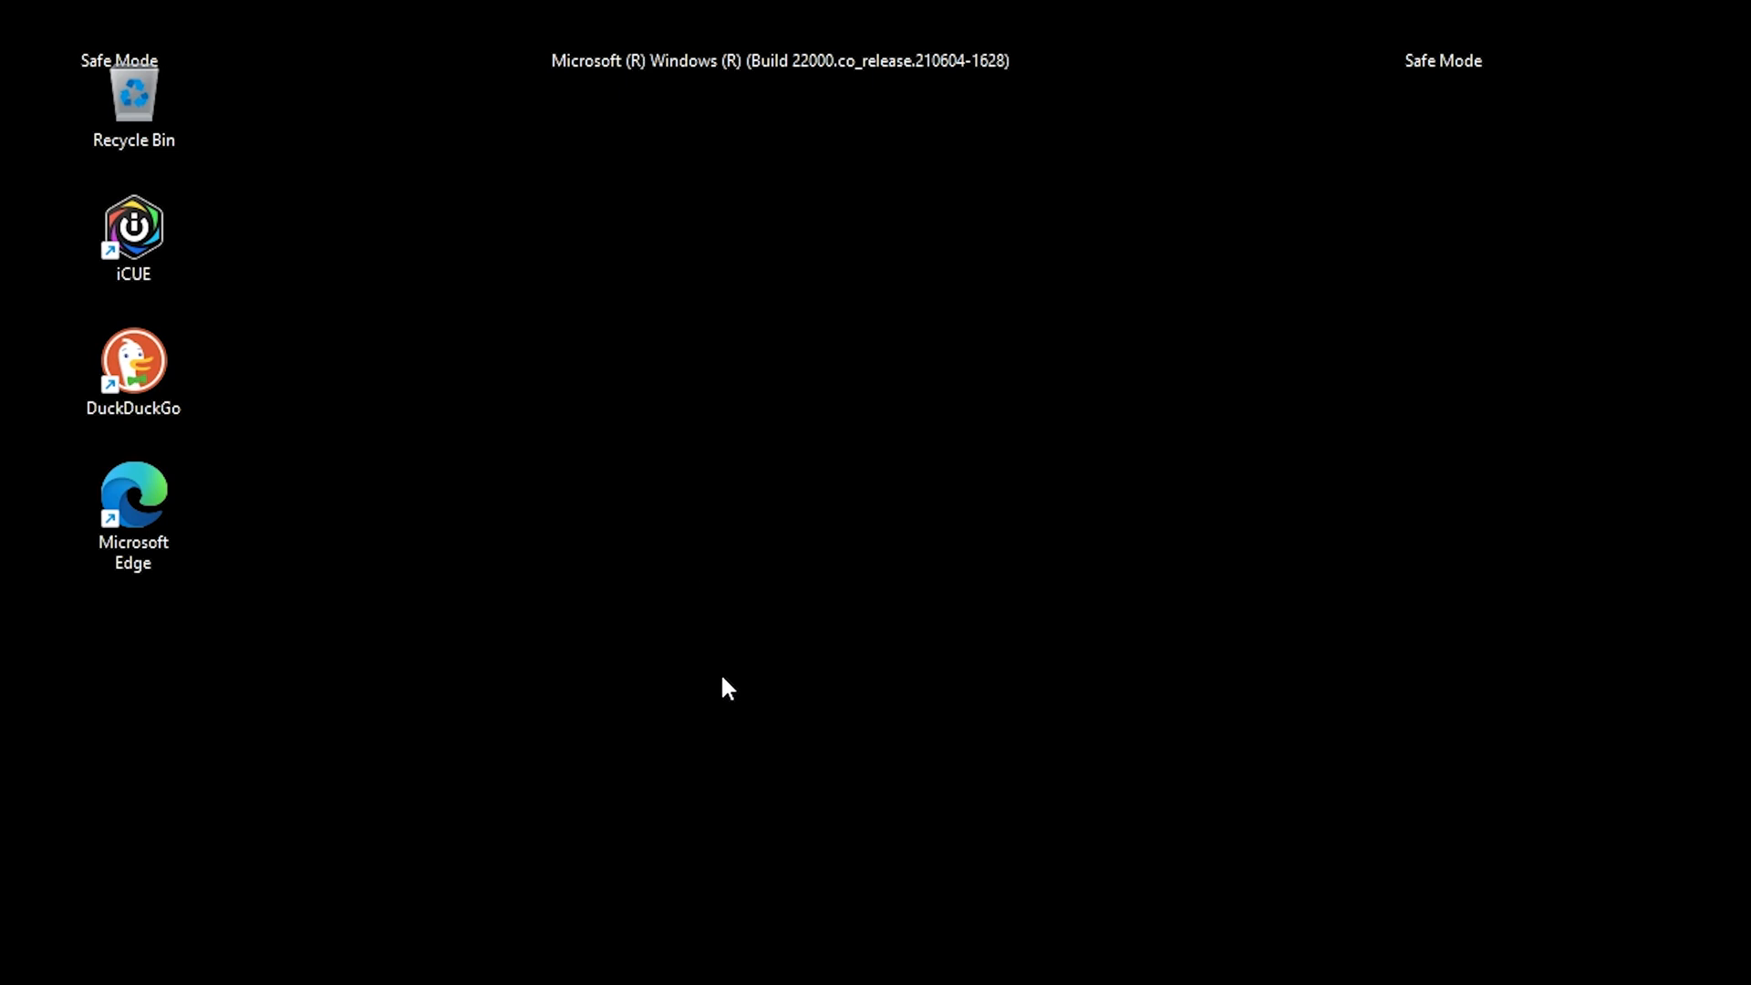
mouse_move(711, 779)
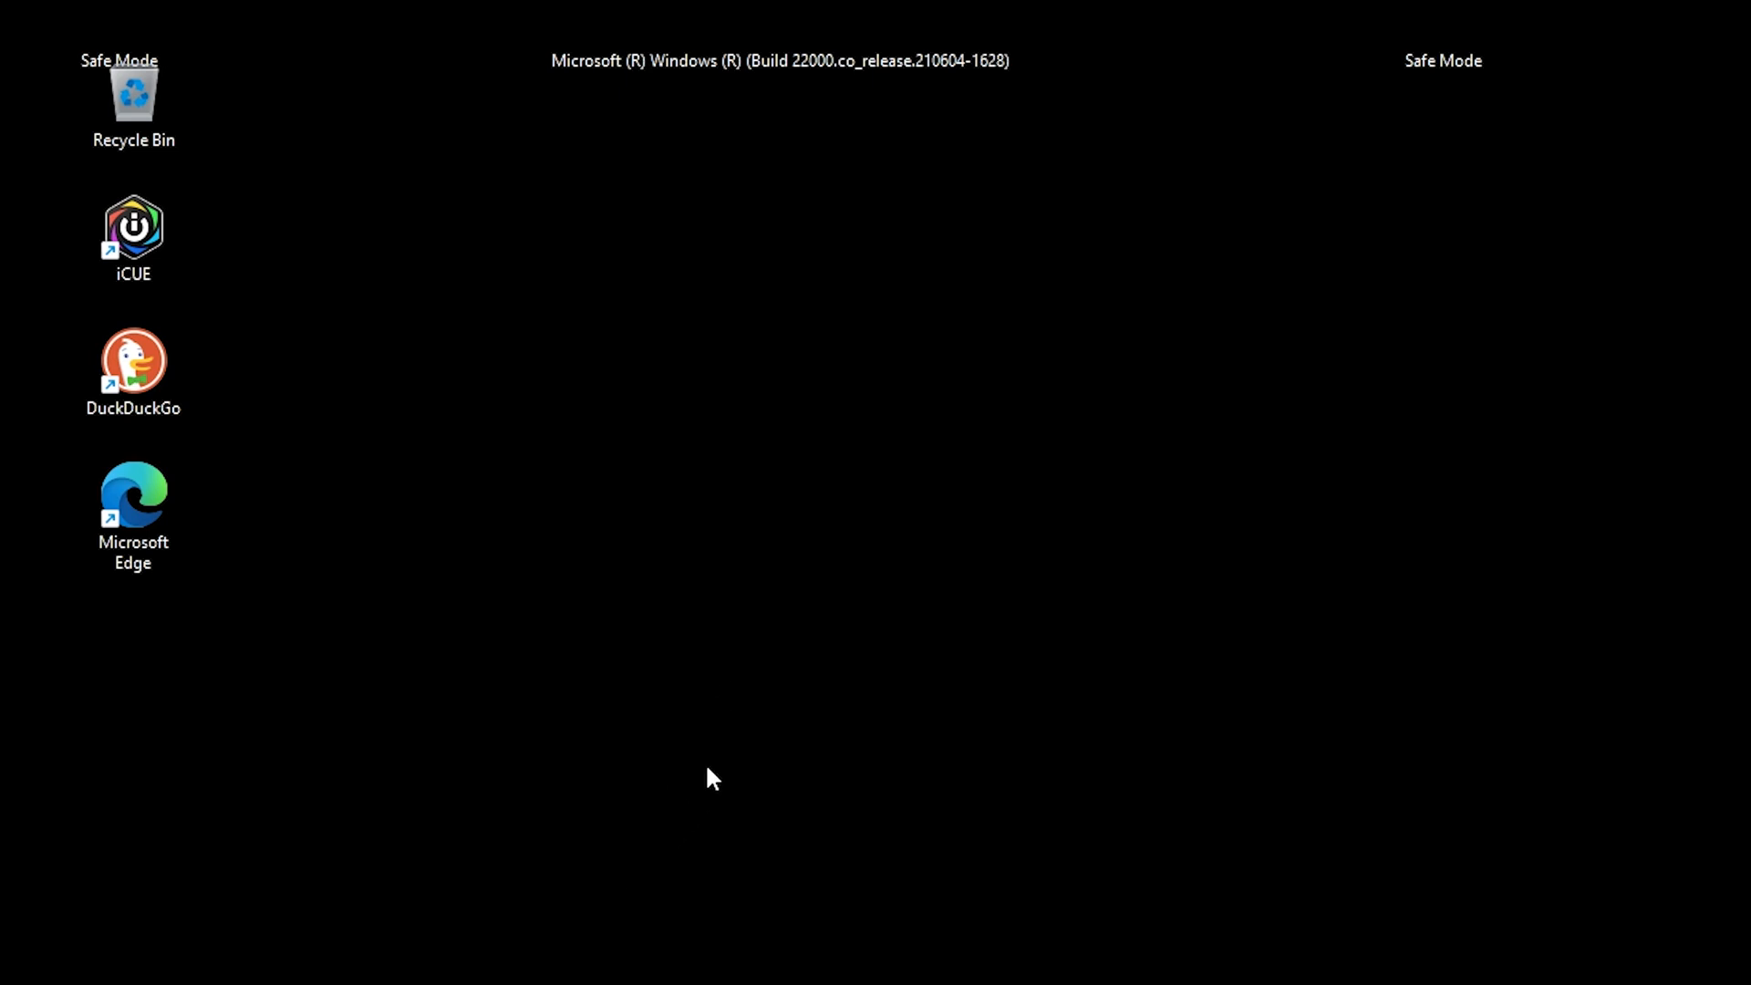
mouse_move(694, 793)
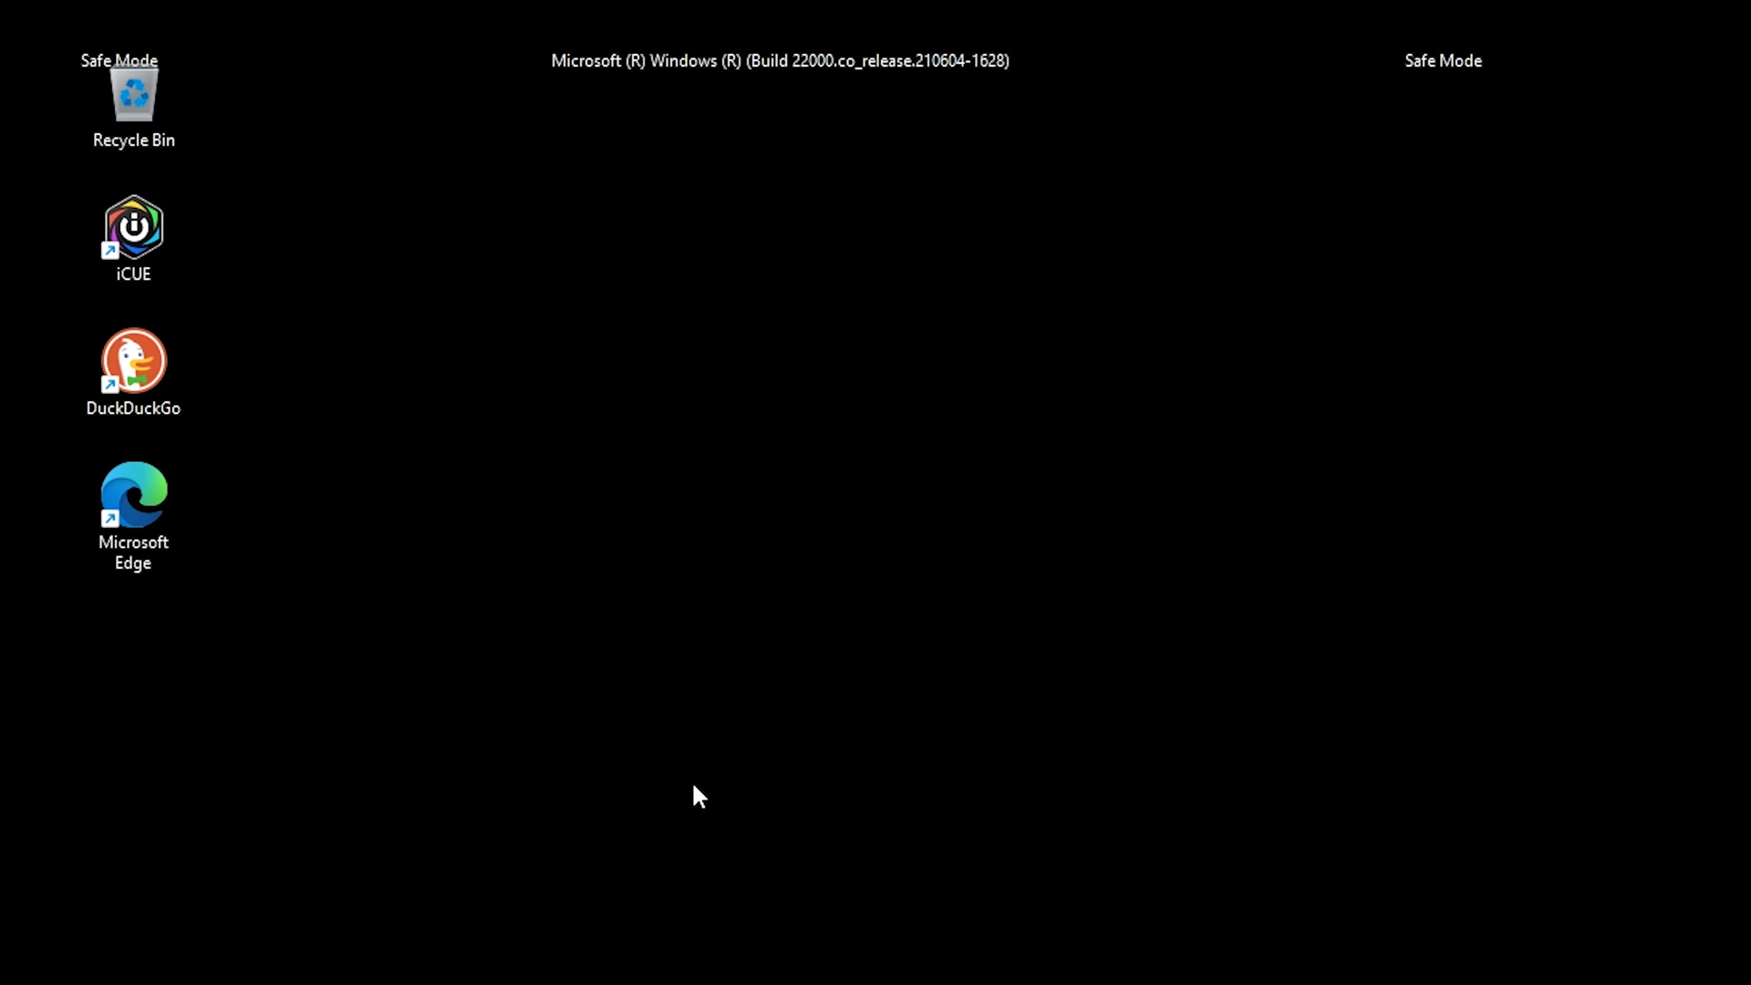
right_click(609, 963)
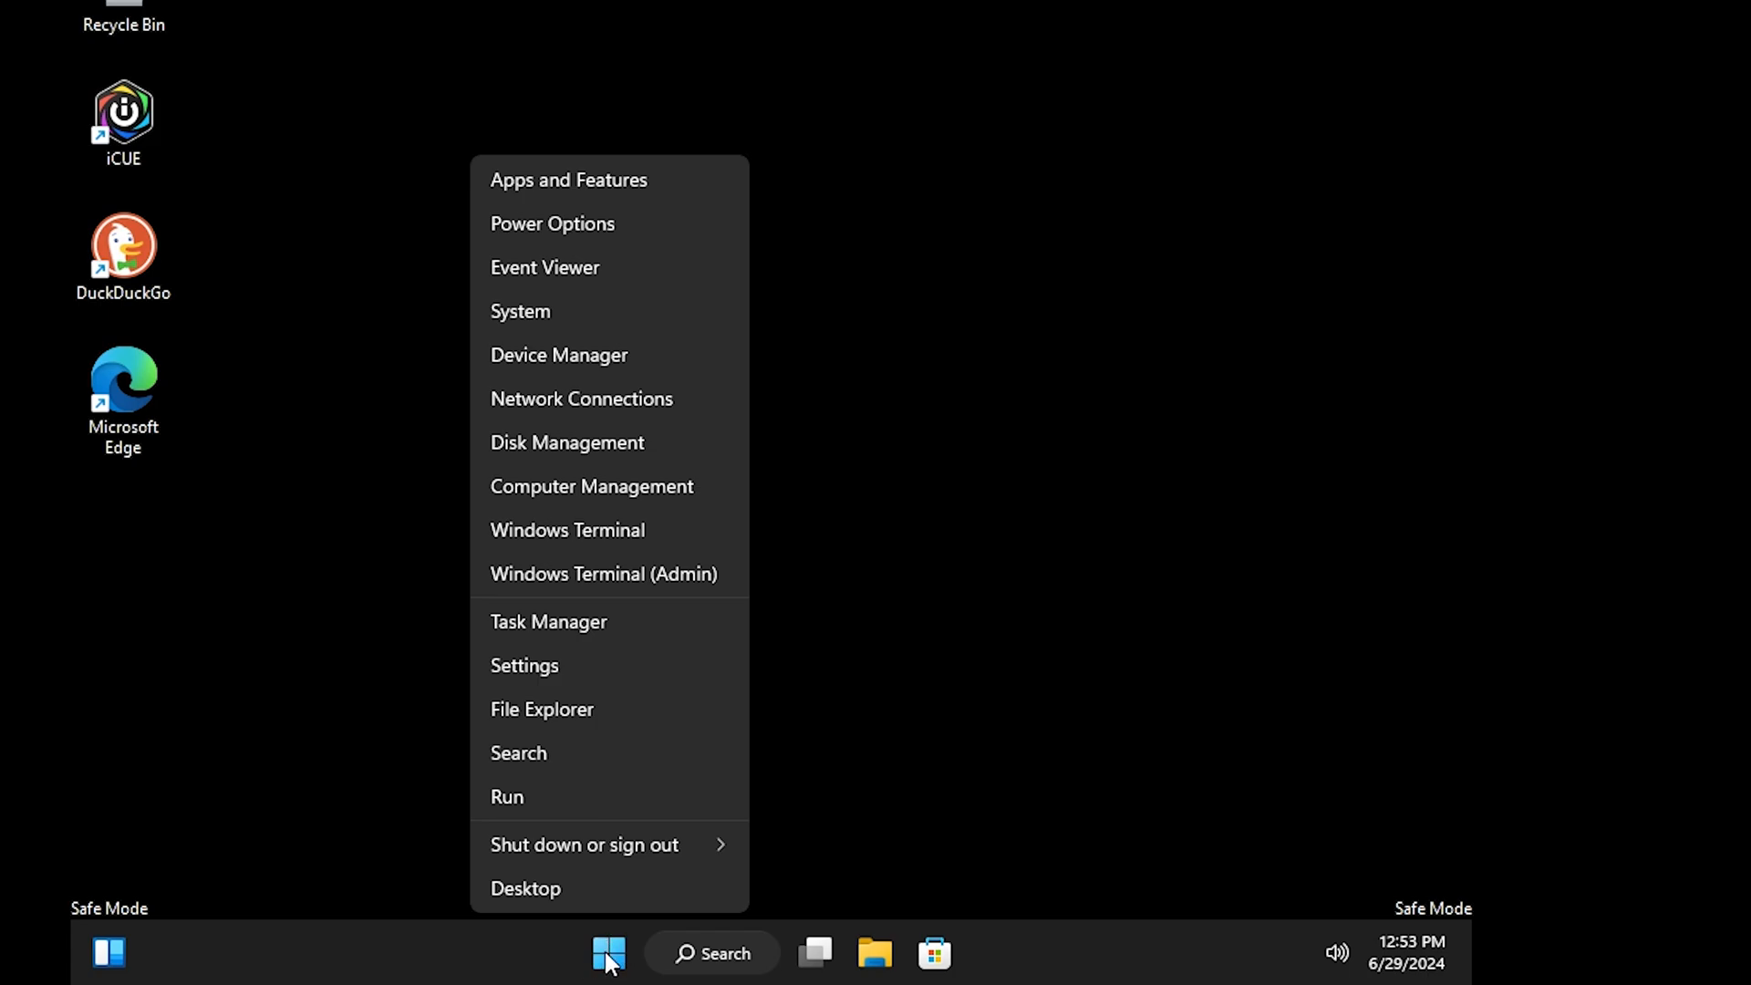
From Apps & features, uninstall Corsair iCUE5 Software and confirm.
left_click(524, 663)
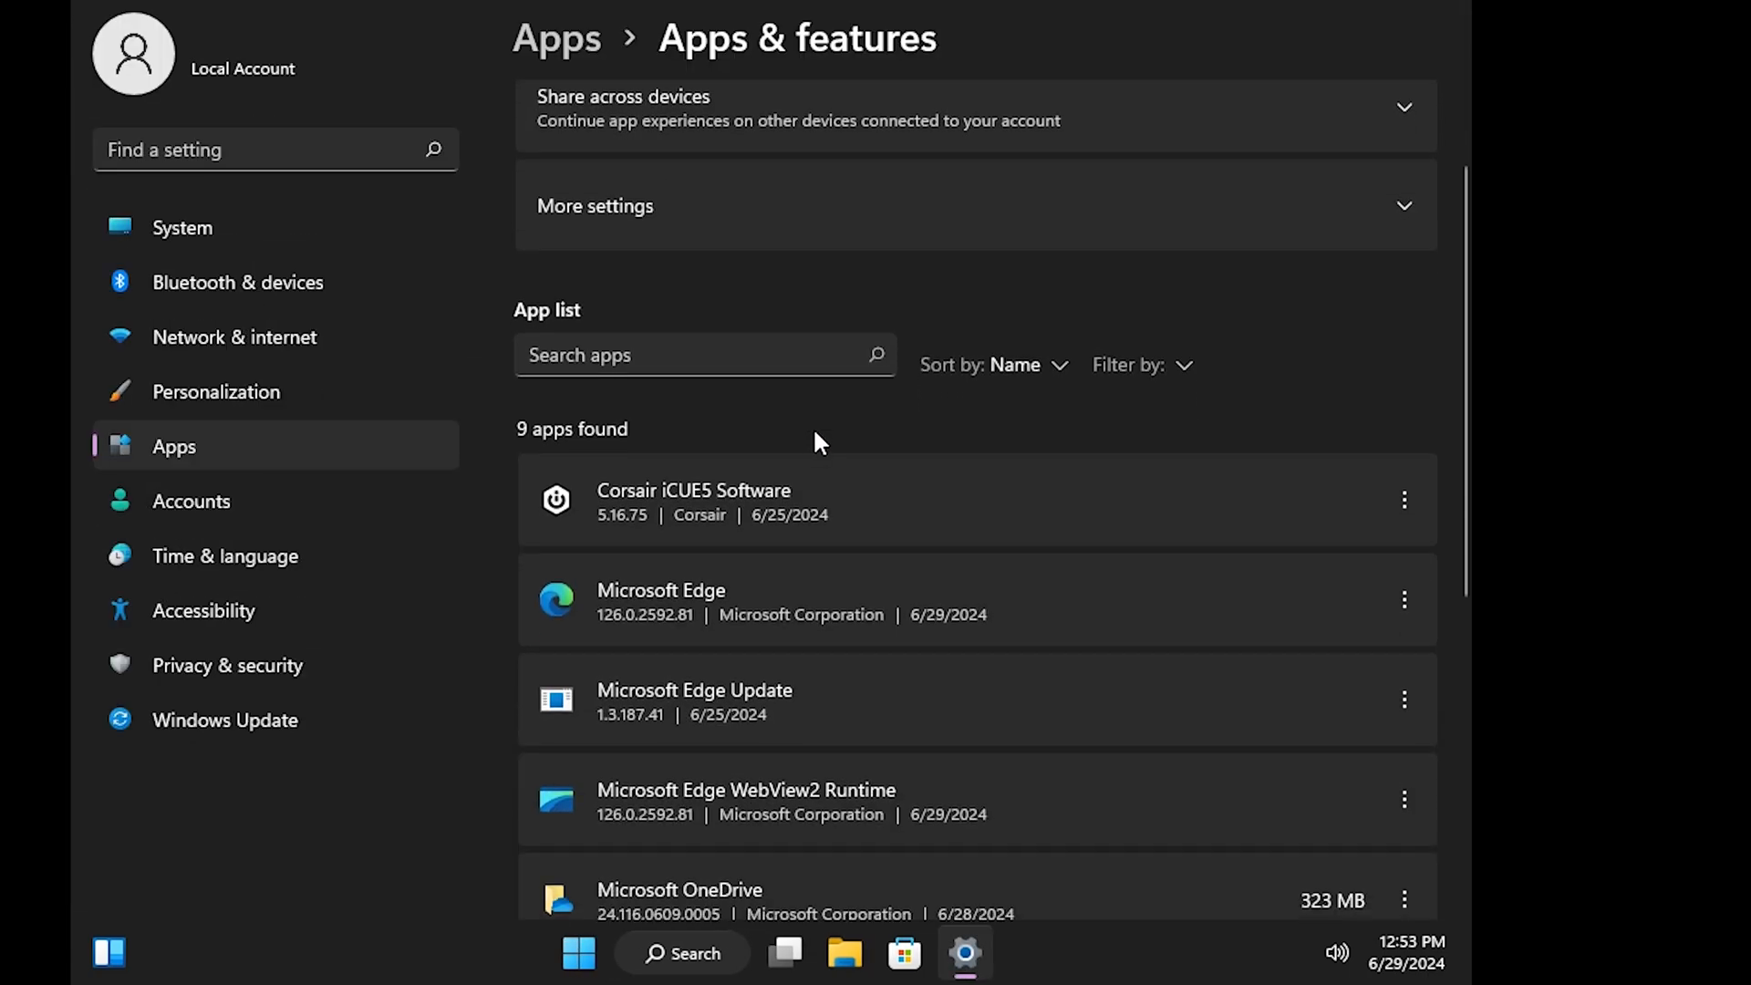
mouse_move(753, 520)
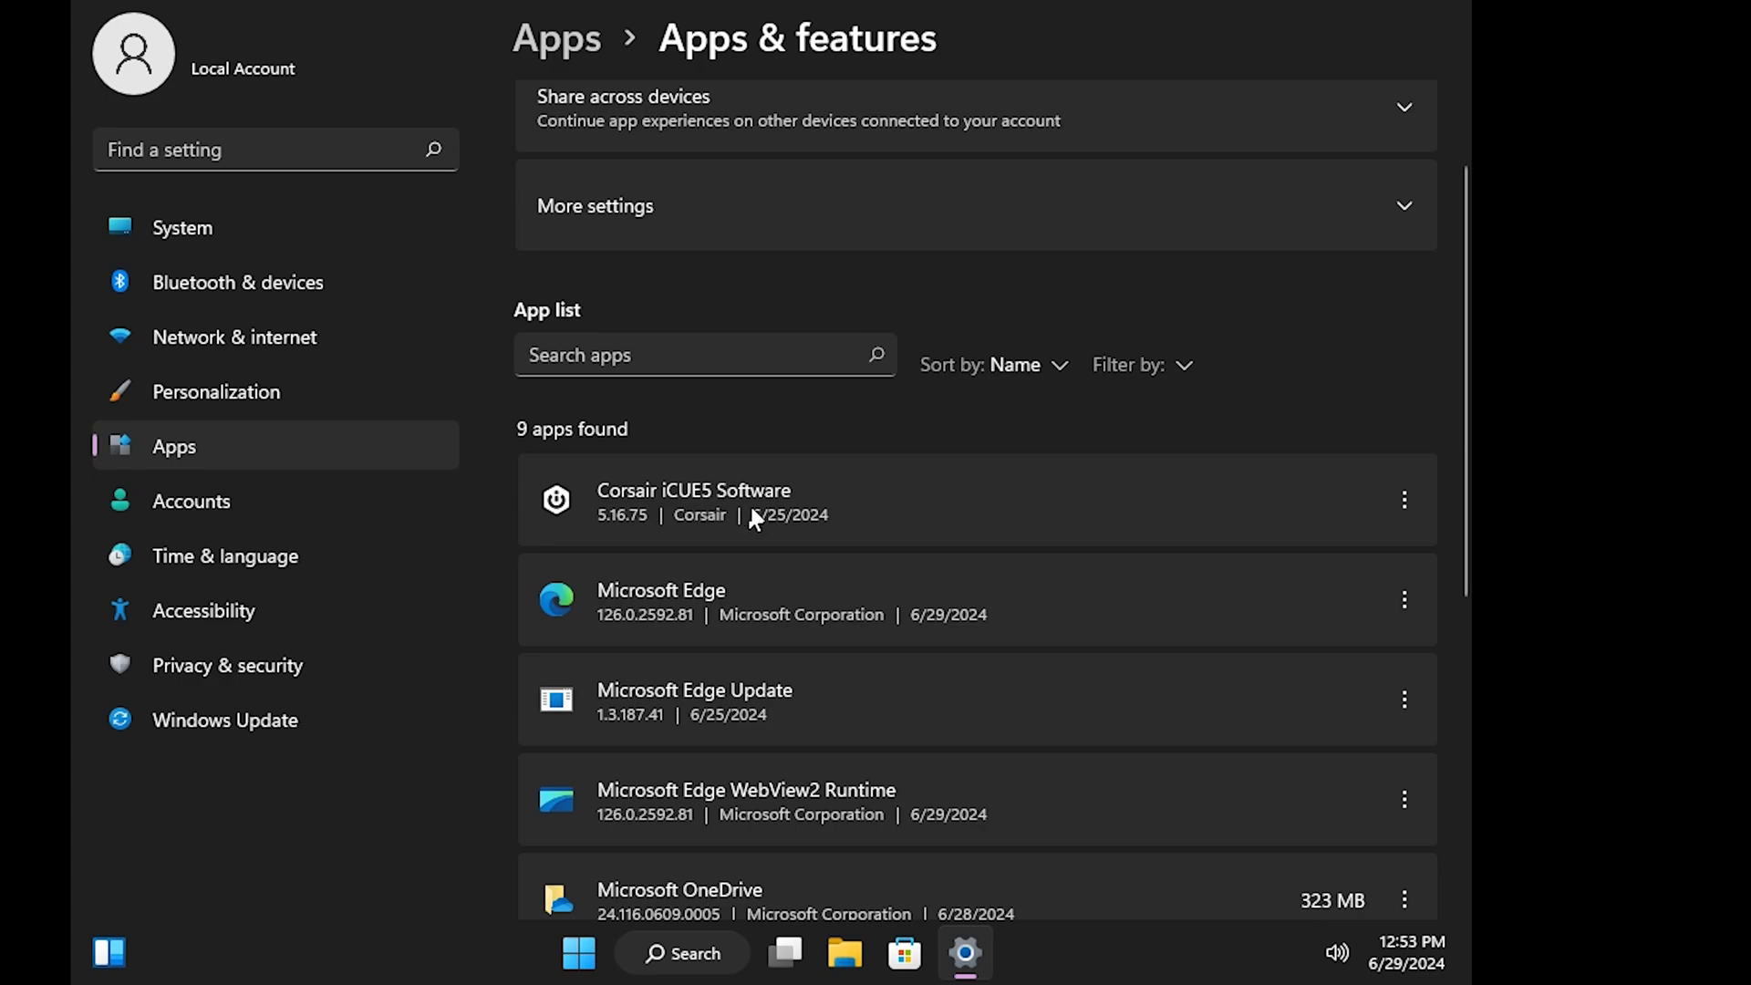
left_click(1405, 500)
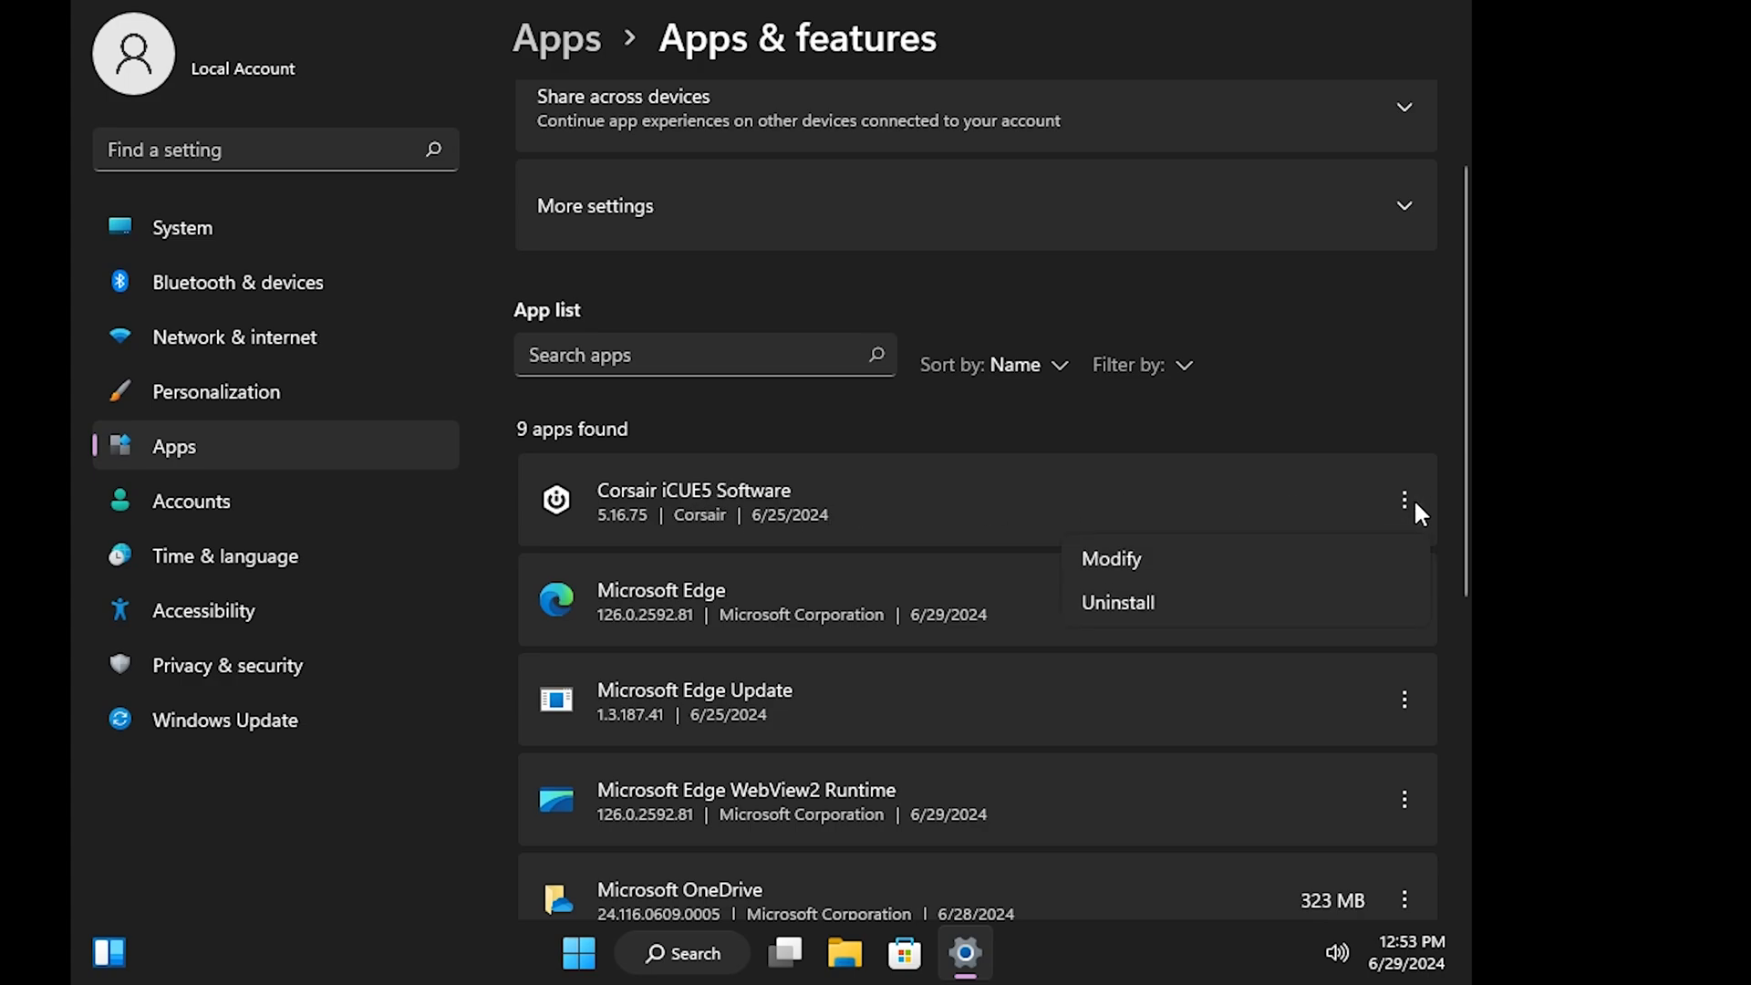
left_click(1290, 626)
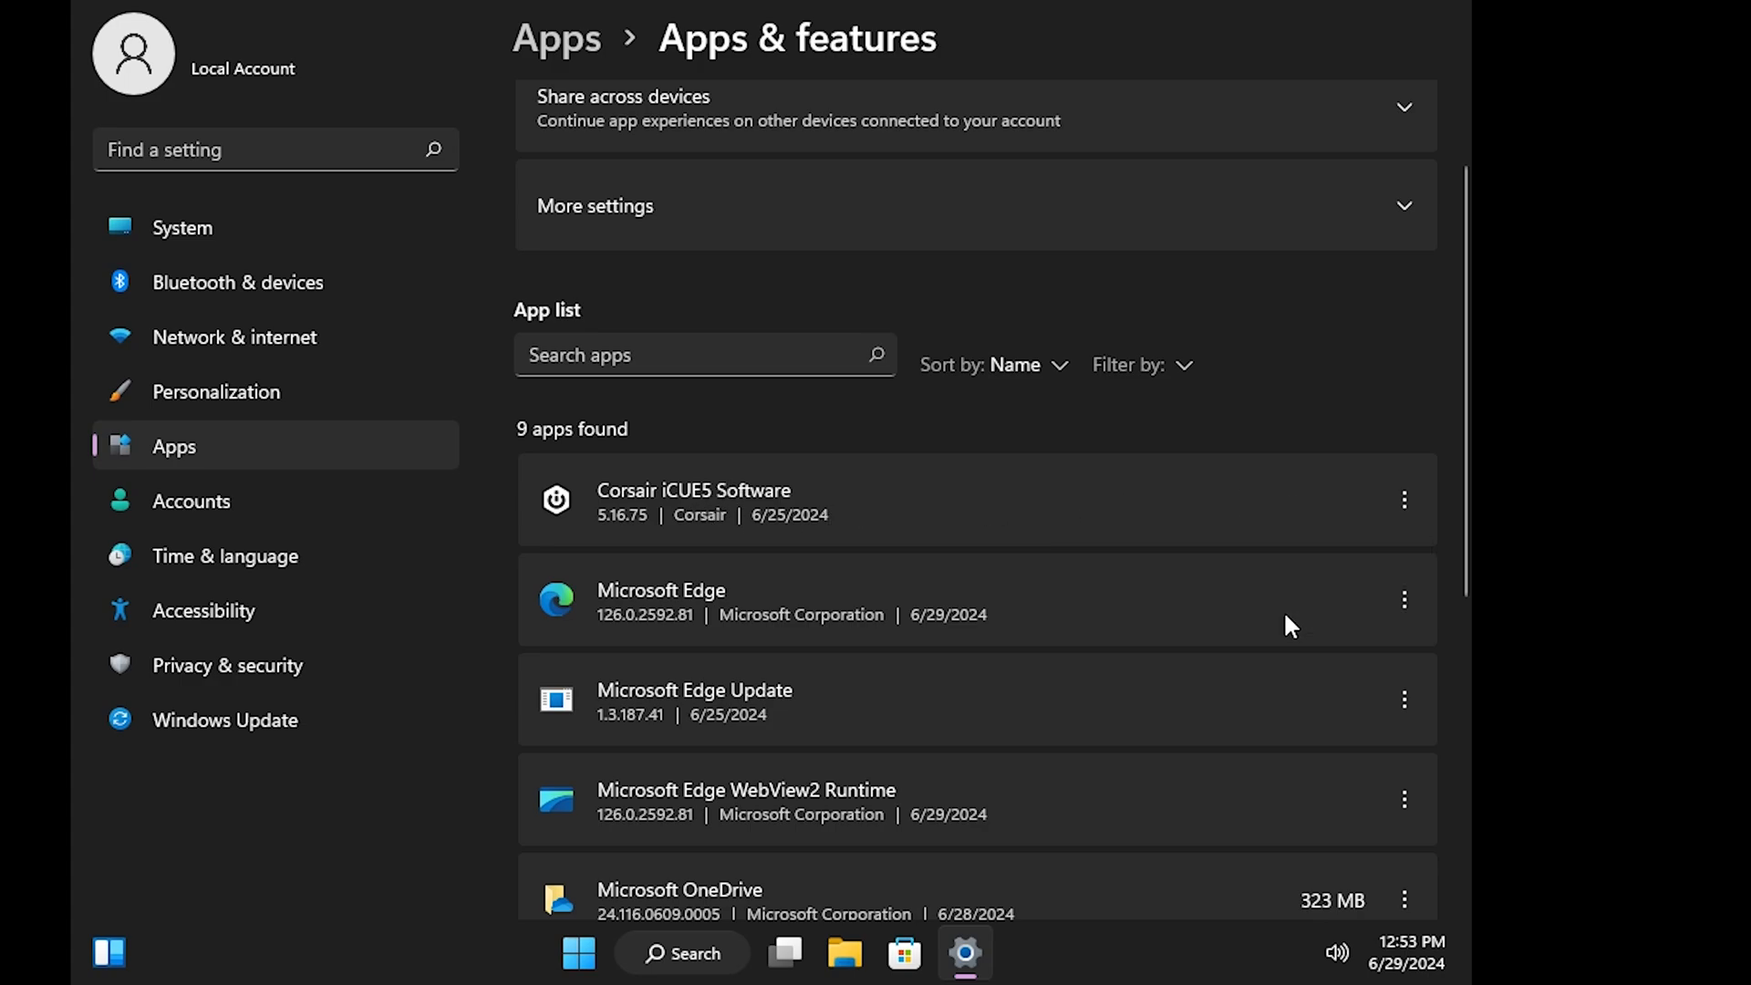
left_click(1404, 600)
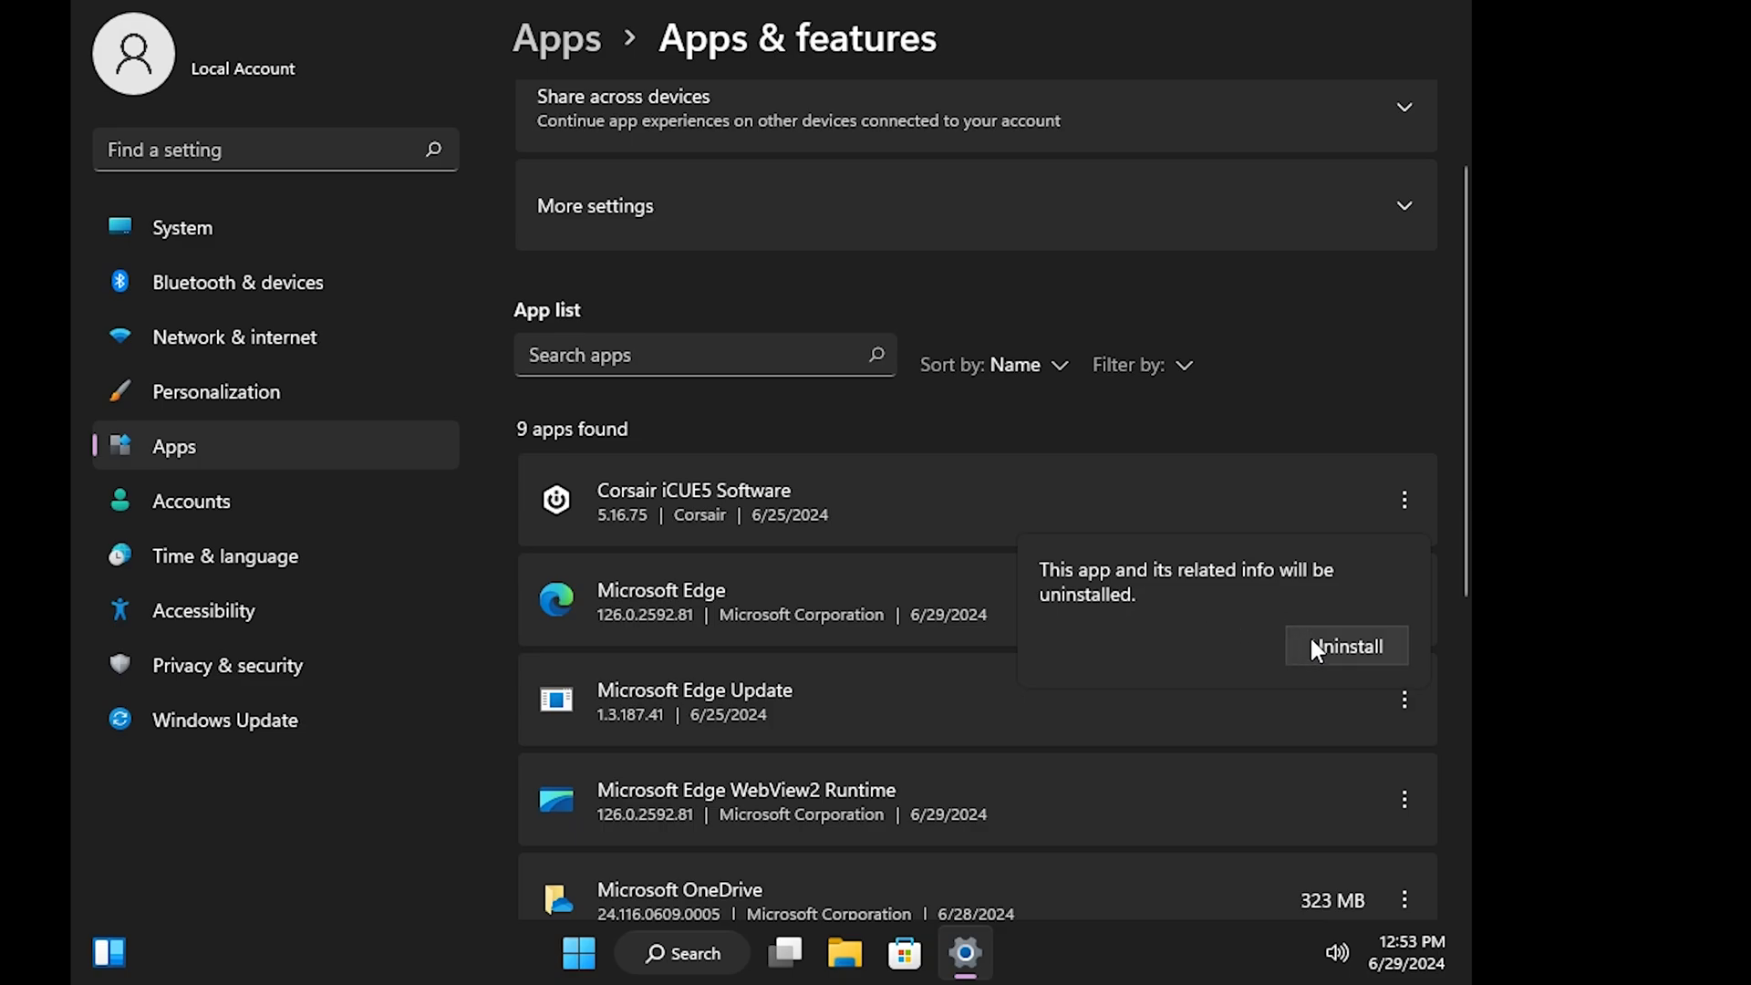
left_click(1346, 646)
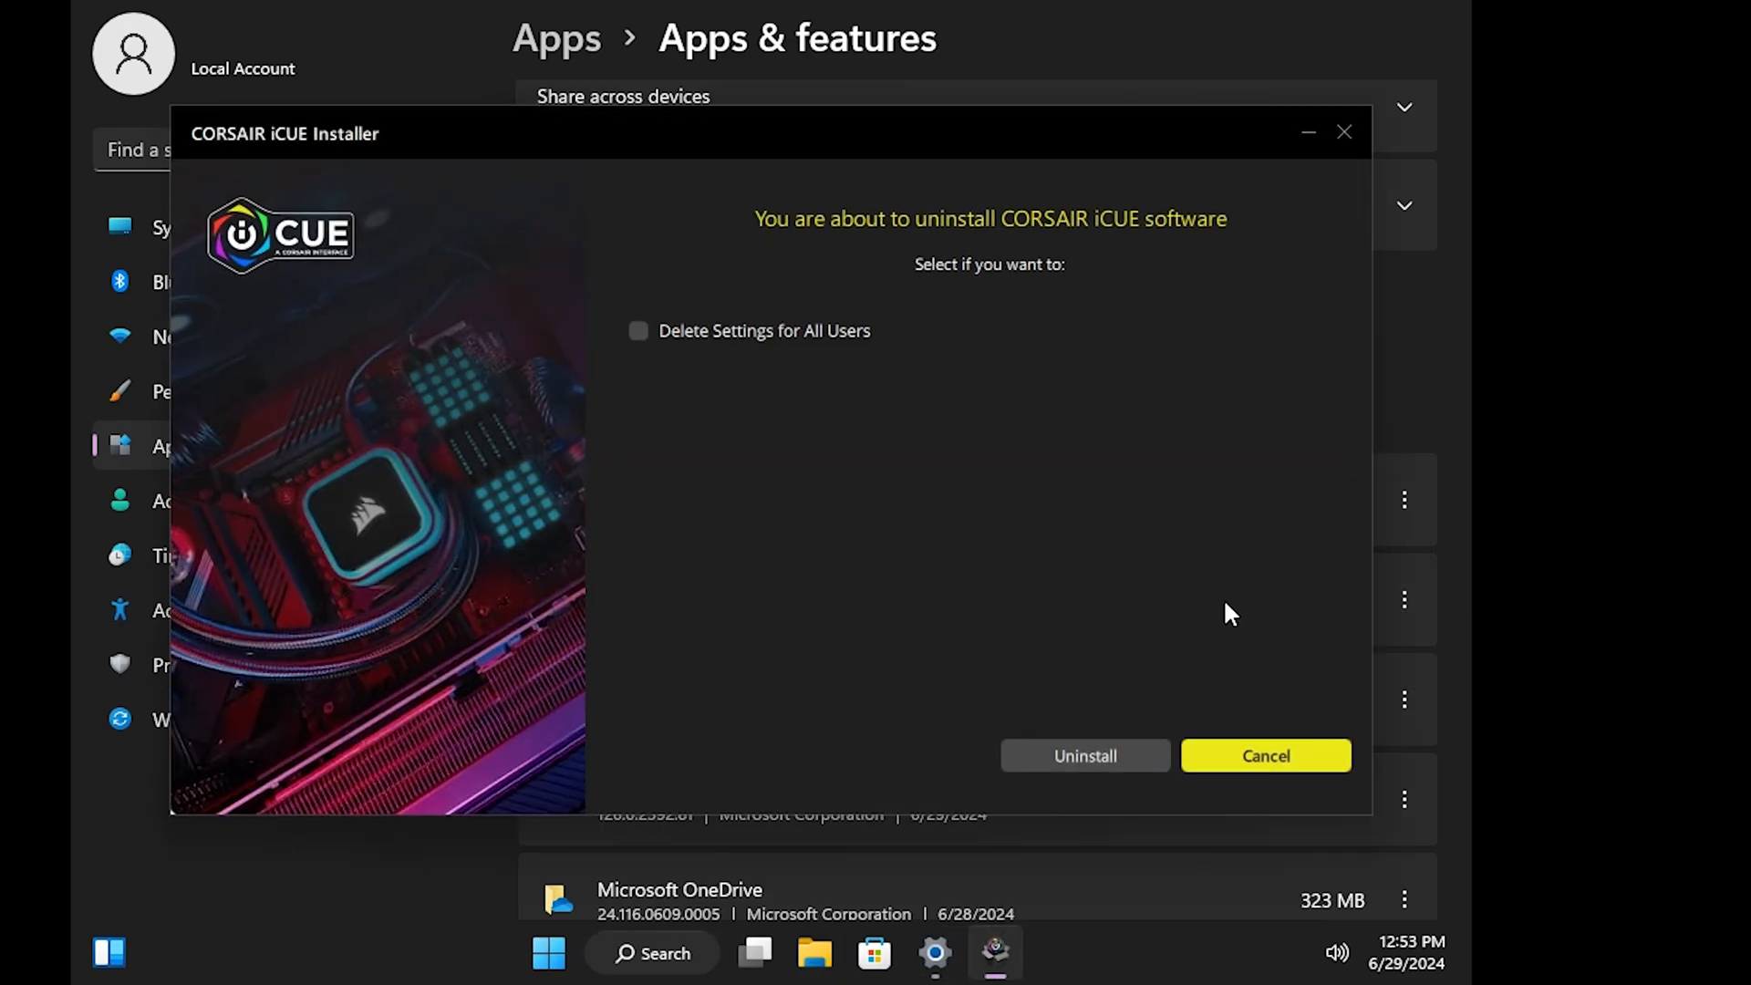
mouse_move(1089, 490)
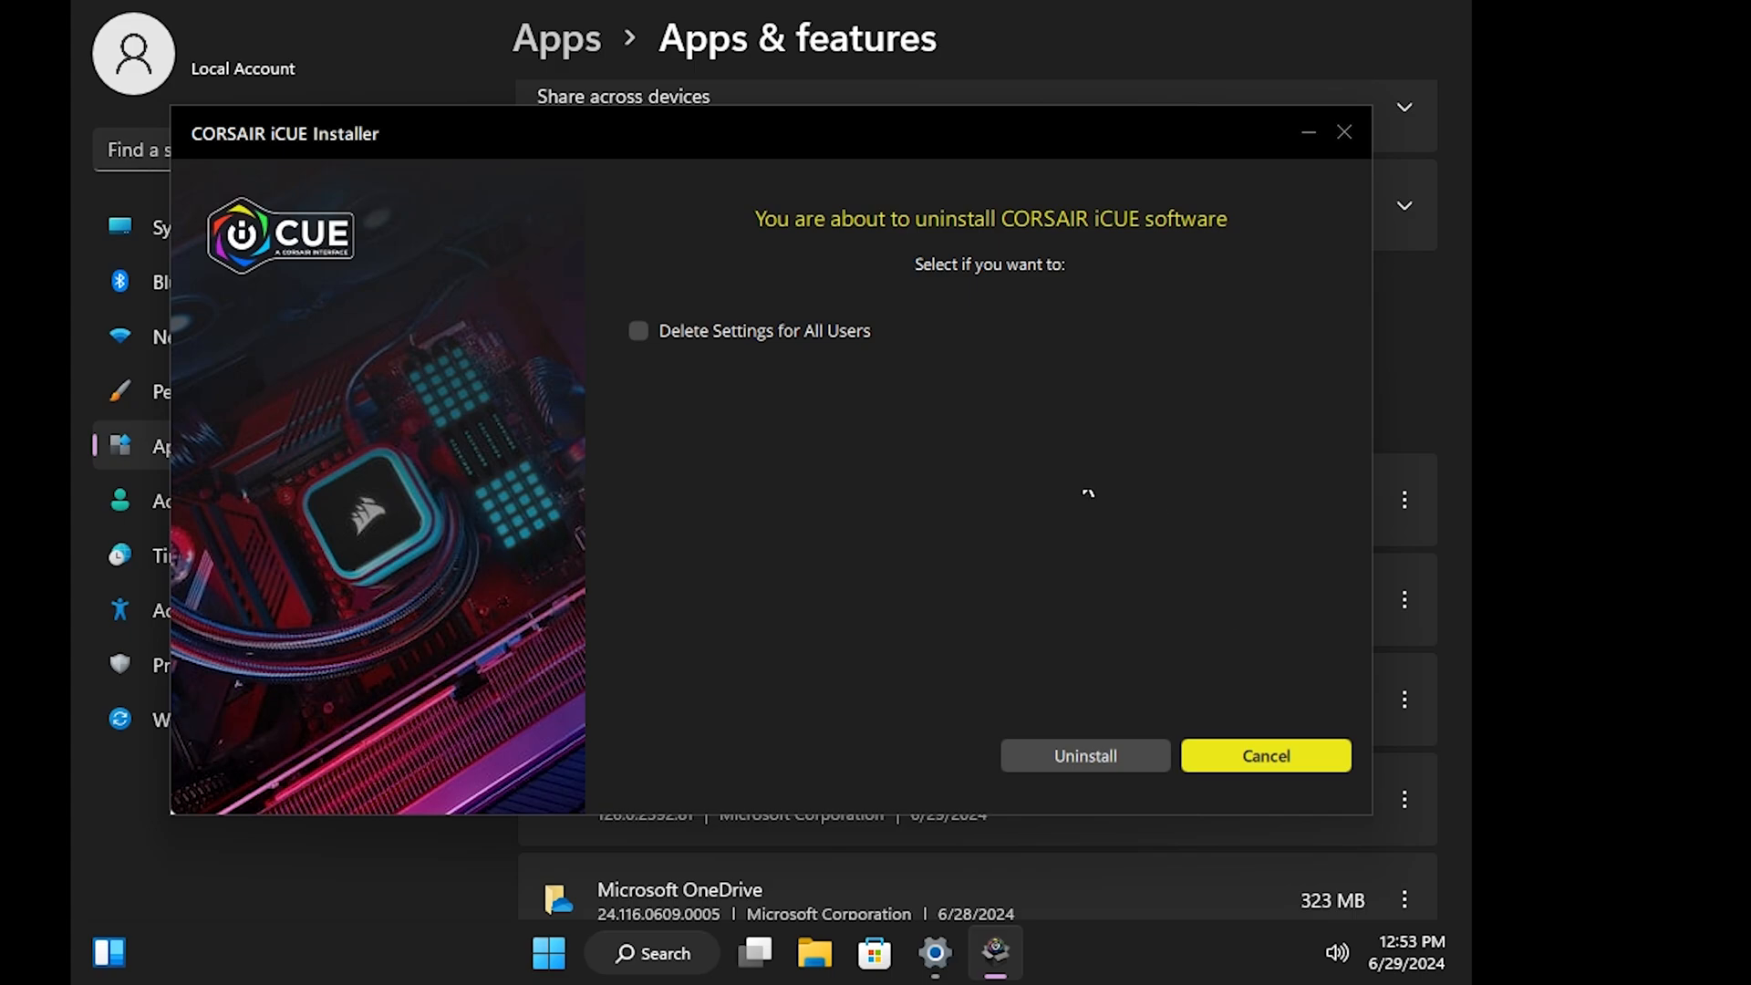
Tick 'Delete Settings for All Users' and cancel out of the iCUE uninstaller.
left_click(638, 330)
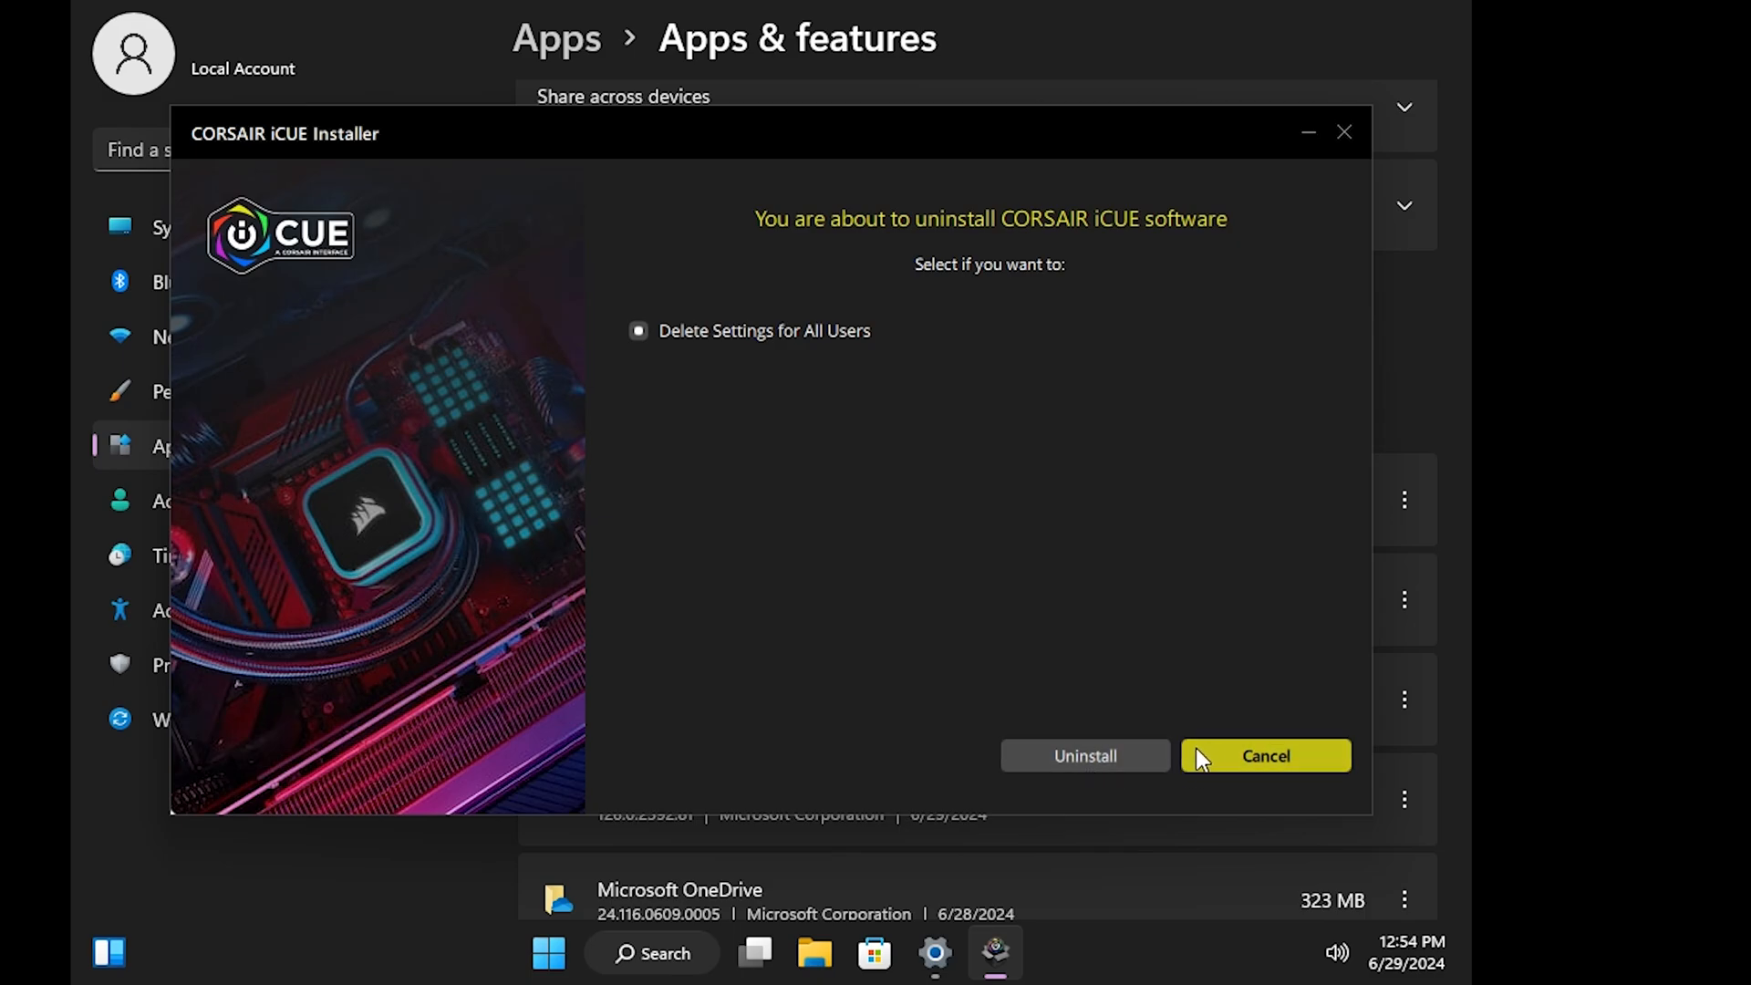
left_click(1264, 755)
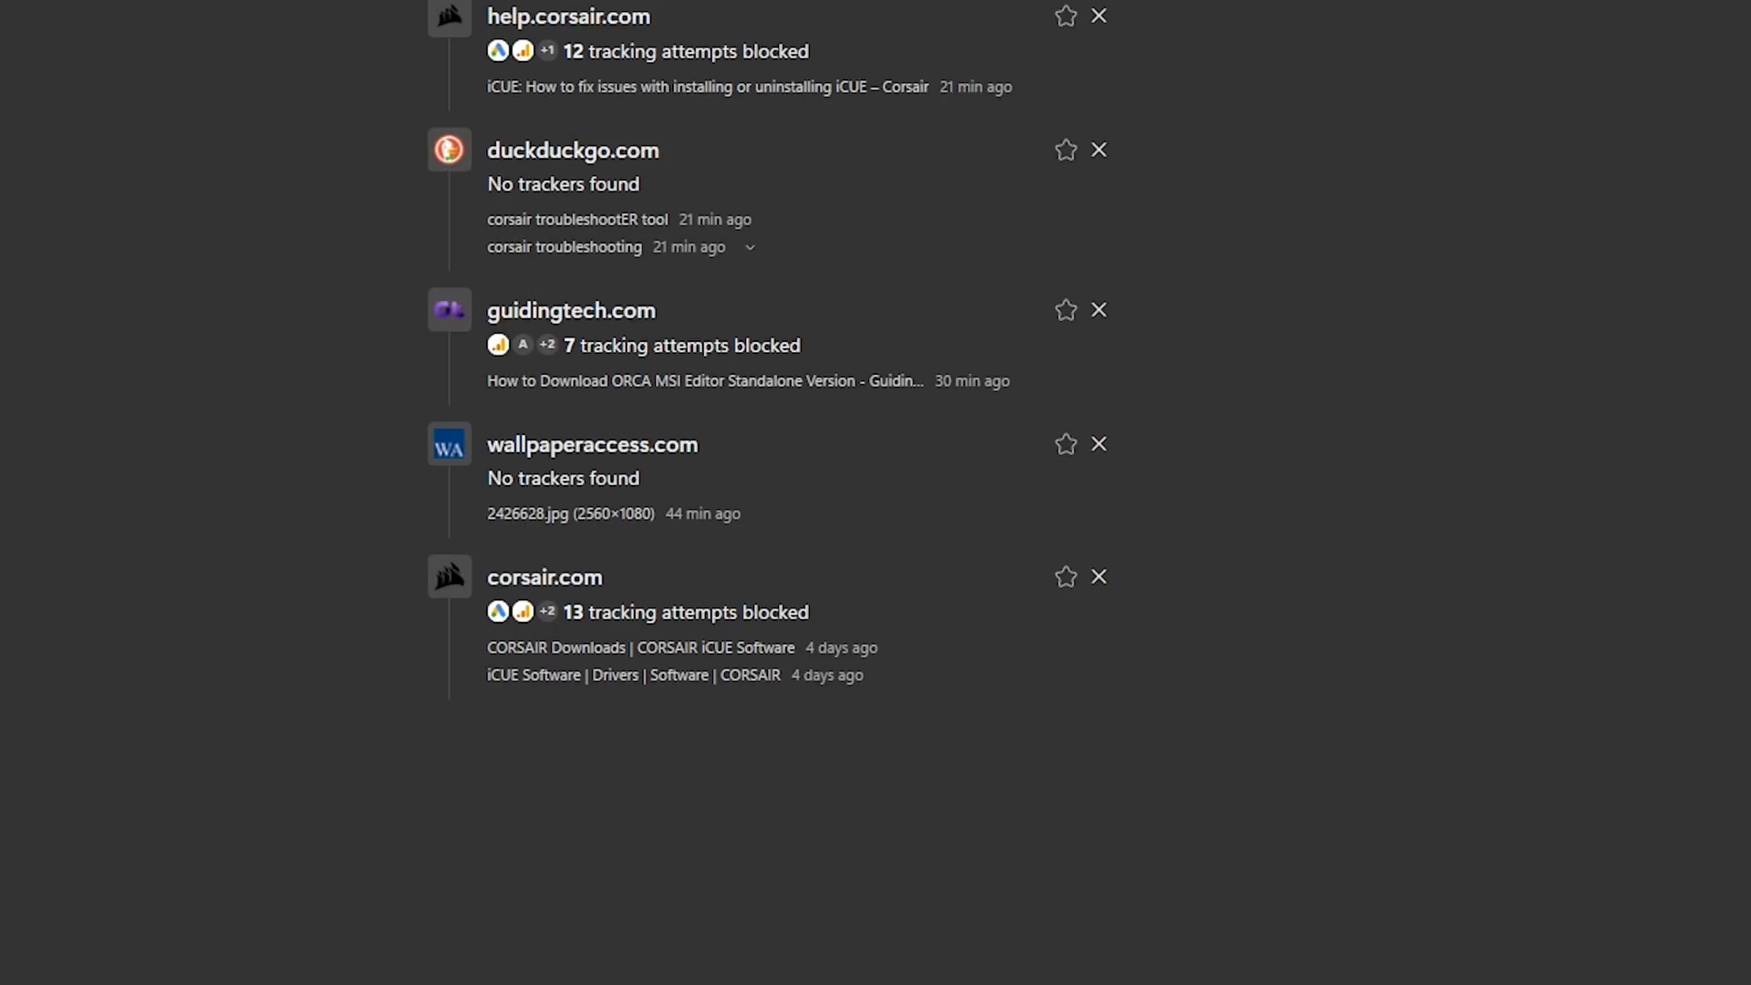
Reach the Revo Uninstaller site, dismiss the Pro promo and scroll to the Freeware card.
type("rebound")
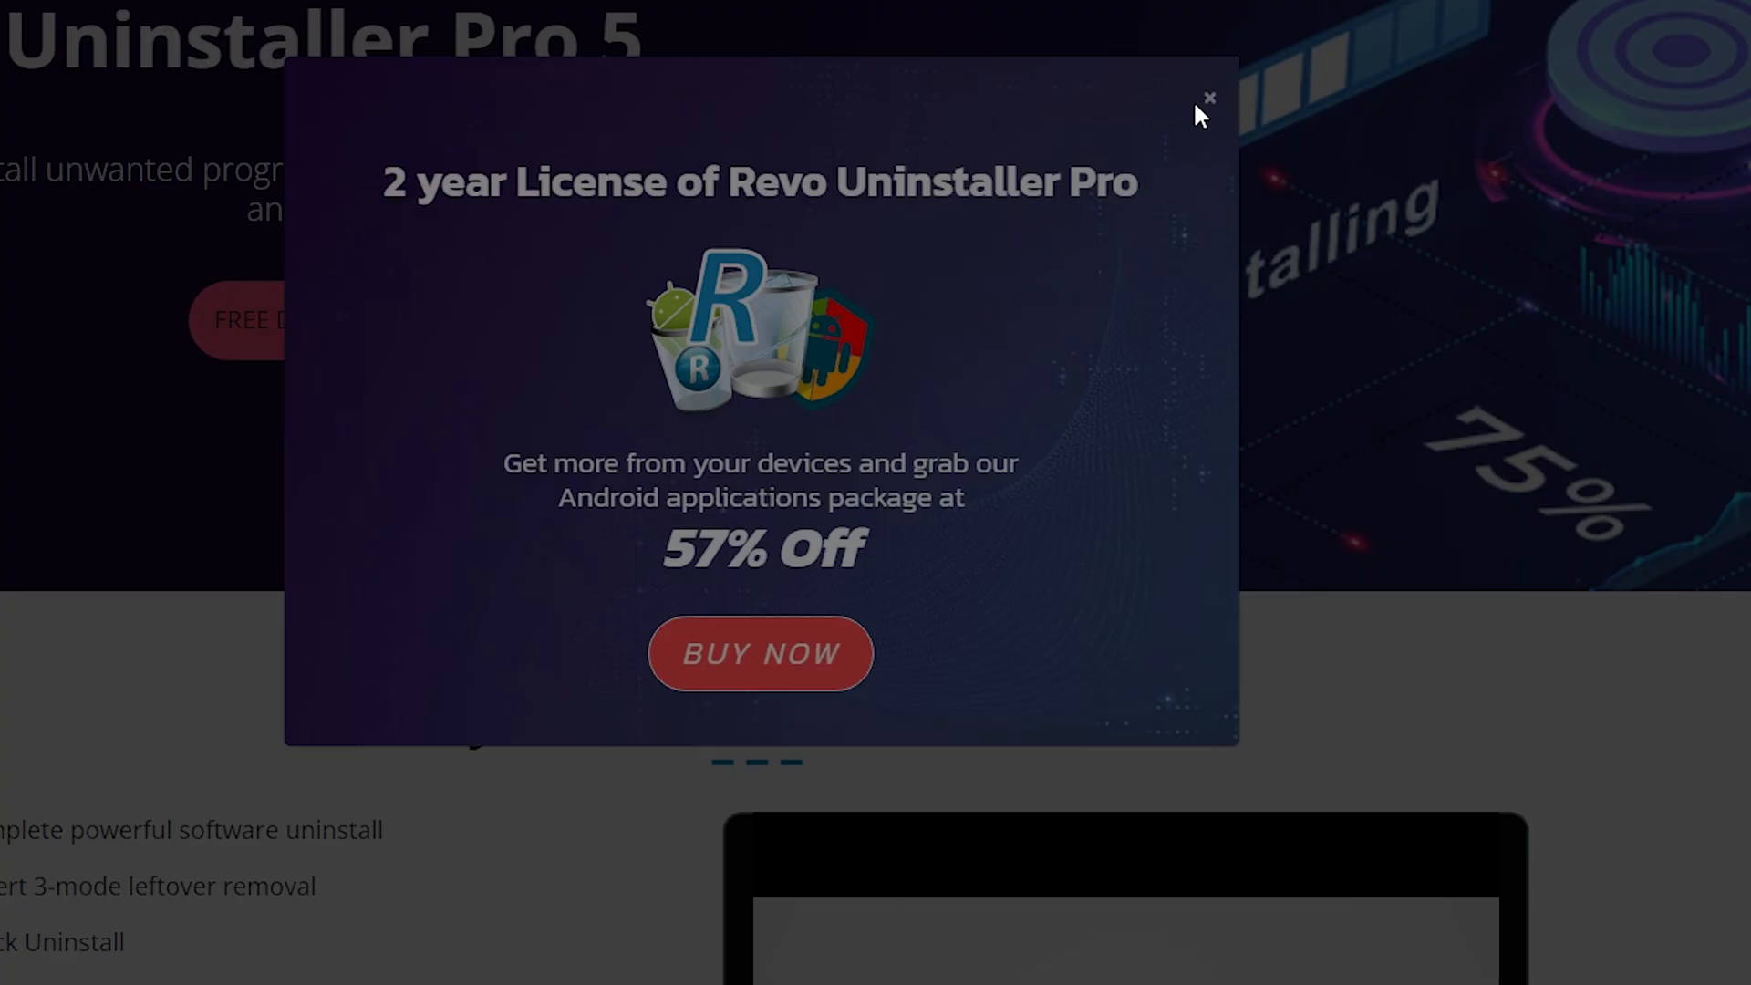
left_click(1207, 98)
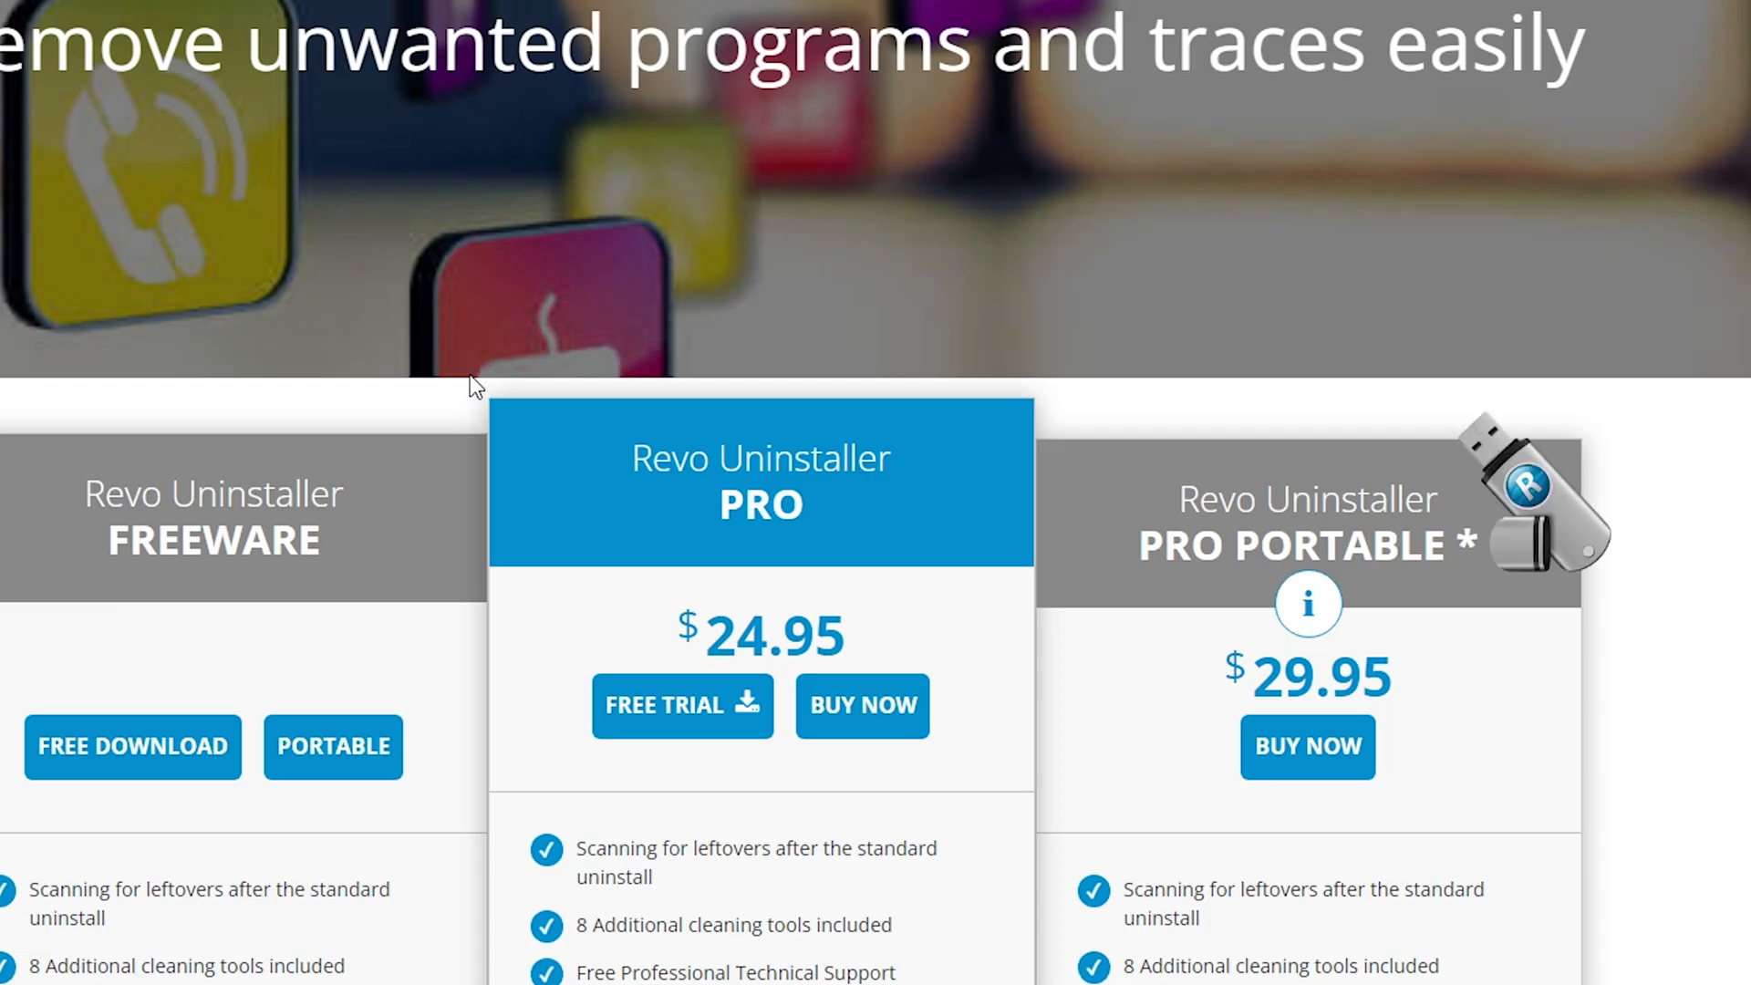
scroll("down", 3)
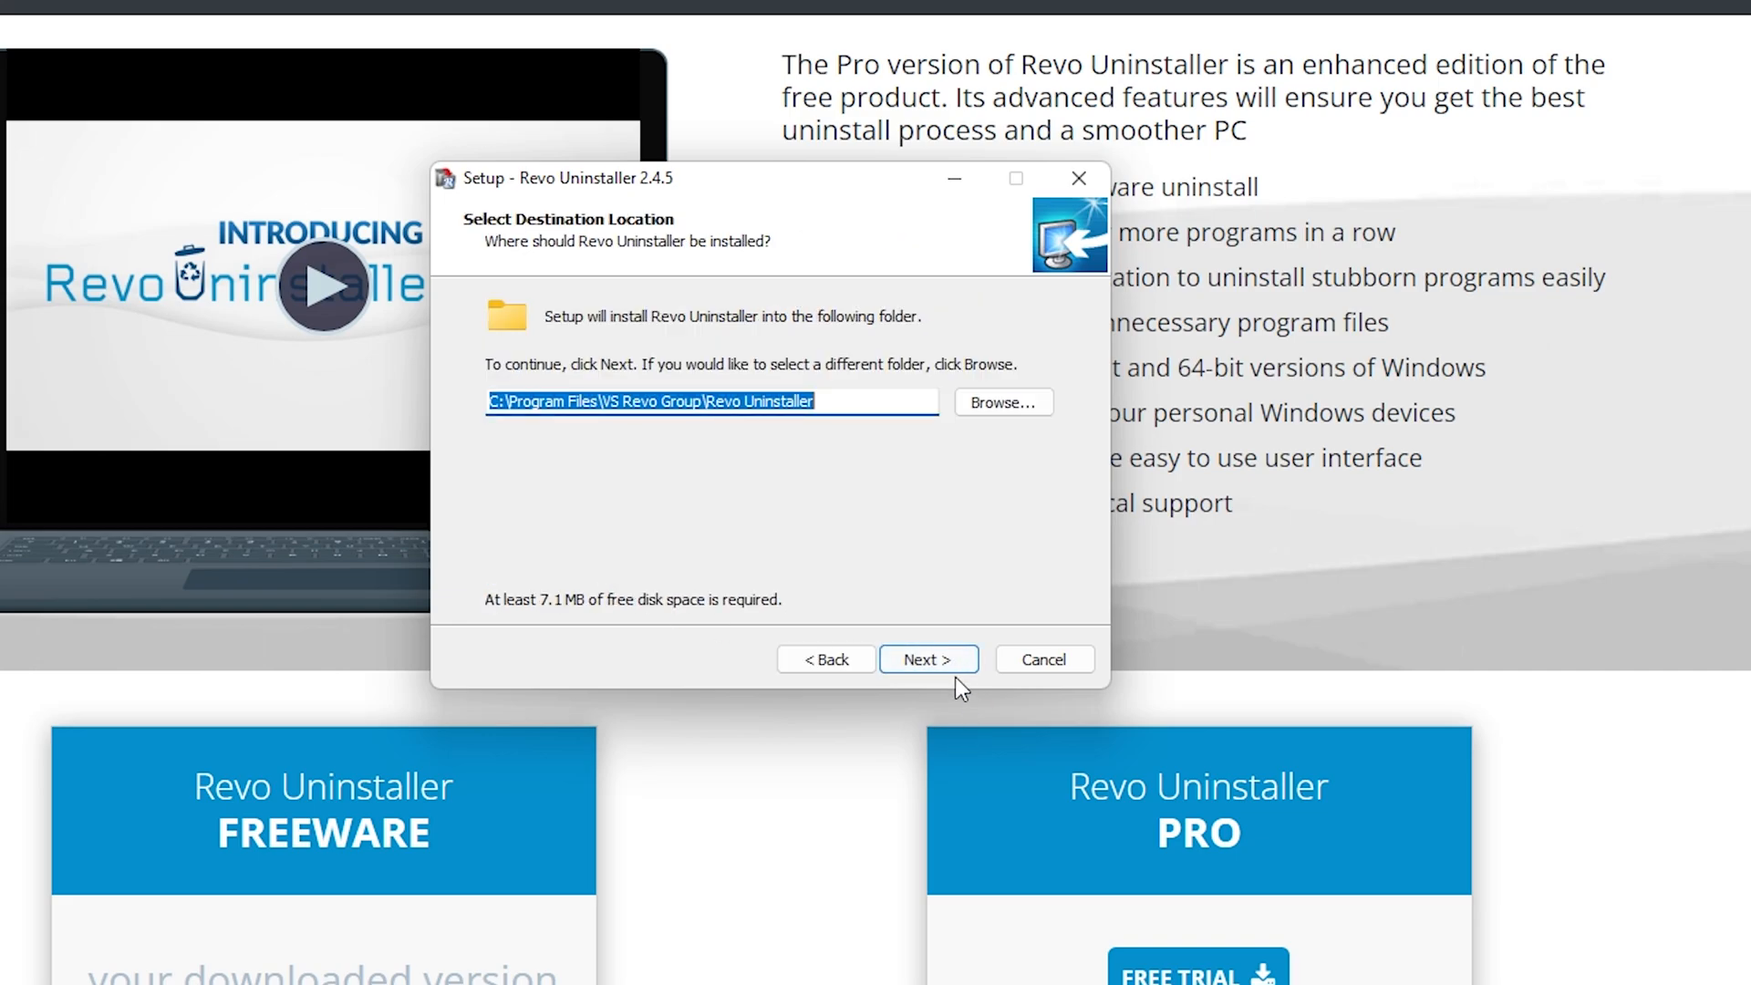
Install Revo Uninstaller 2.4.5 into the default folder and launch it when setup finishes.
left_click(928, 658)
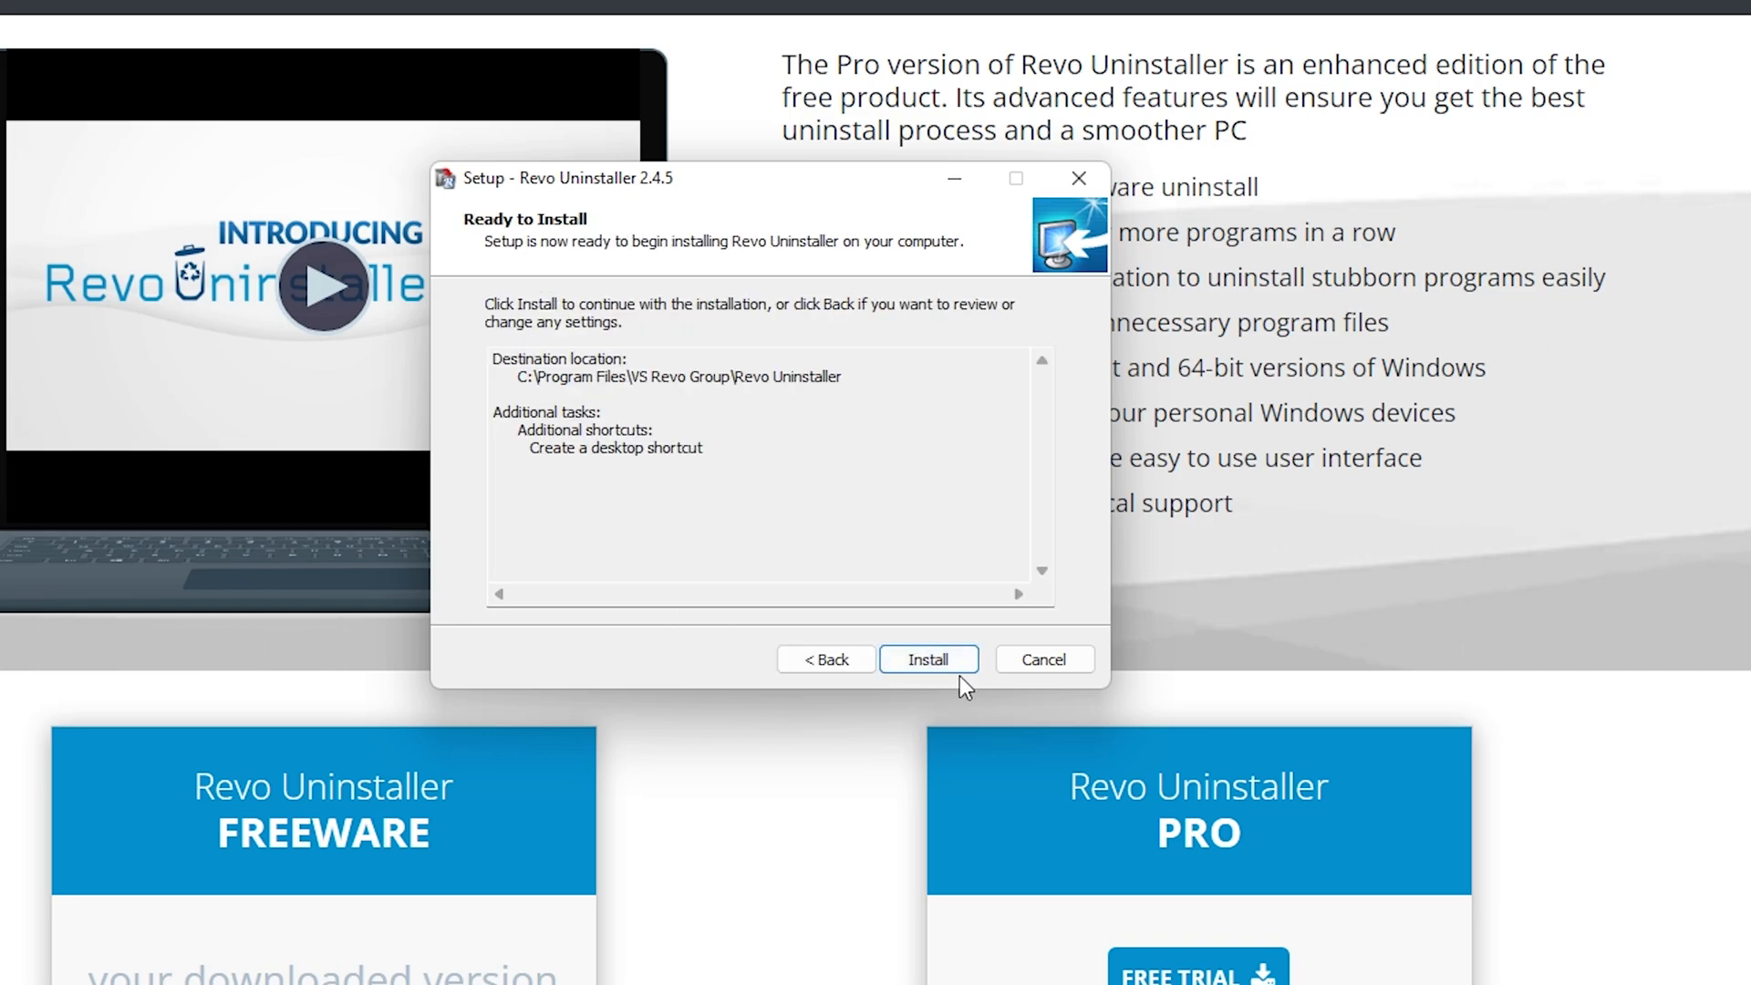
left_click(927, 658)
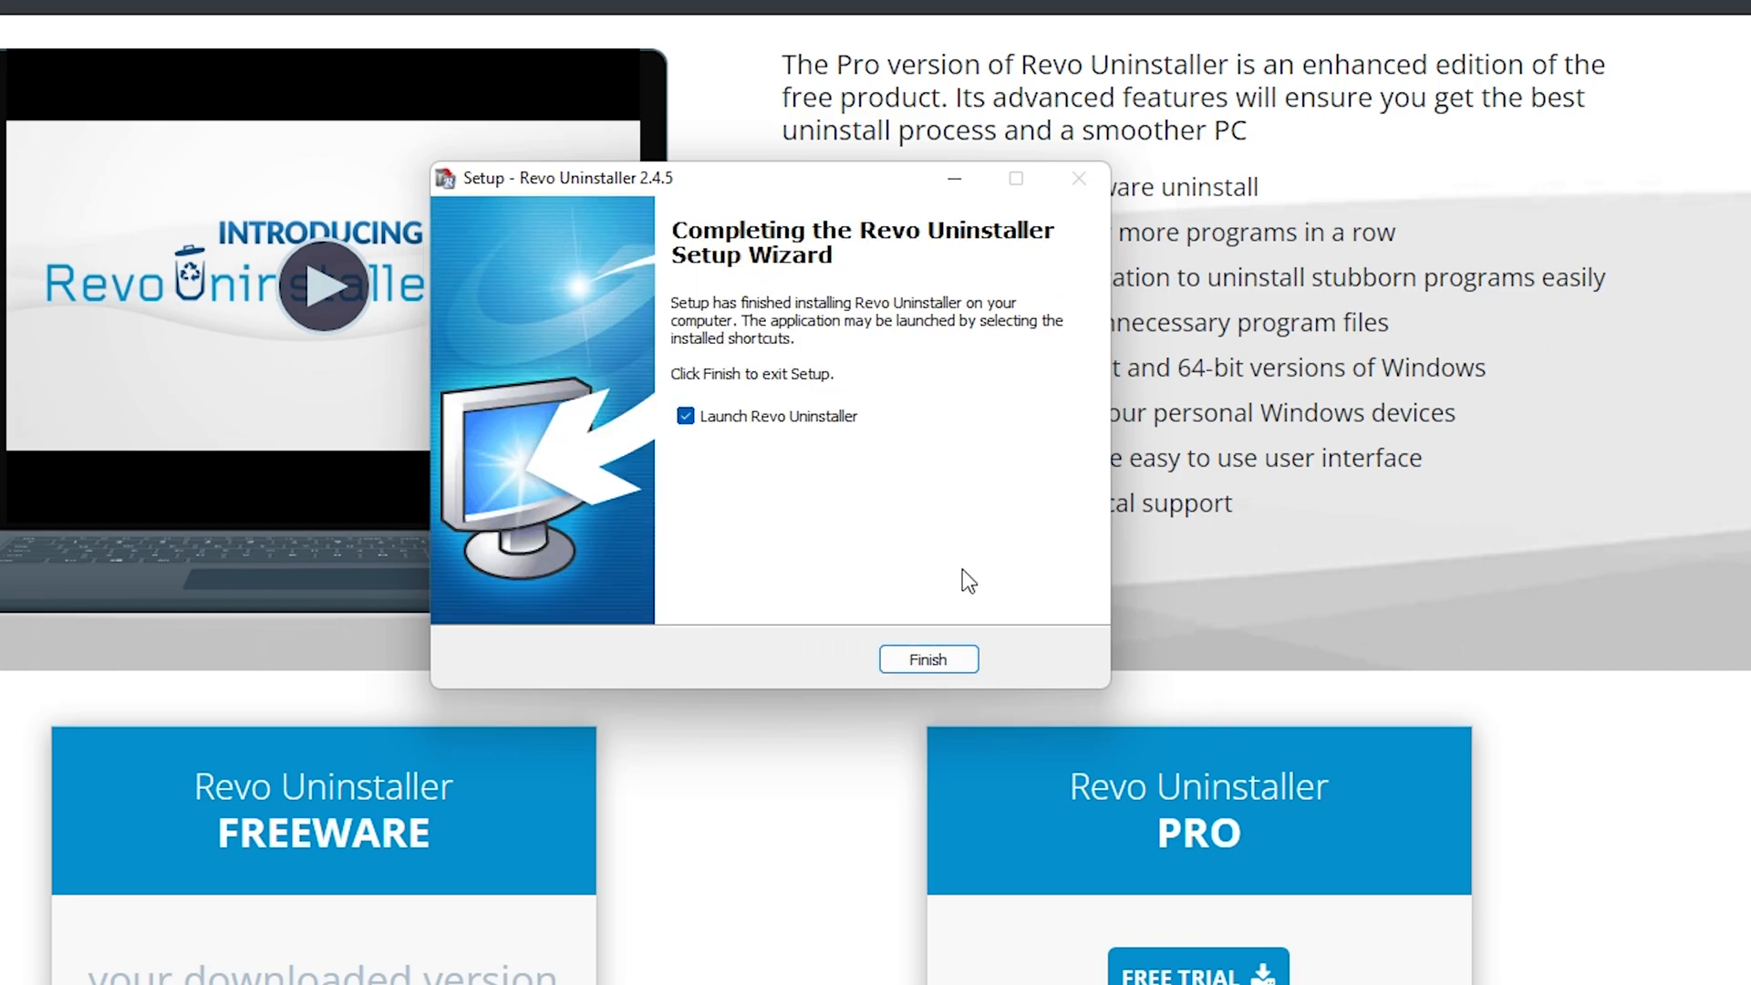
left_click(926, 658)
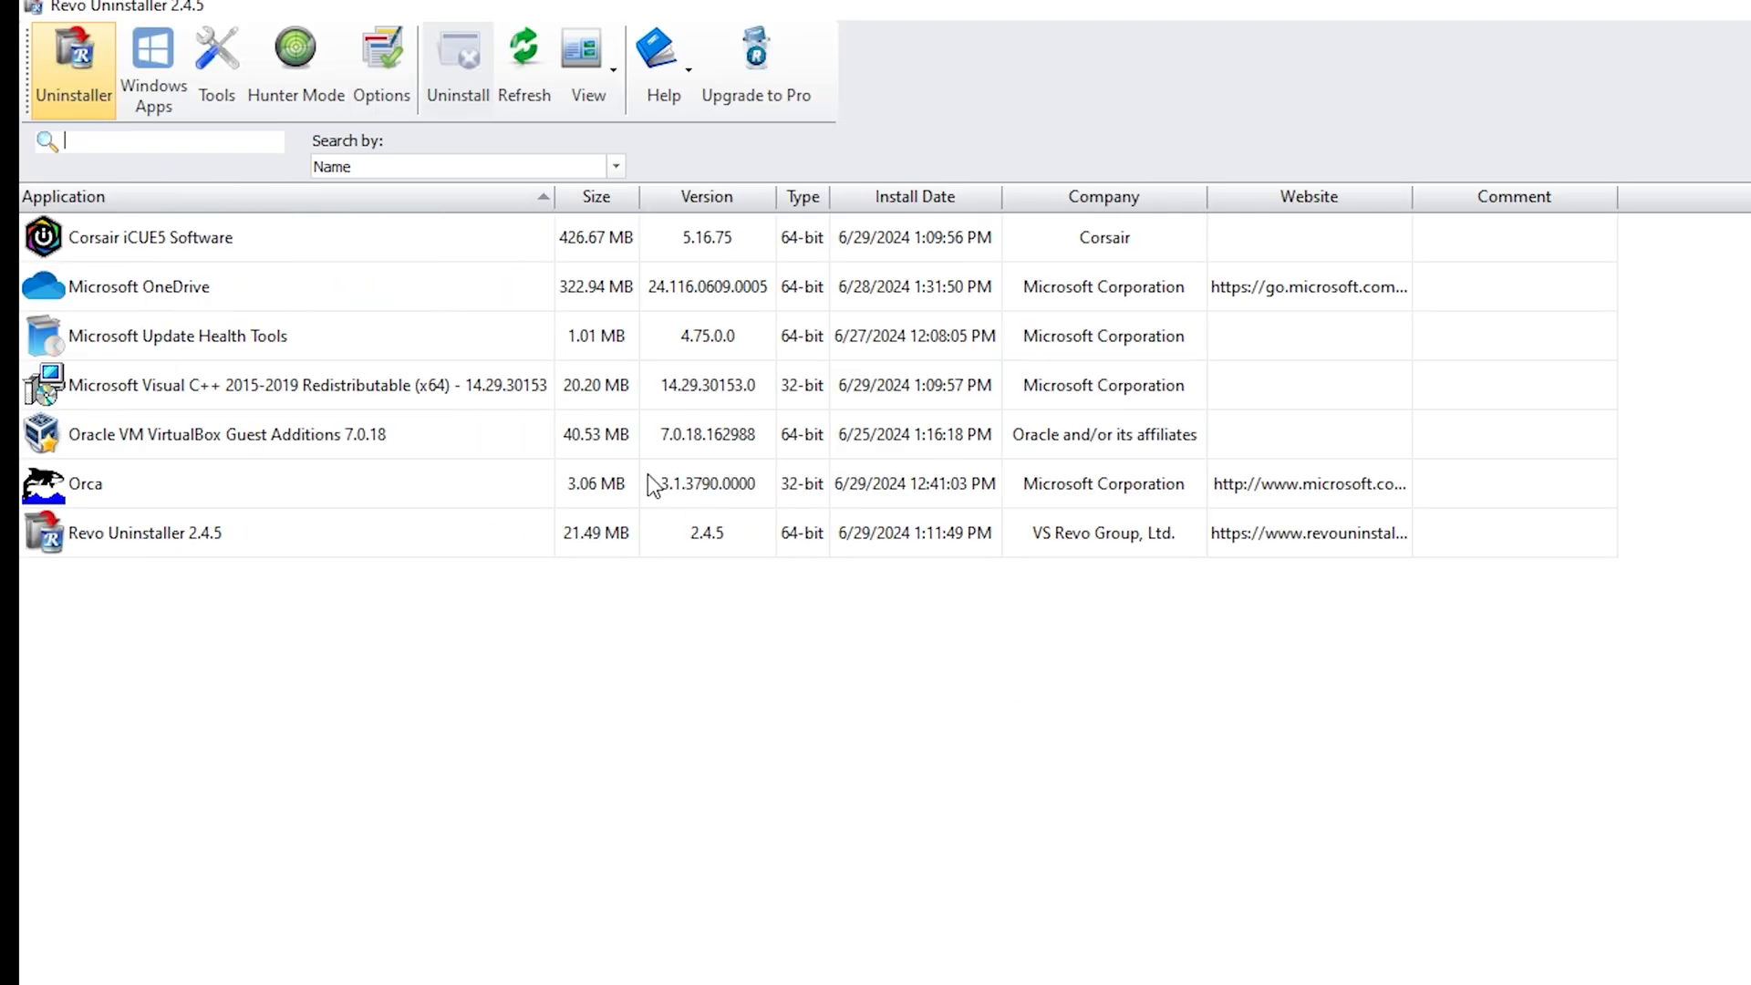
Uninstall Corsair iCUE5 Software from Revo's program list, then bring up File Explorer.
left_click(151, 237)
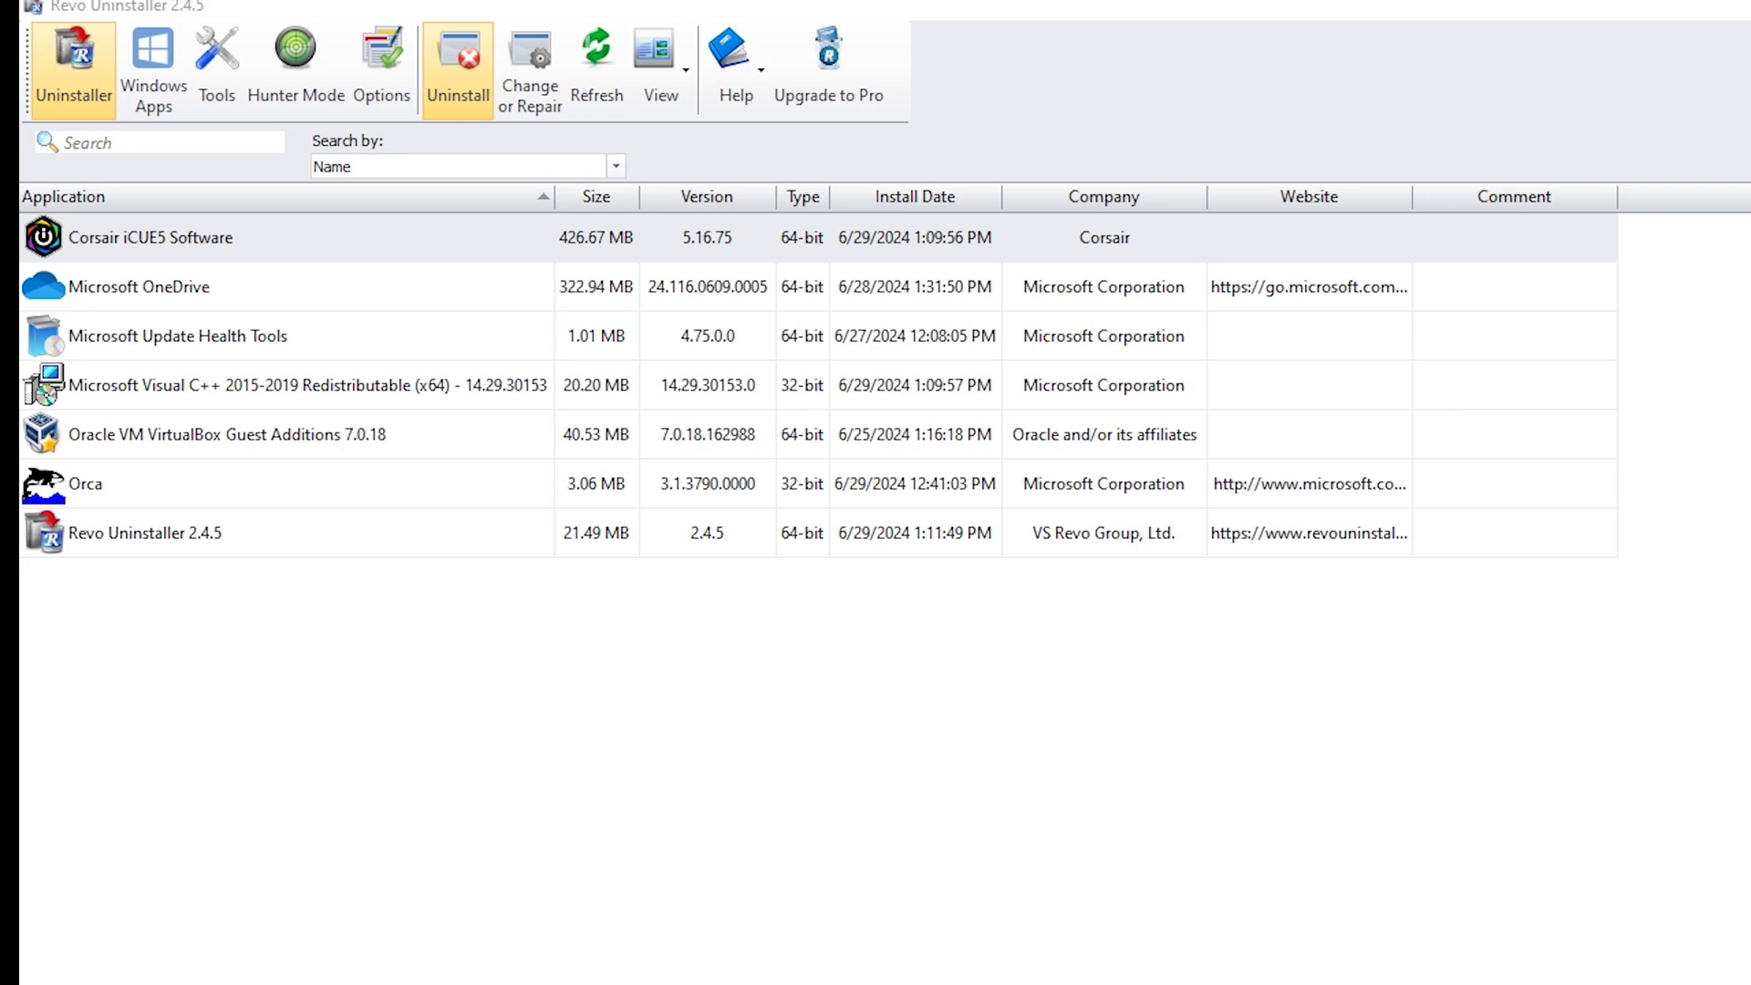
left_click(456, 62)
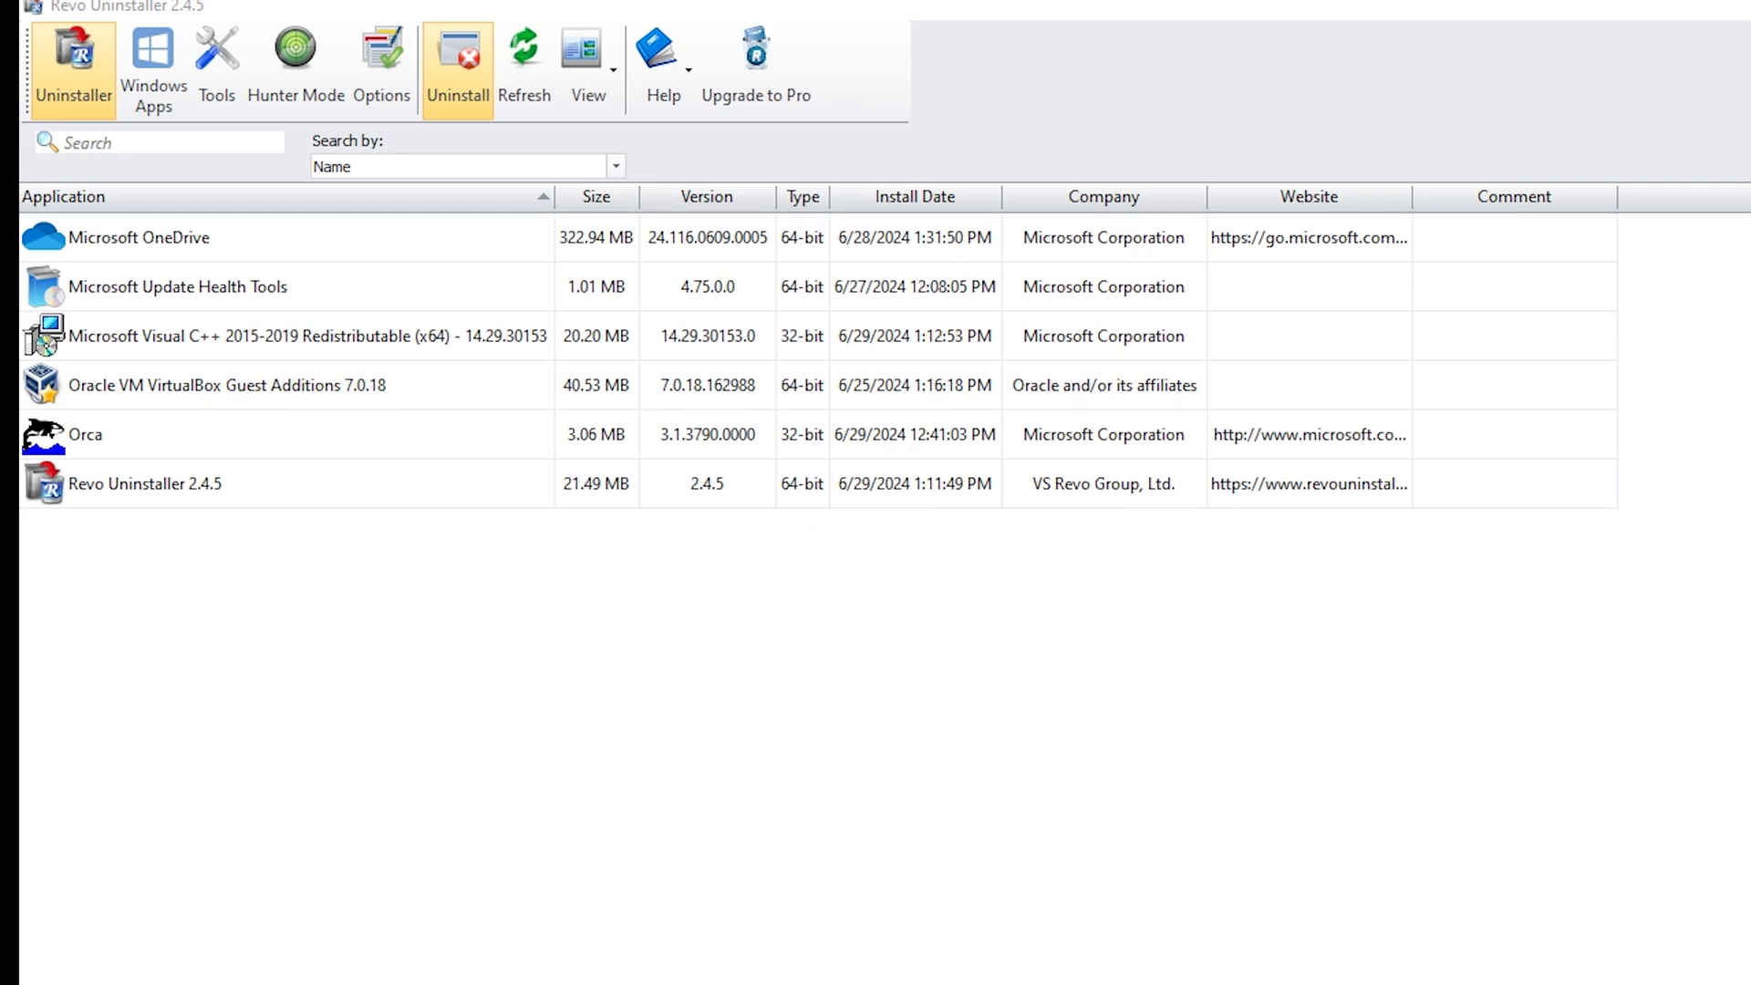
left_click(161, 143)
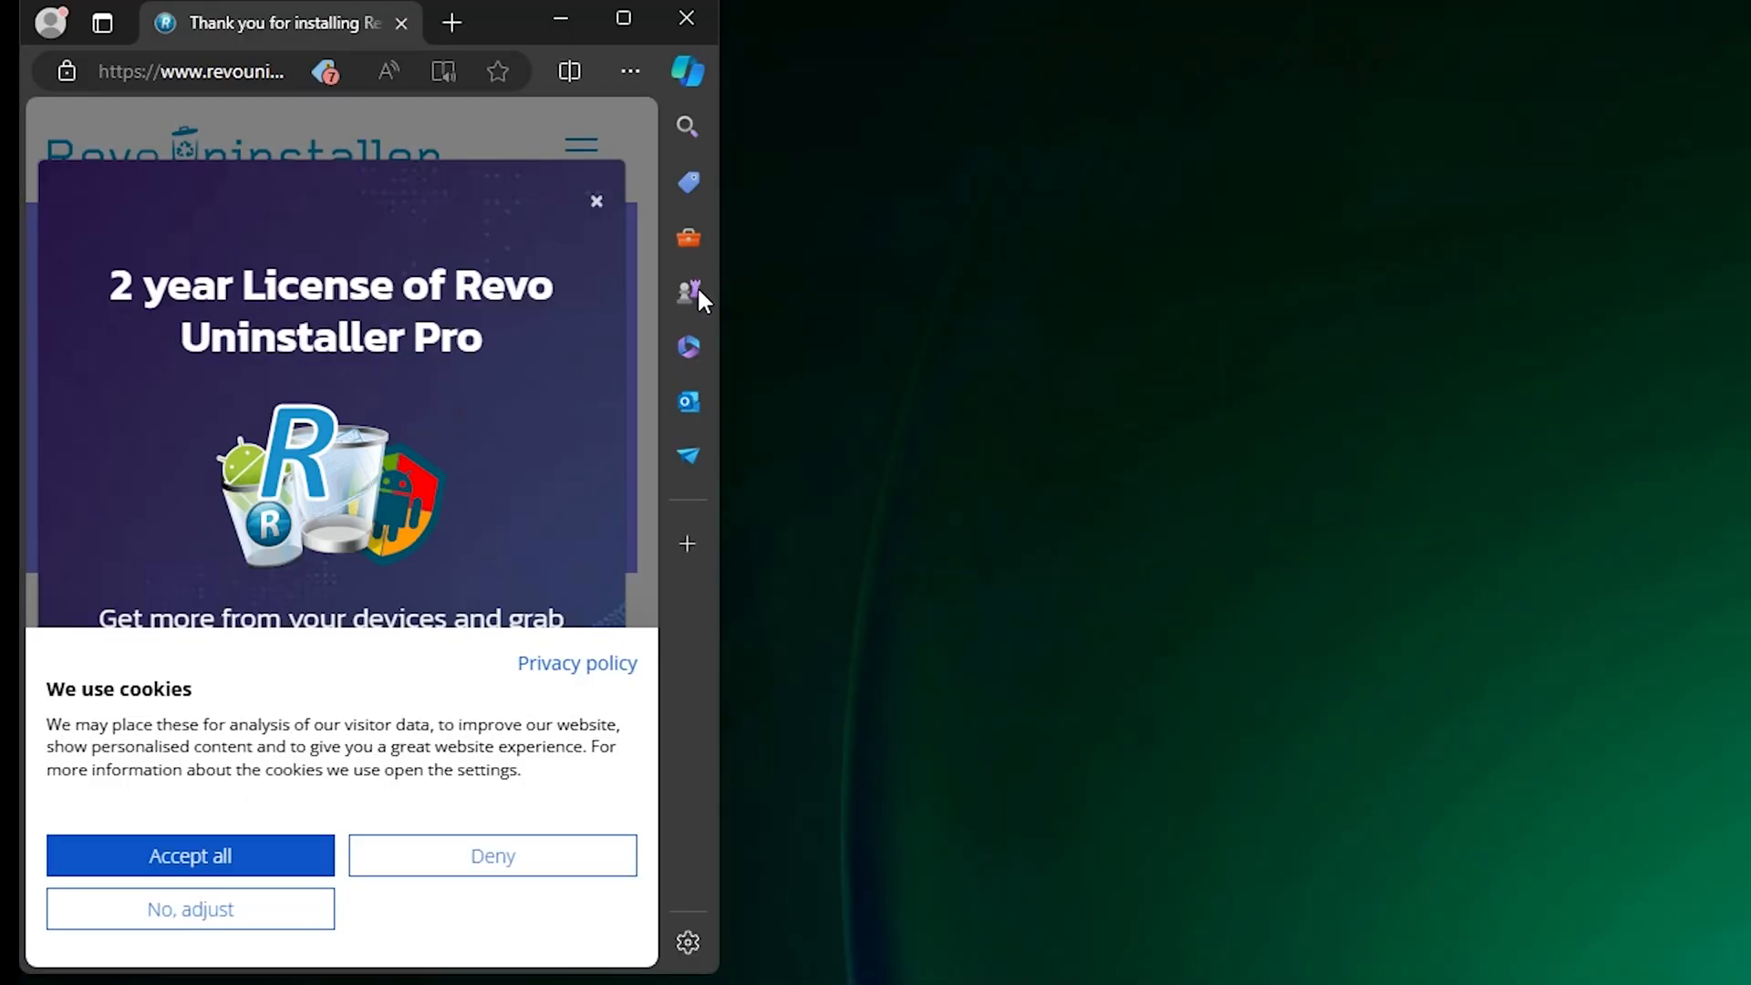
left_click(686, 18)
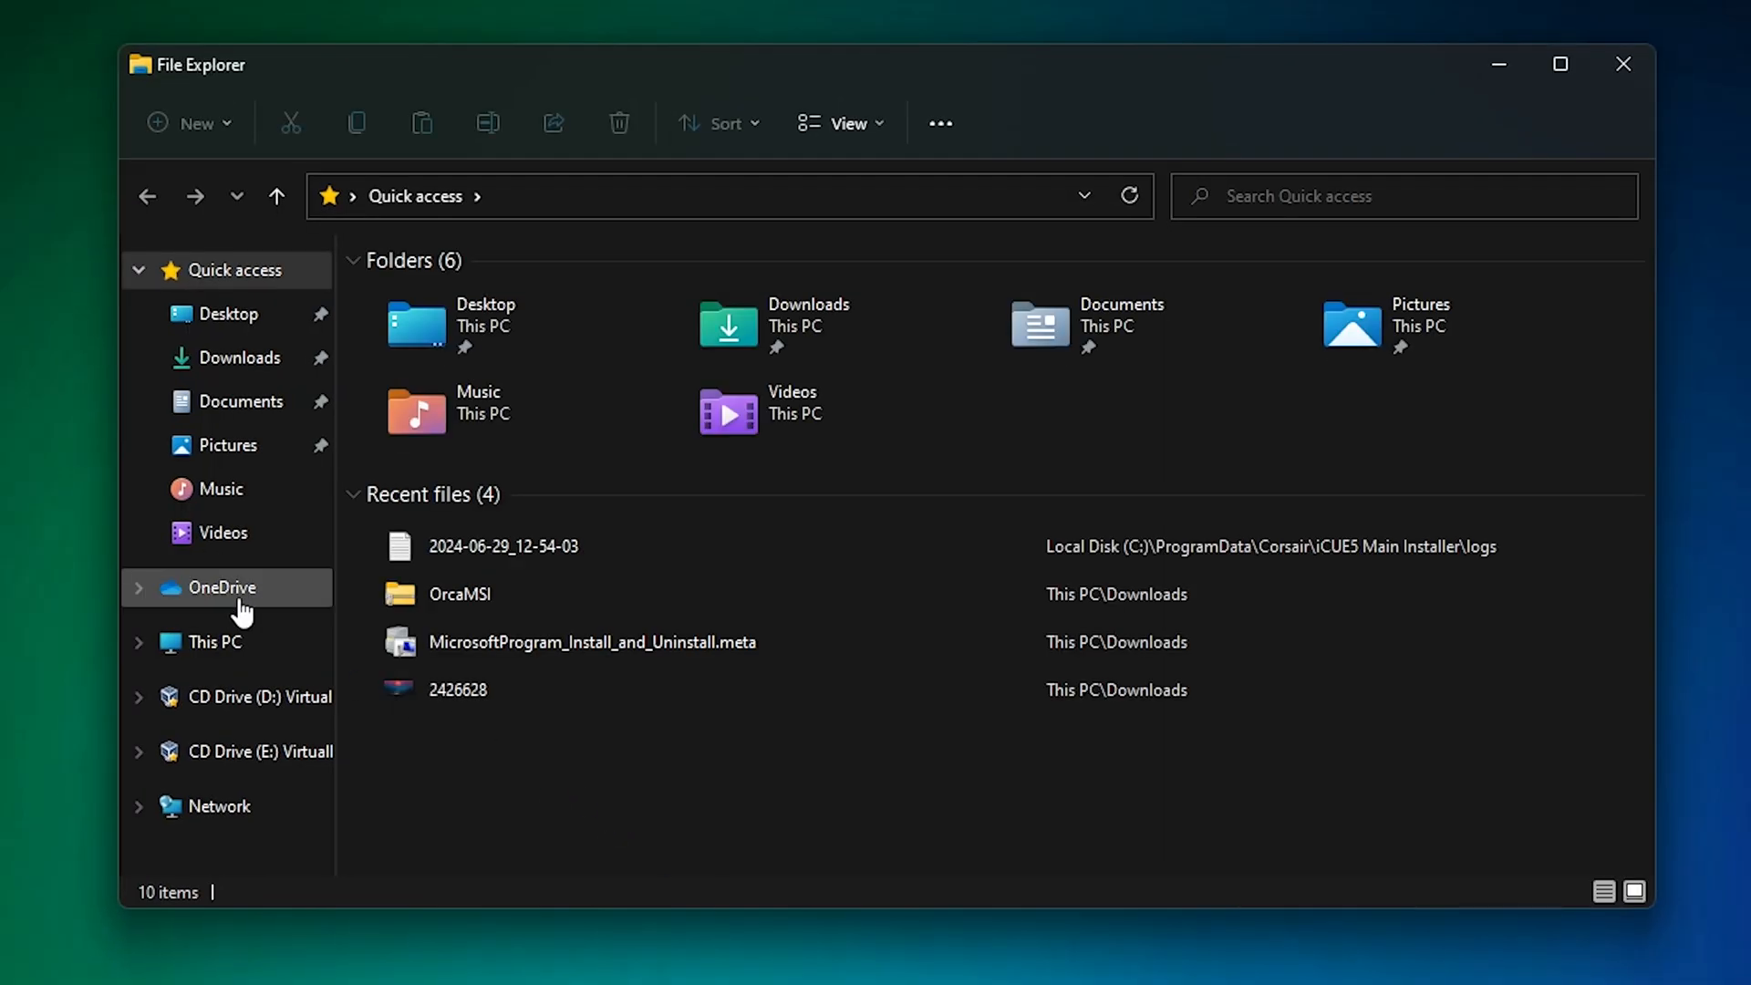
Browse This PC > Local Disk (C:) > Program Files (x86) for Corsair leftovers and return to C:.
left_click(212, 642)
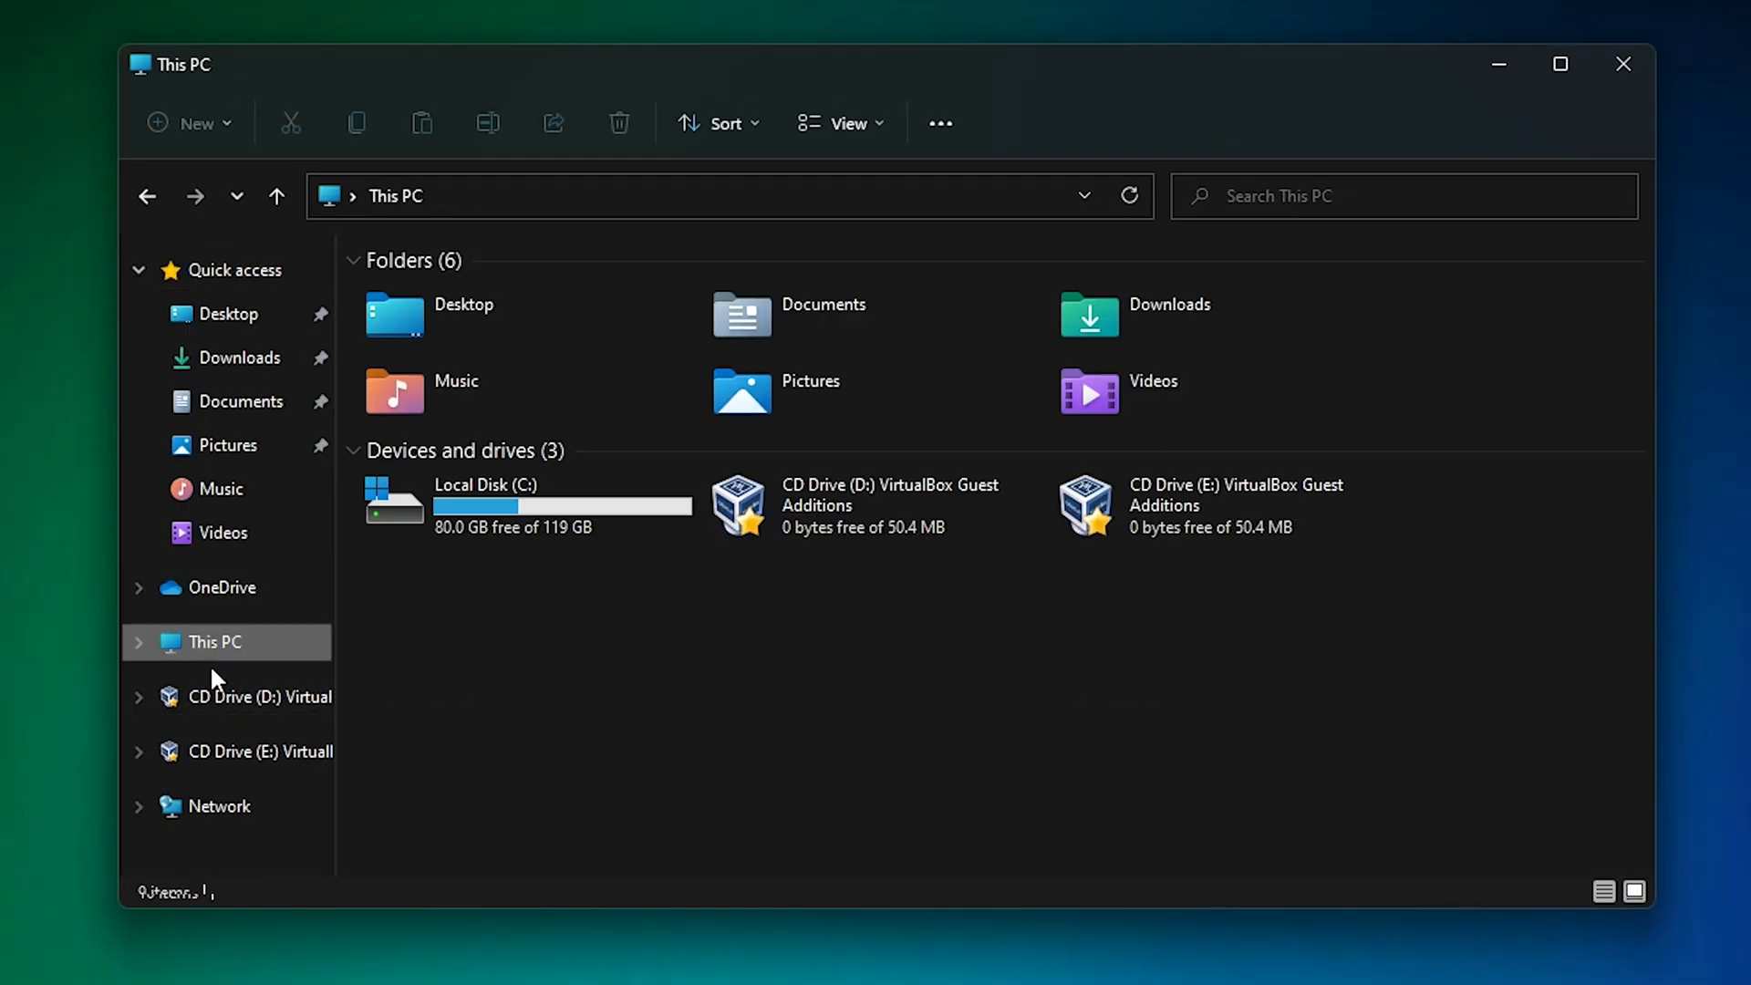
double_click(486, 501)
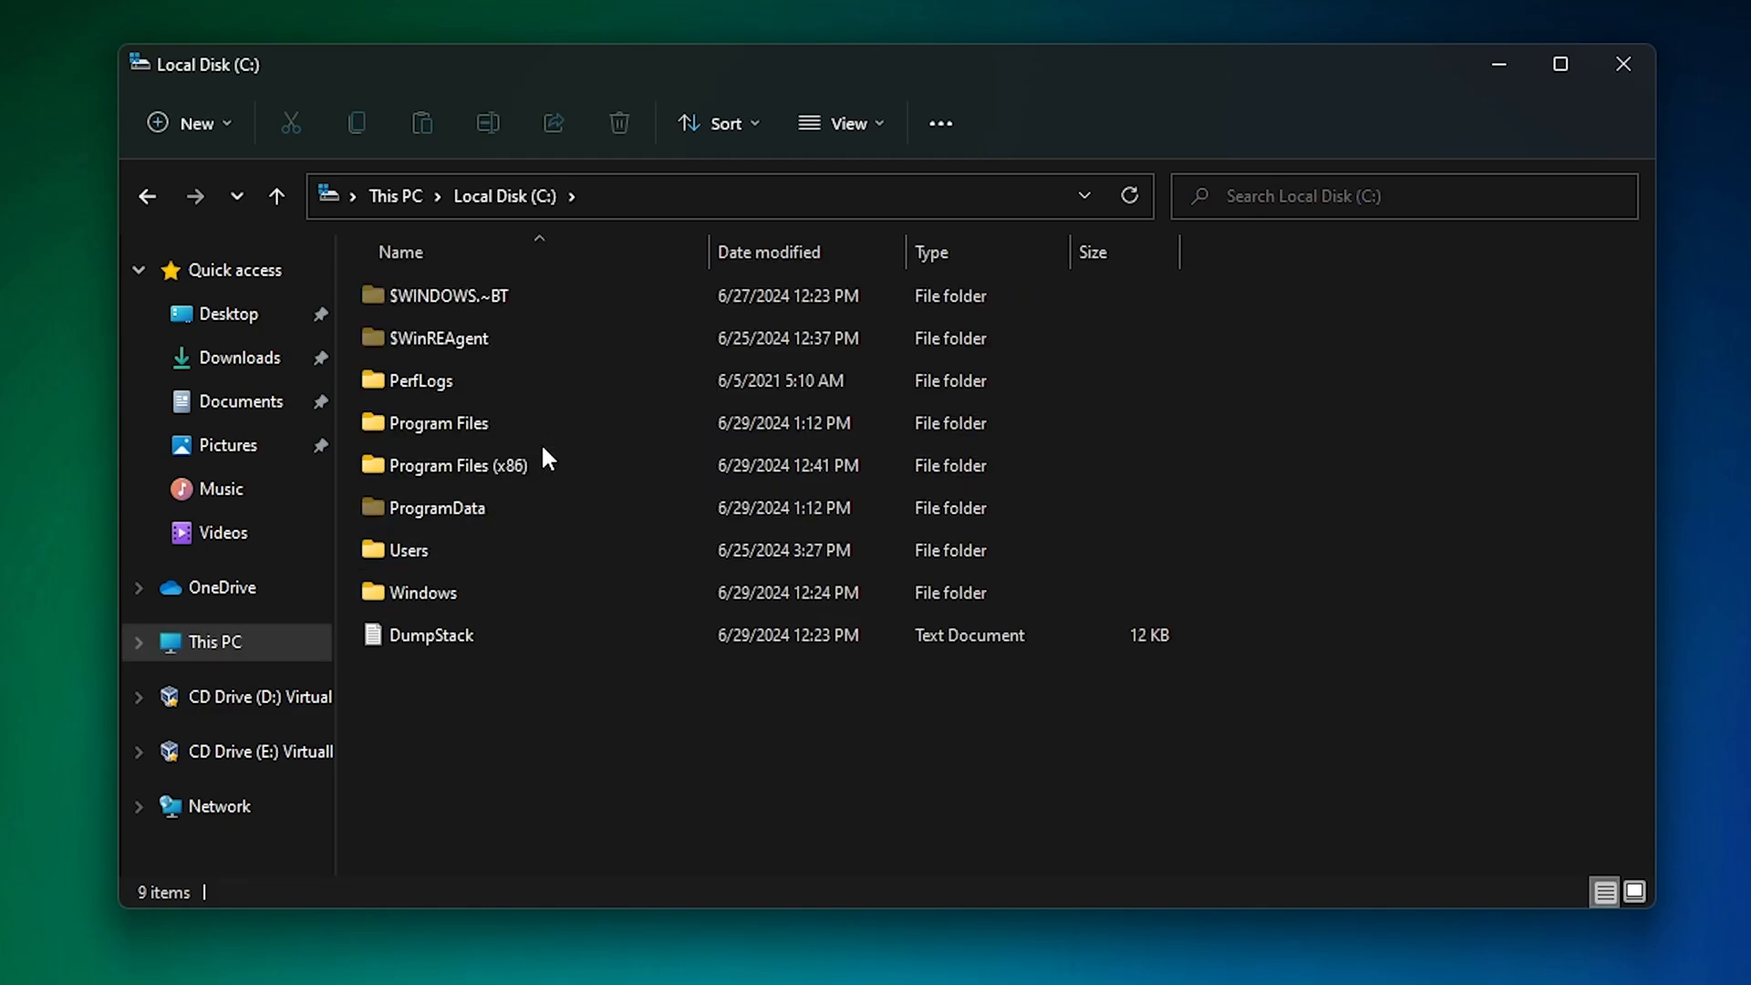
double_click(436, 421)
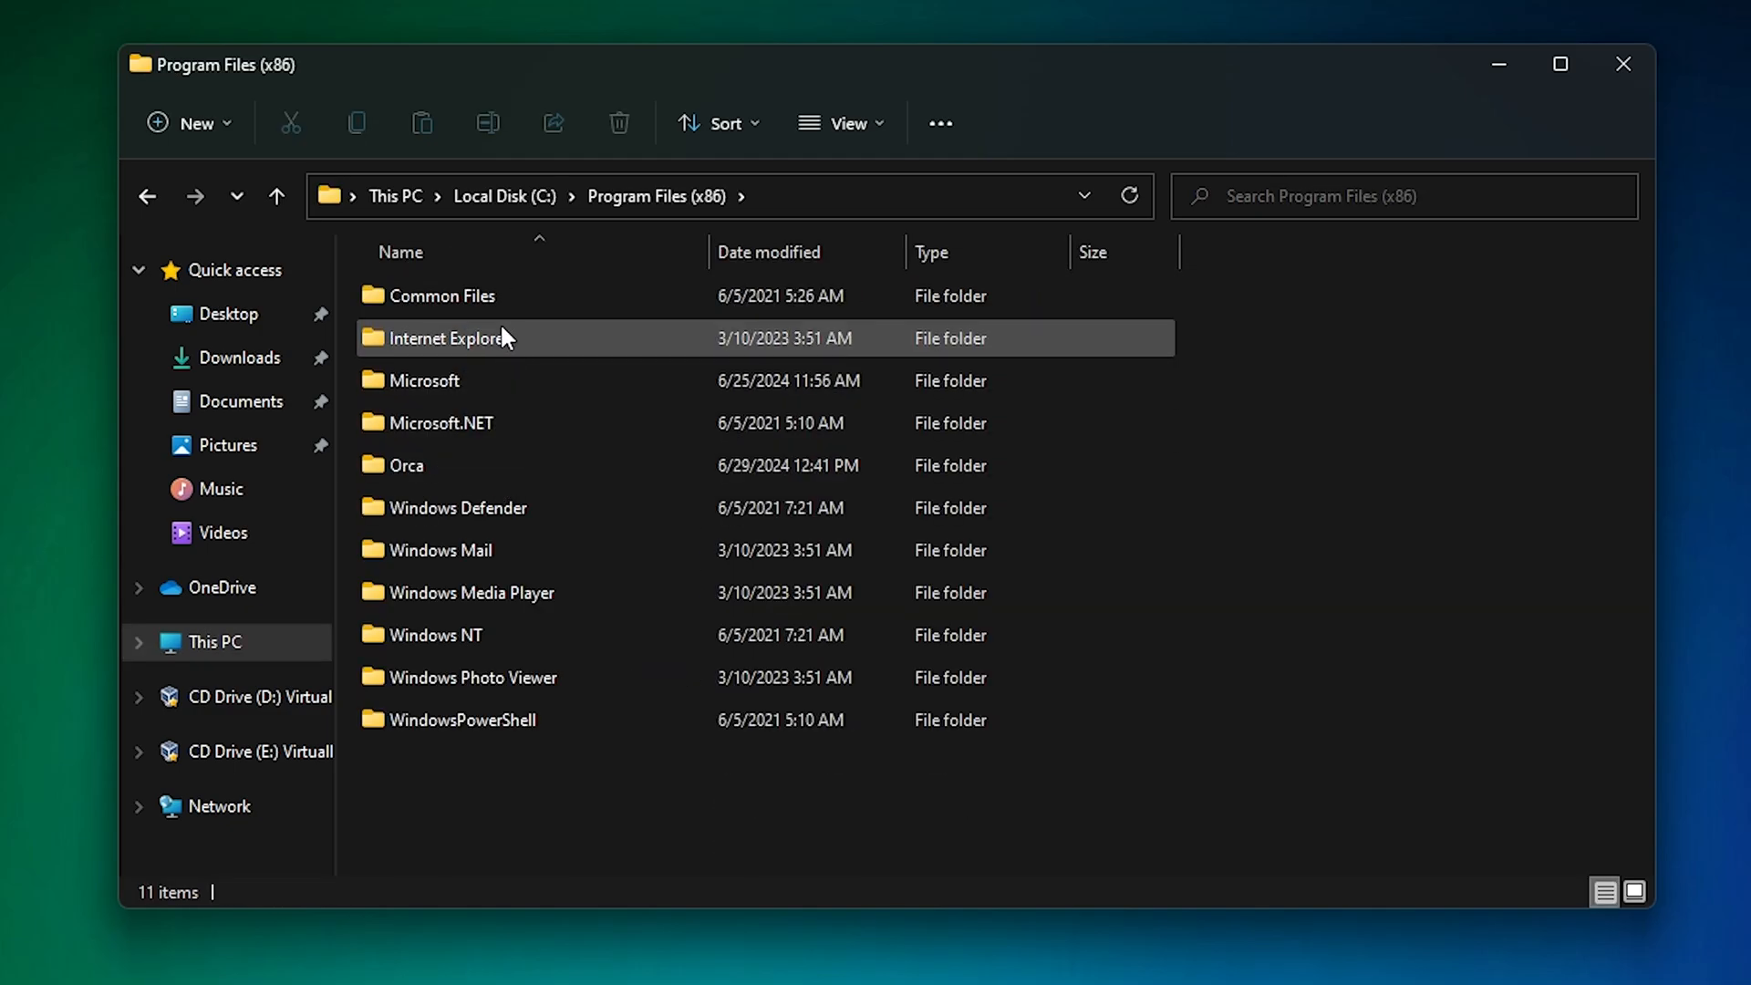
left_click(277, 196)
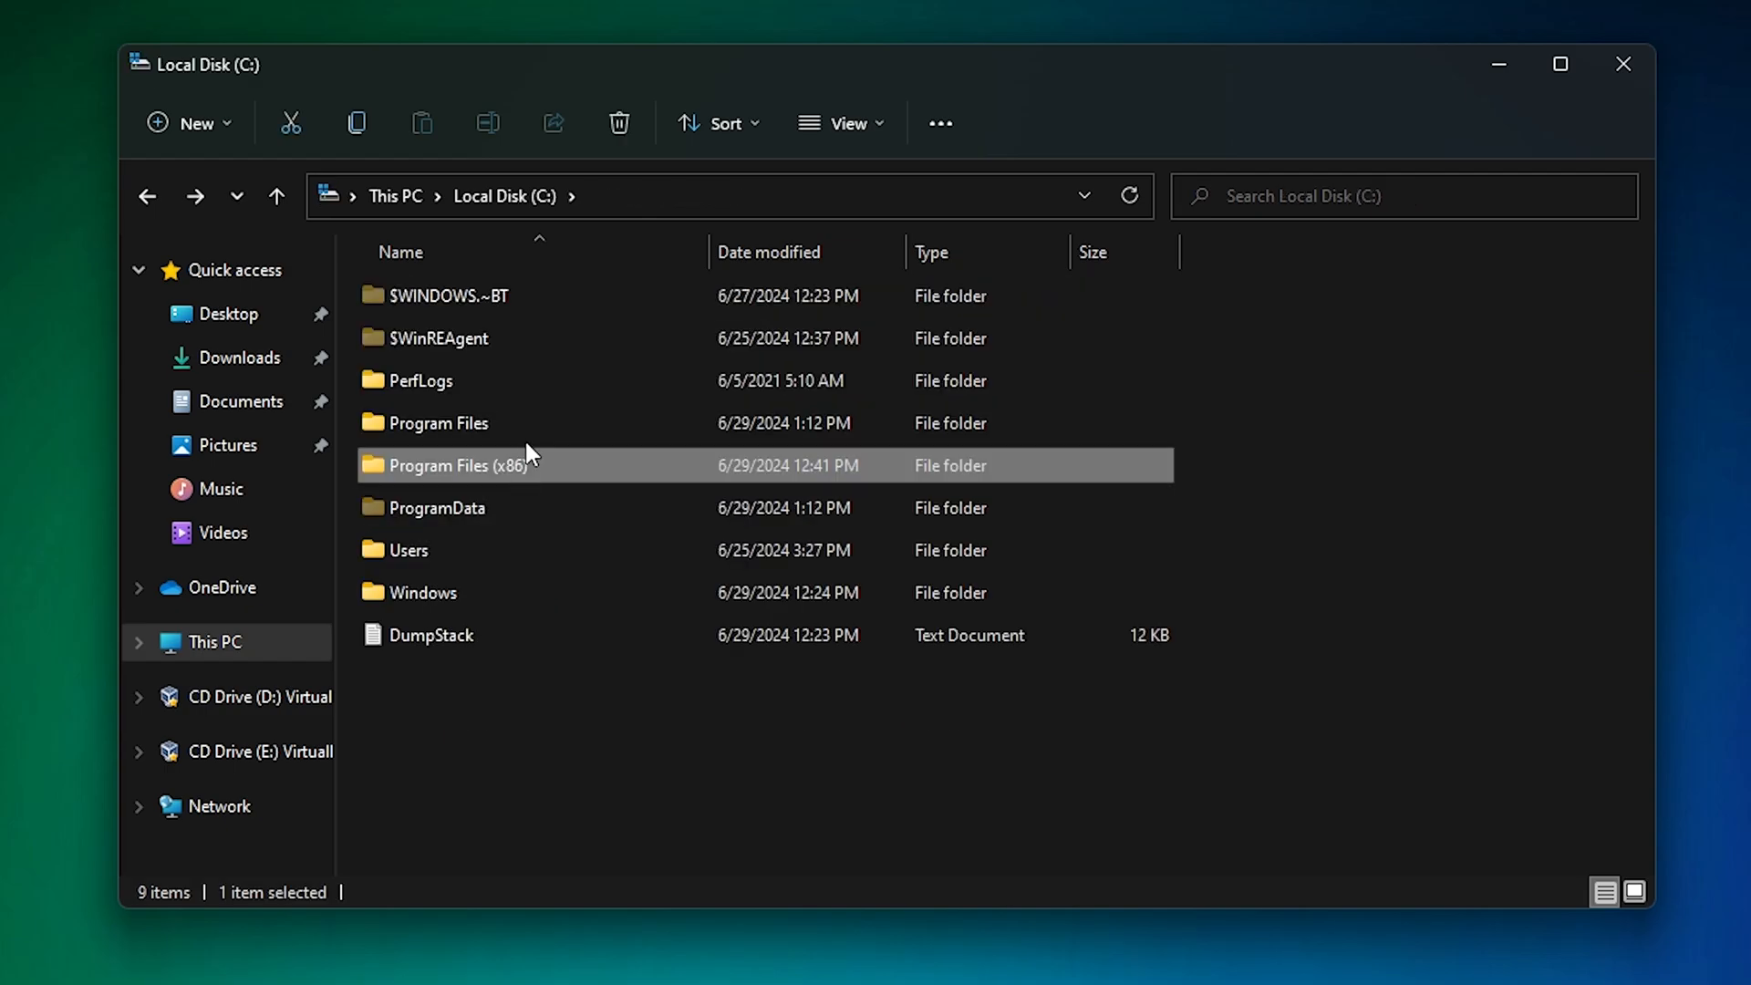
double_click(436, 421)
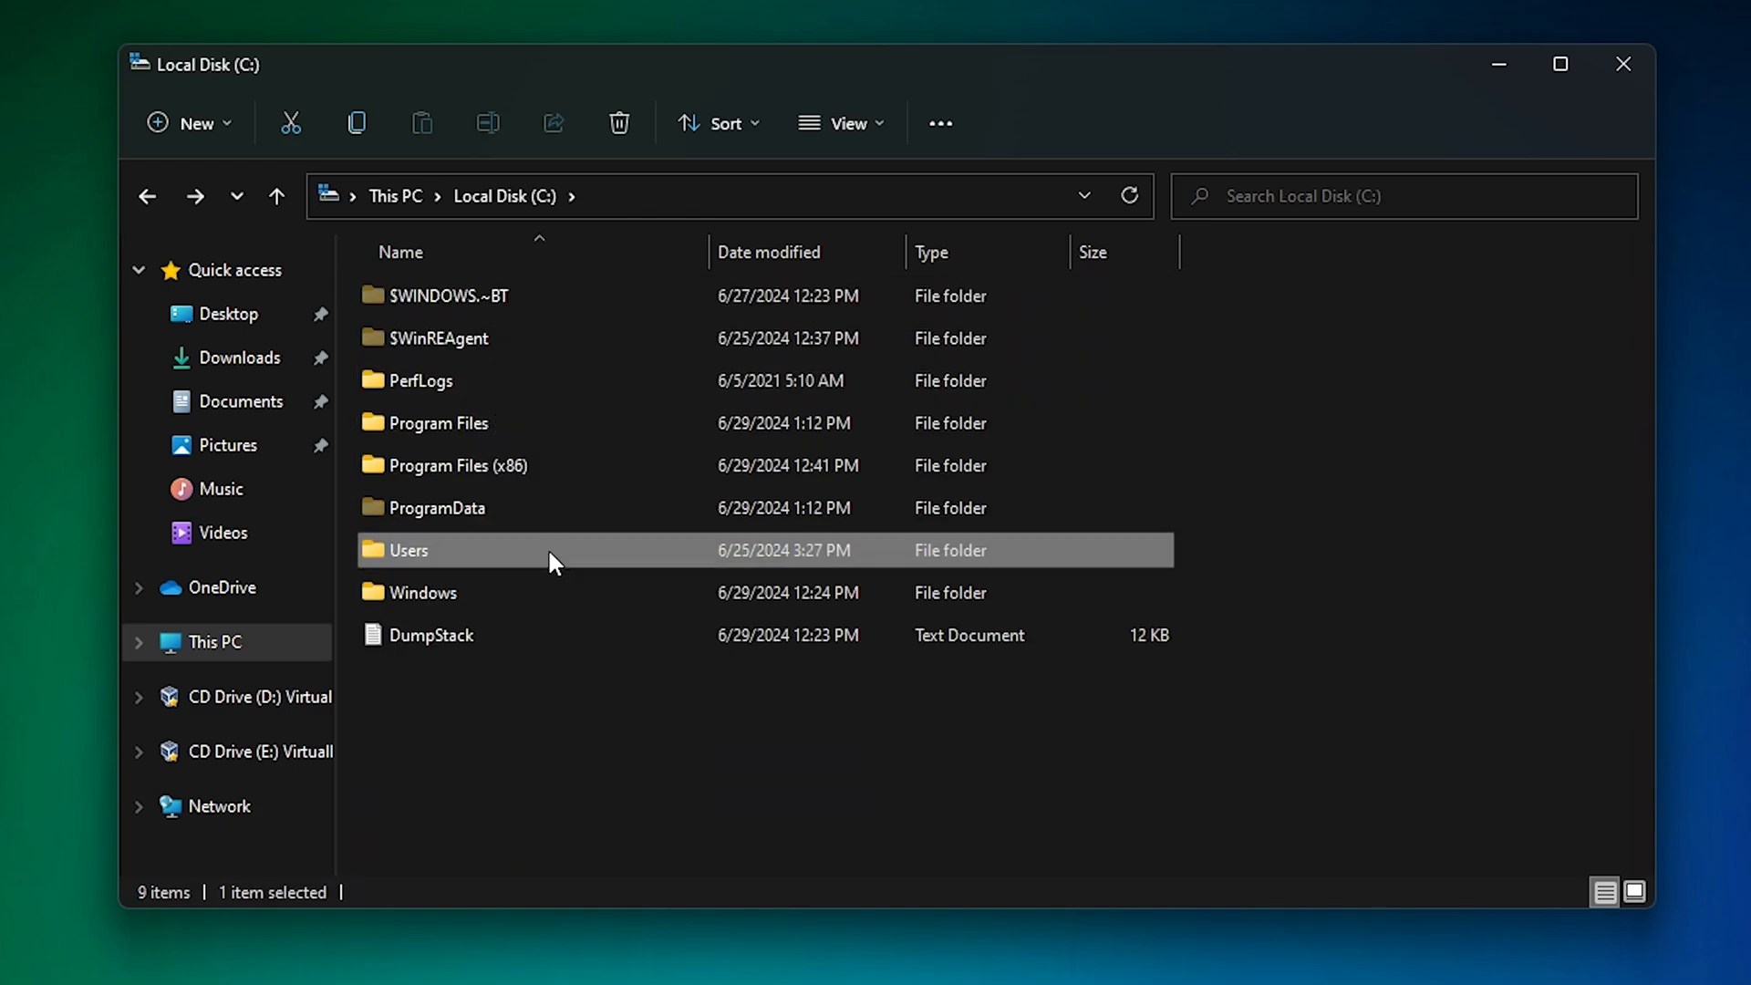
mouse_move(1658, 75)
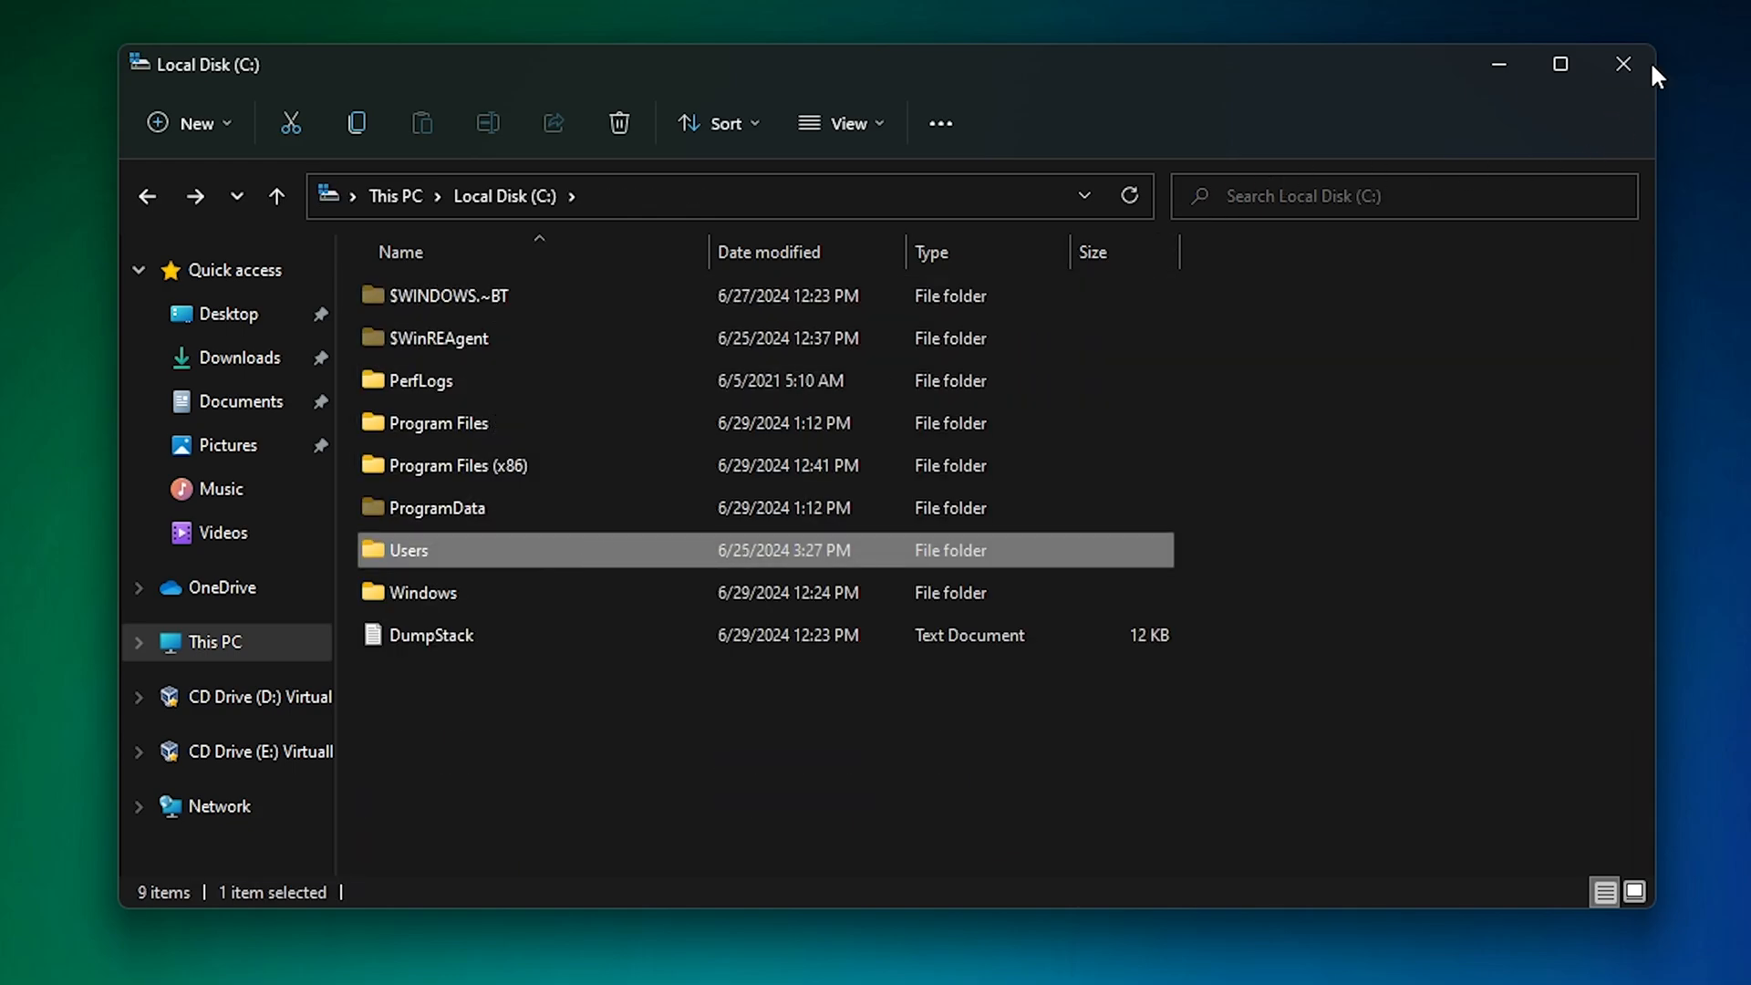